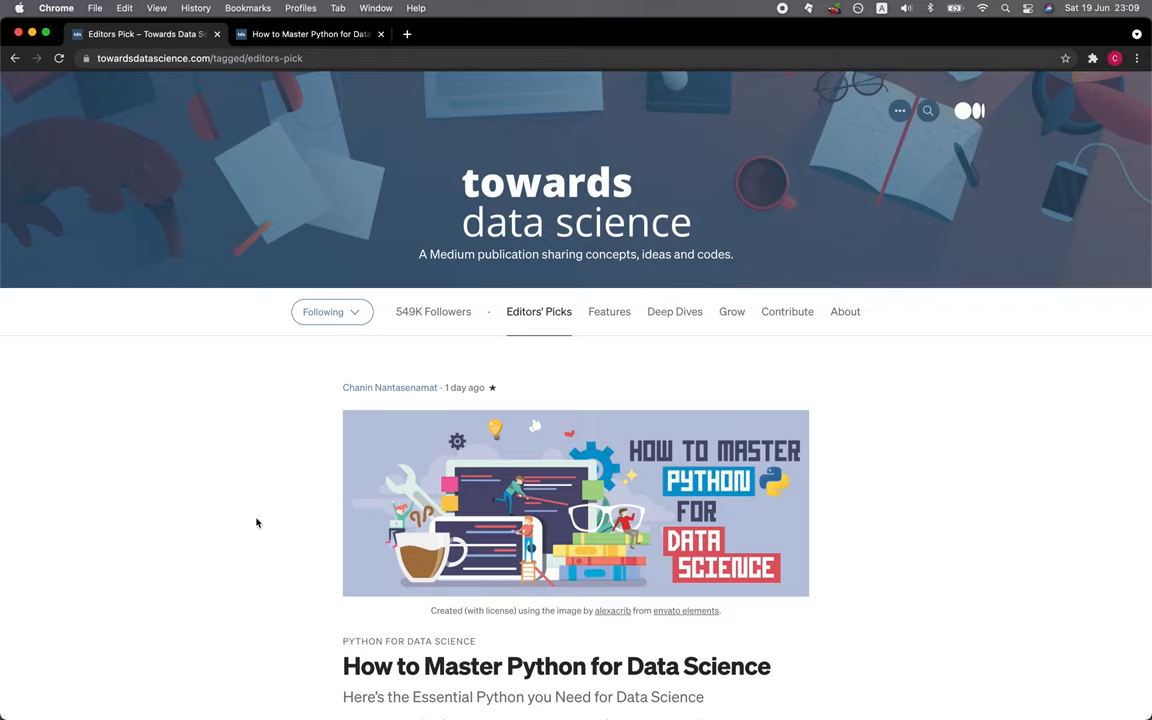
pyautogui.moveTo(532, 220)
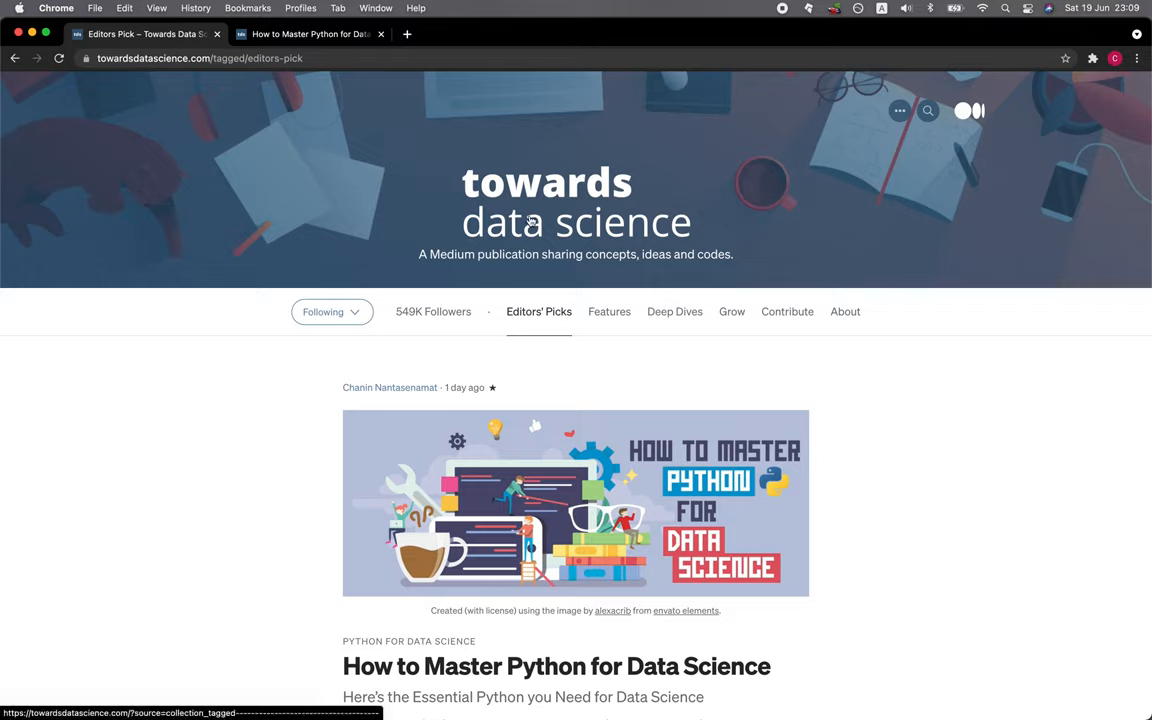
pyautogui.moveTo(398, 438)
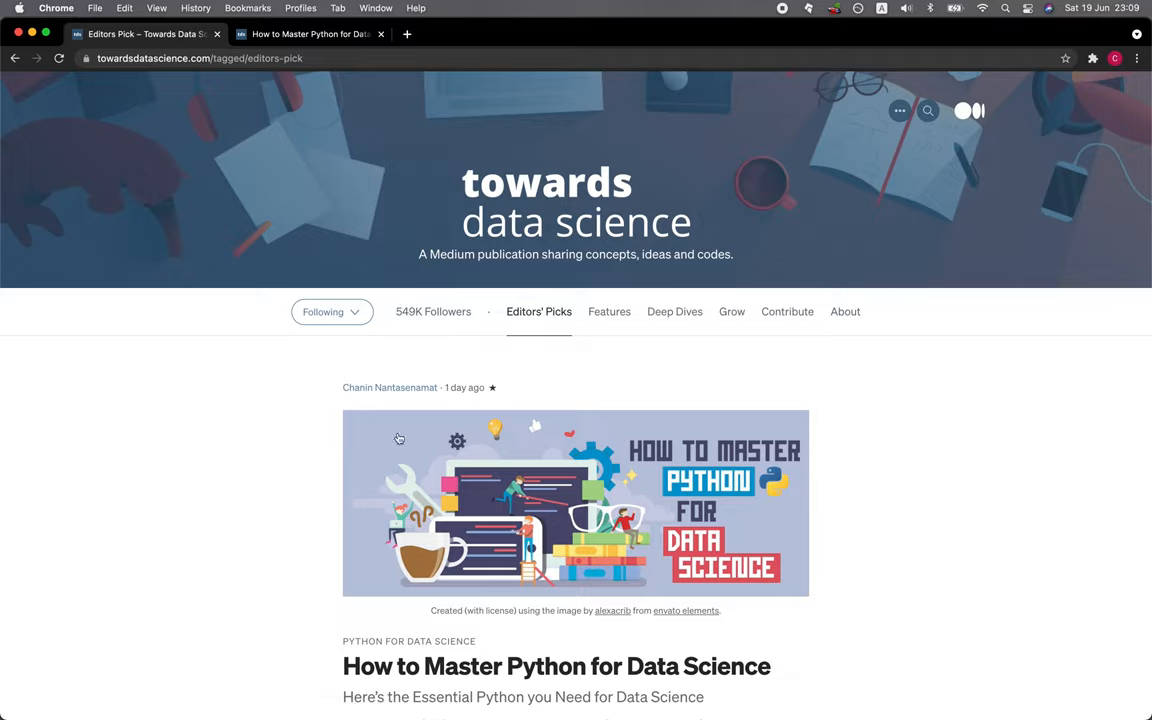
pyautogui.moveTo(560, 350)
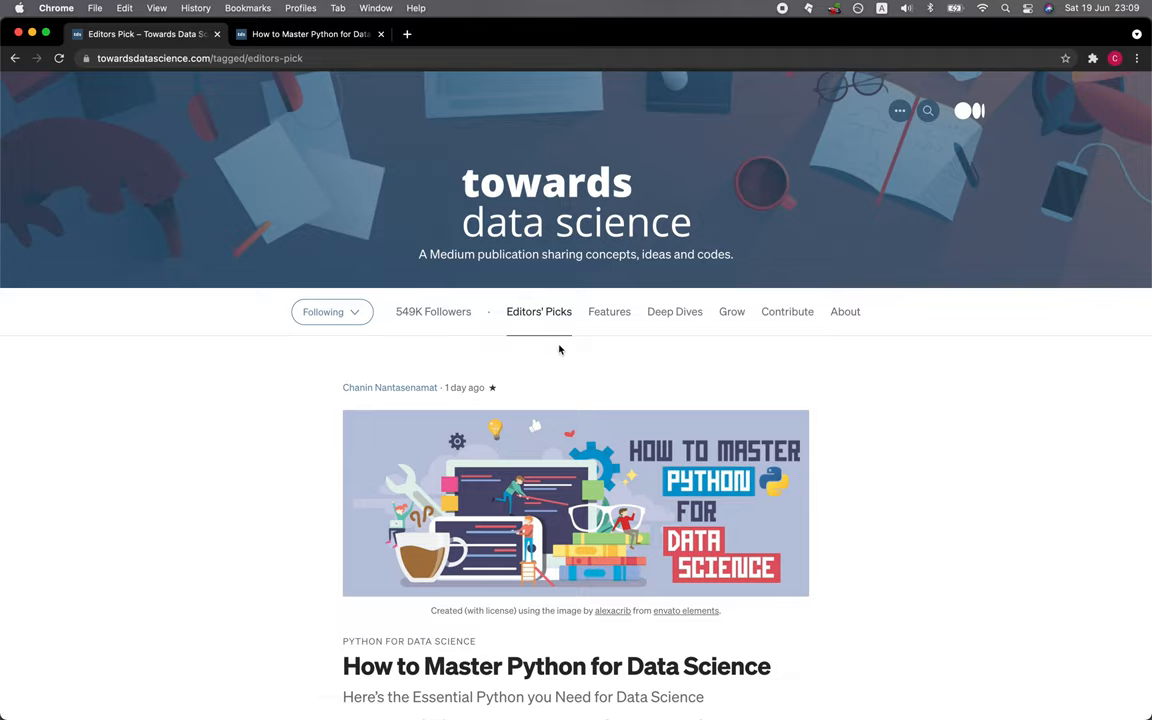
pyautogui.scroll(-3)
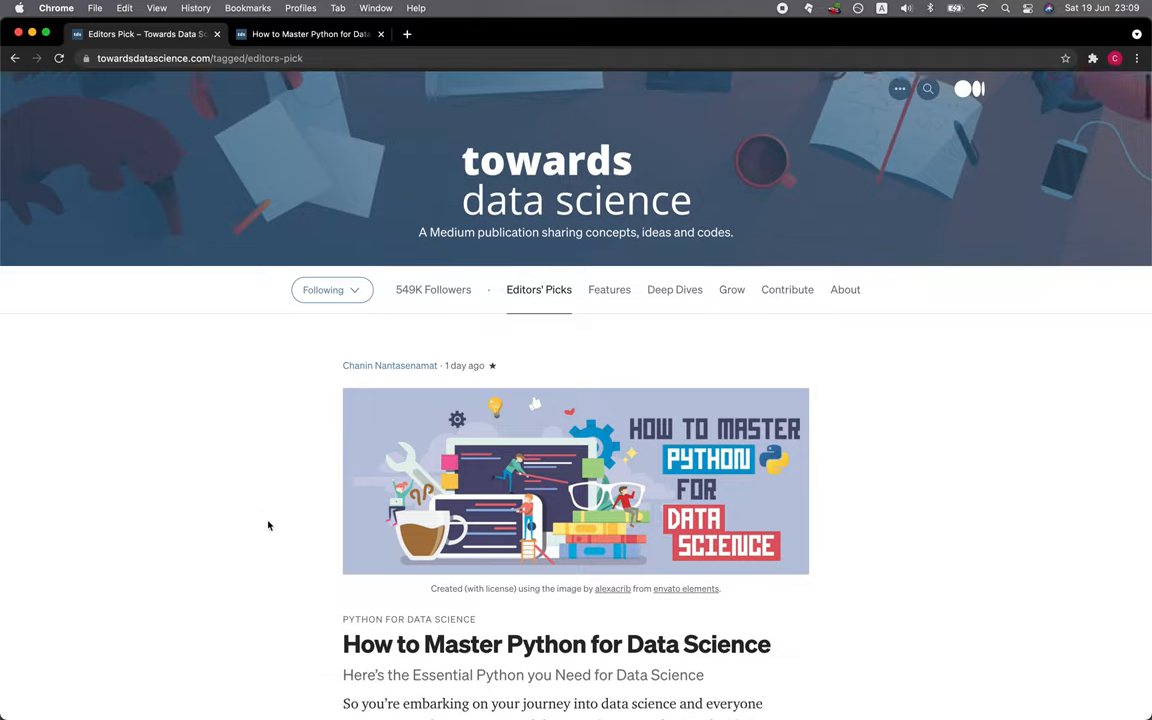
pyautogui.scroll(-3)
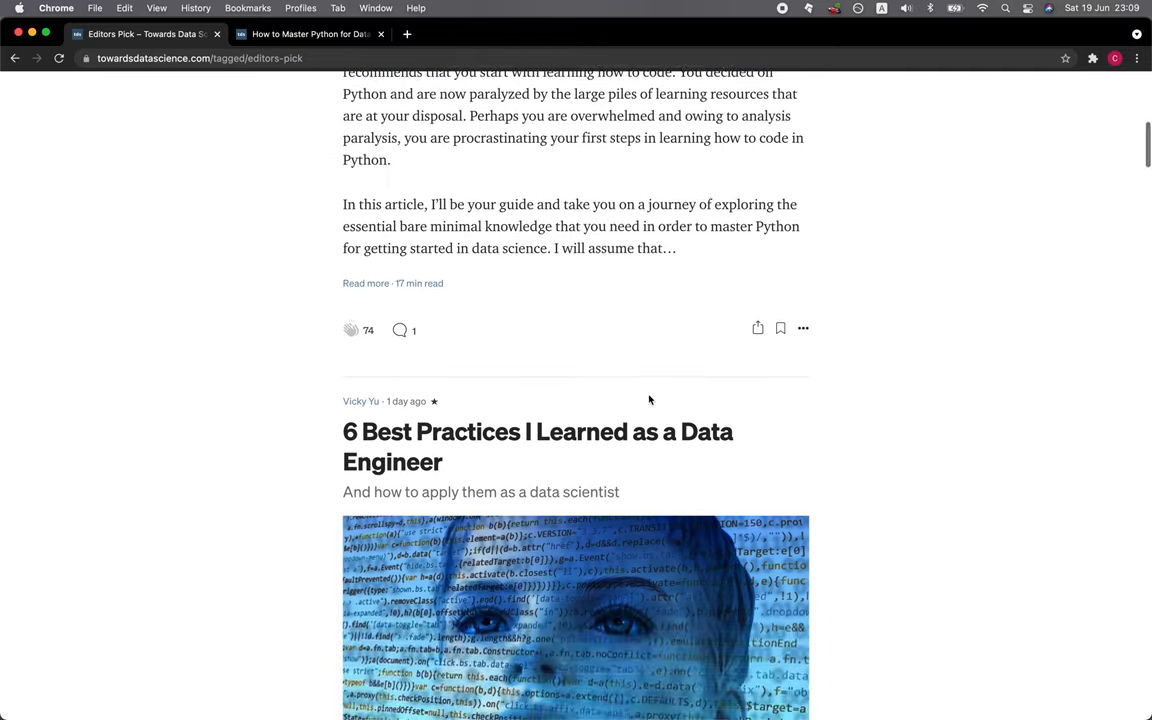
pyautogui.scroll(3)
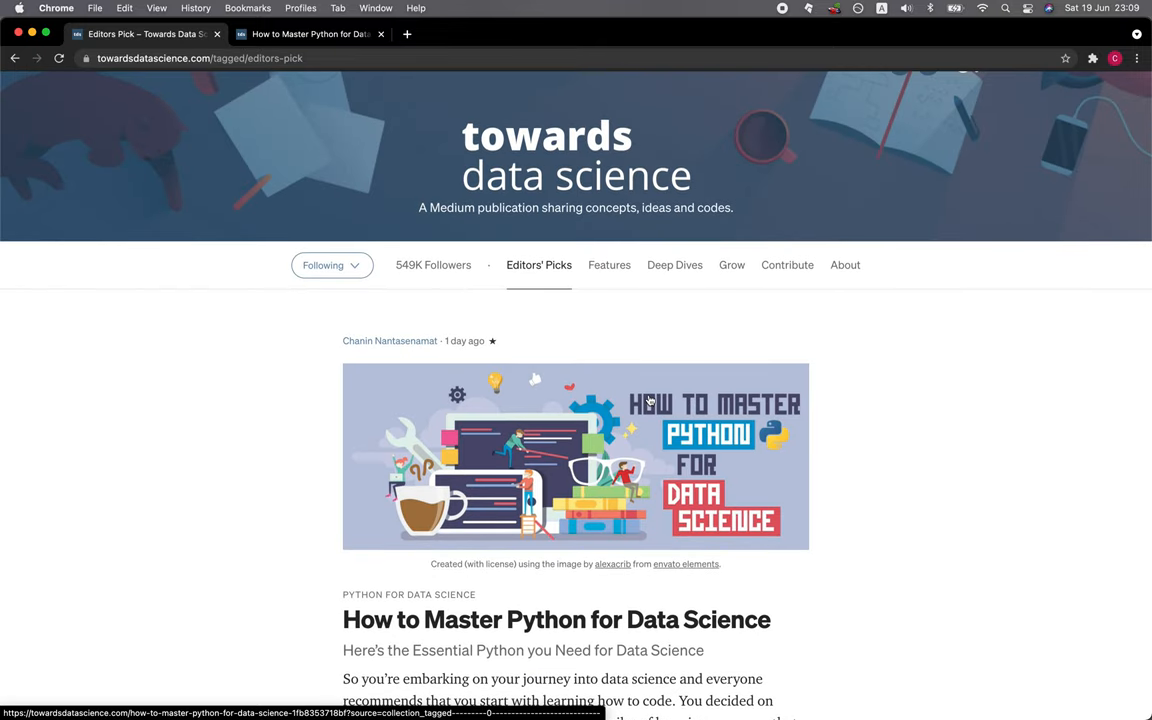
pyautogui.moveTo(256, 492)
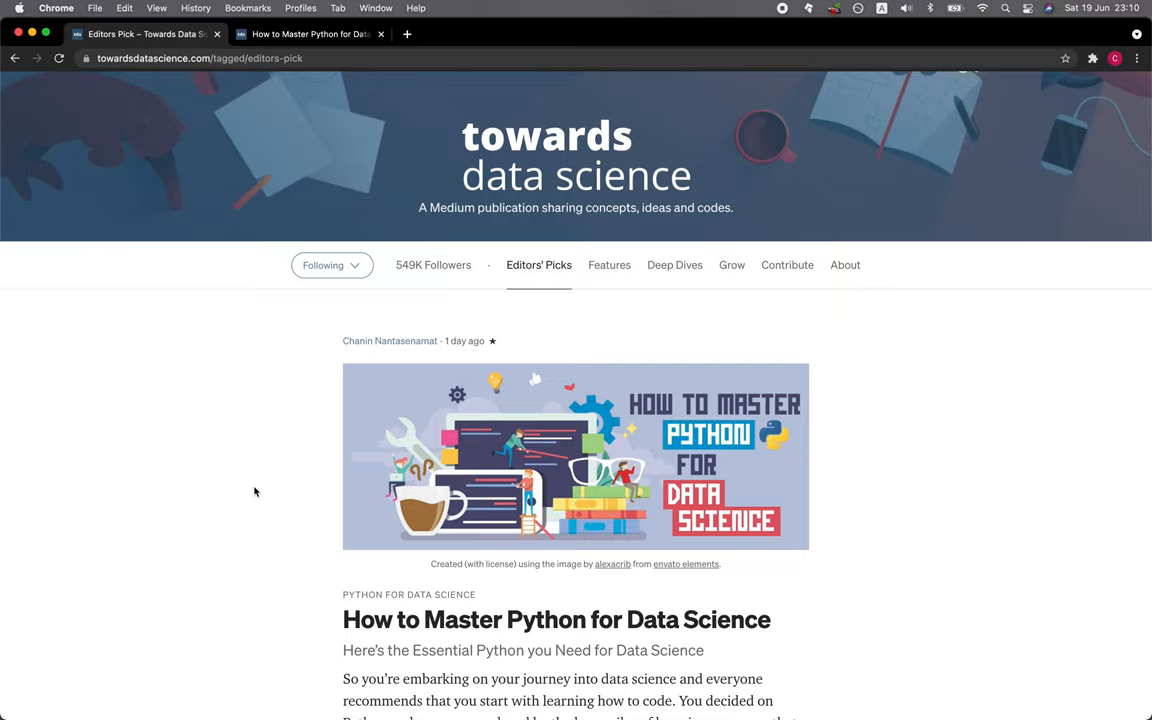
pyautogui.moveTo(312, 34)
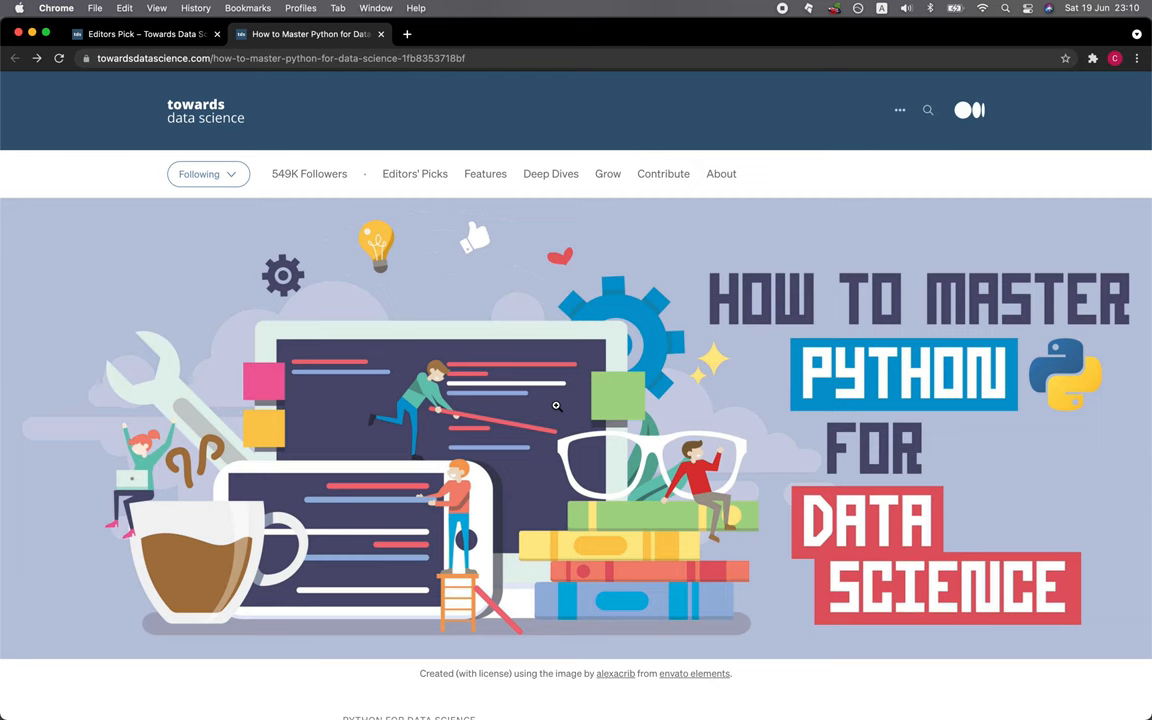
pyautogui.scroll(-3)
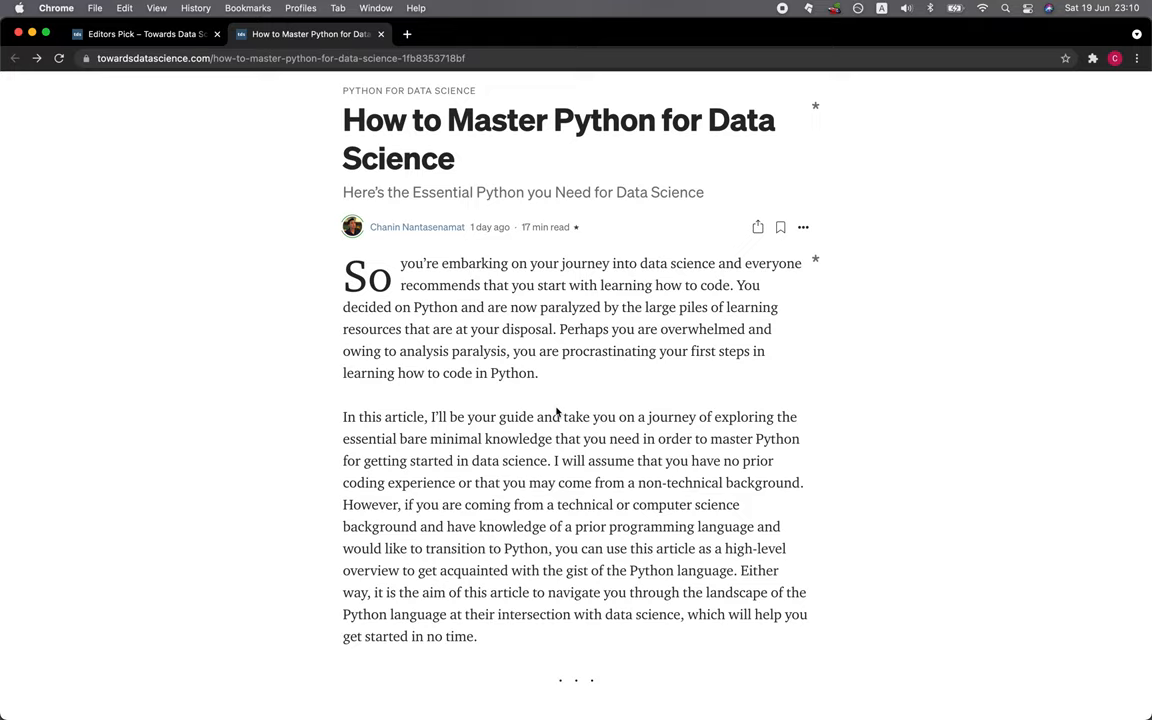
pyautogui.moveTo(220, 440)
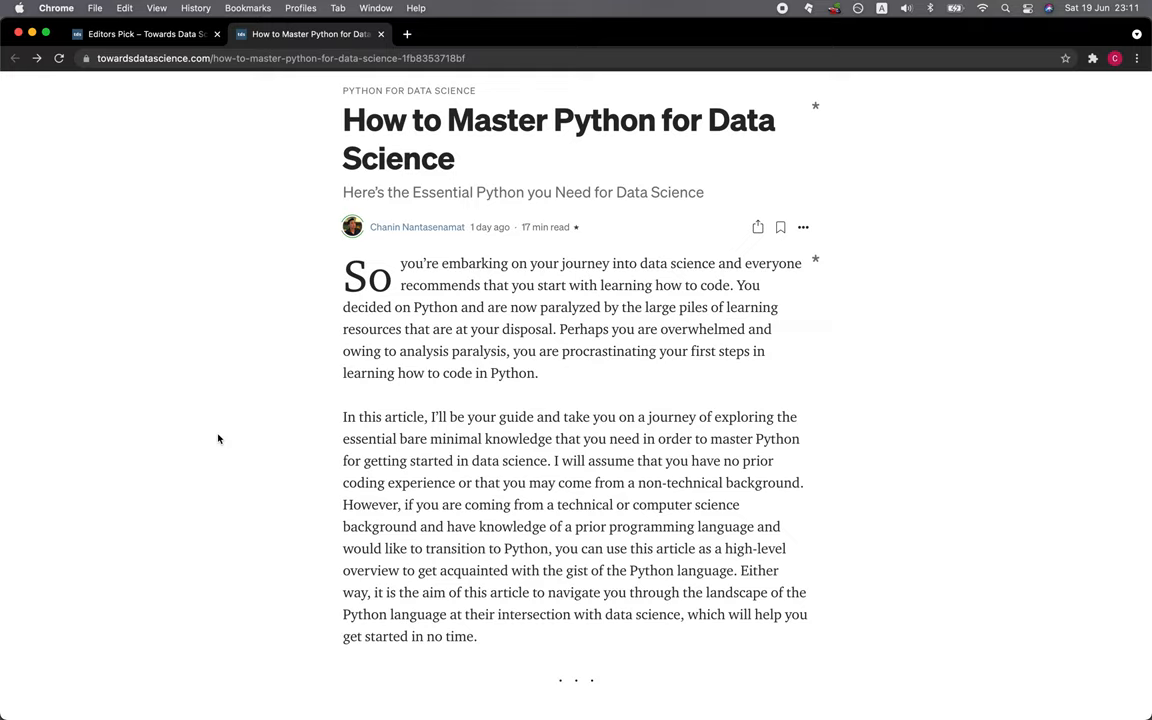
pyautogui.scroll(-3)
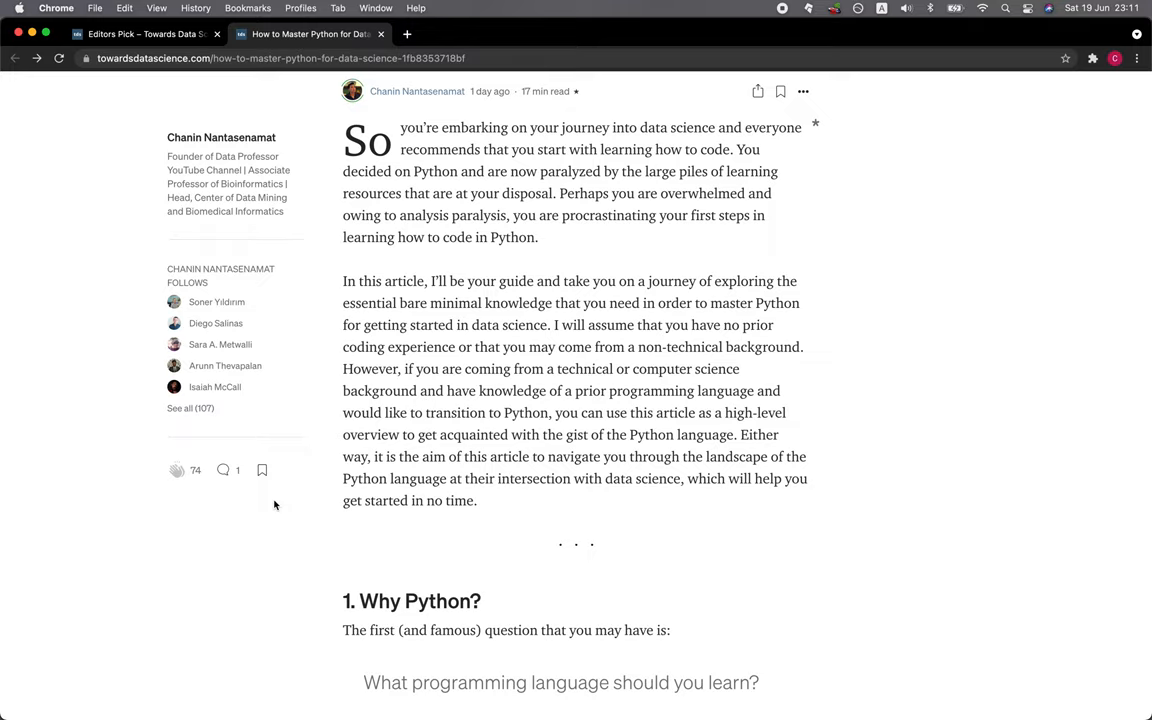
pyautogui.moveTo(560, 568)
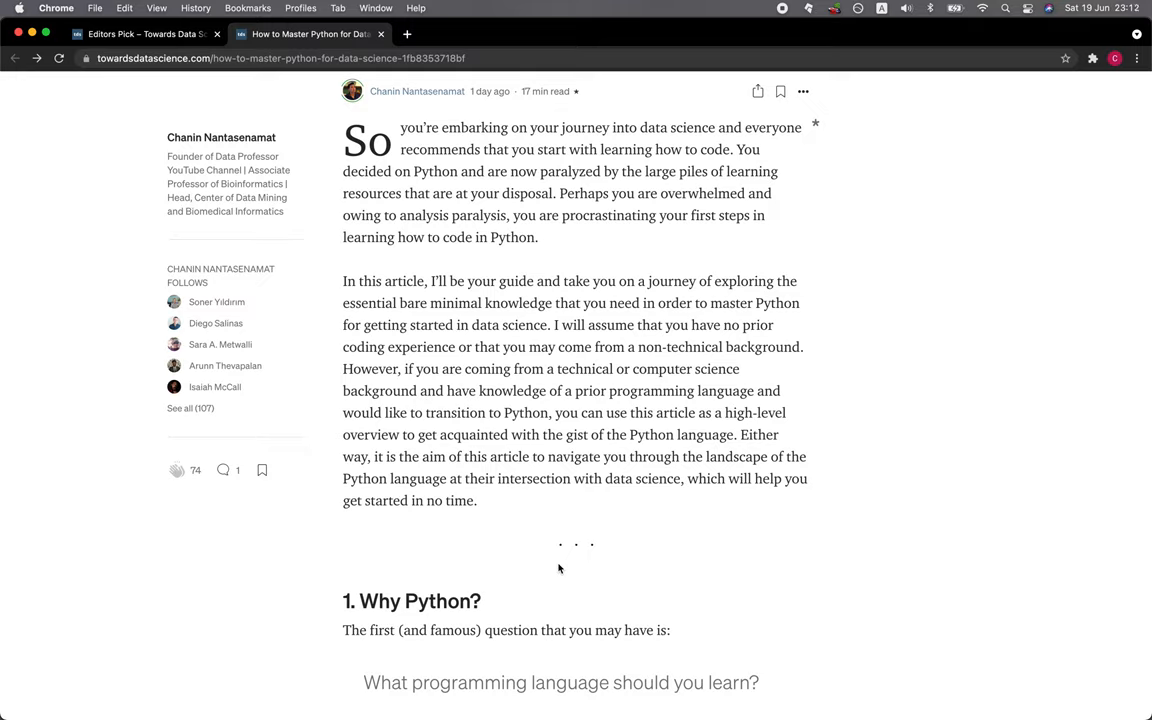
pyautogui.scroll(-3)
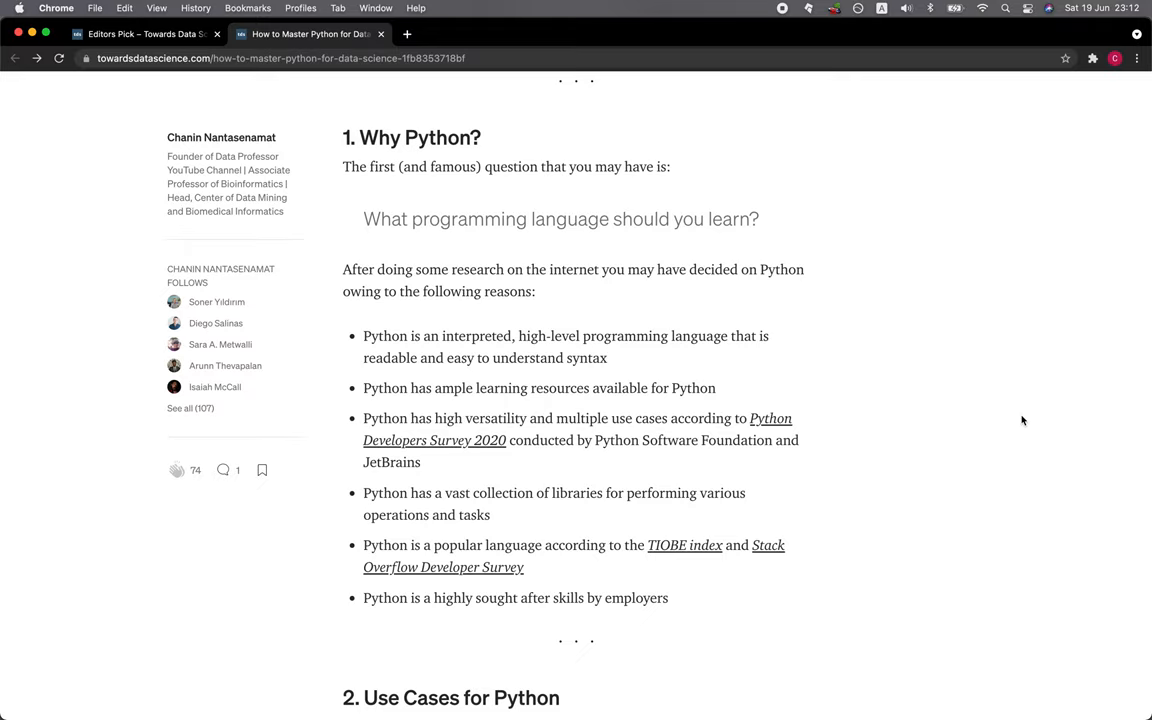
pyautogui.moveTo(882, 410)
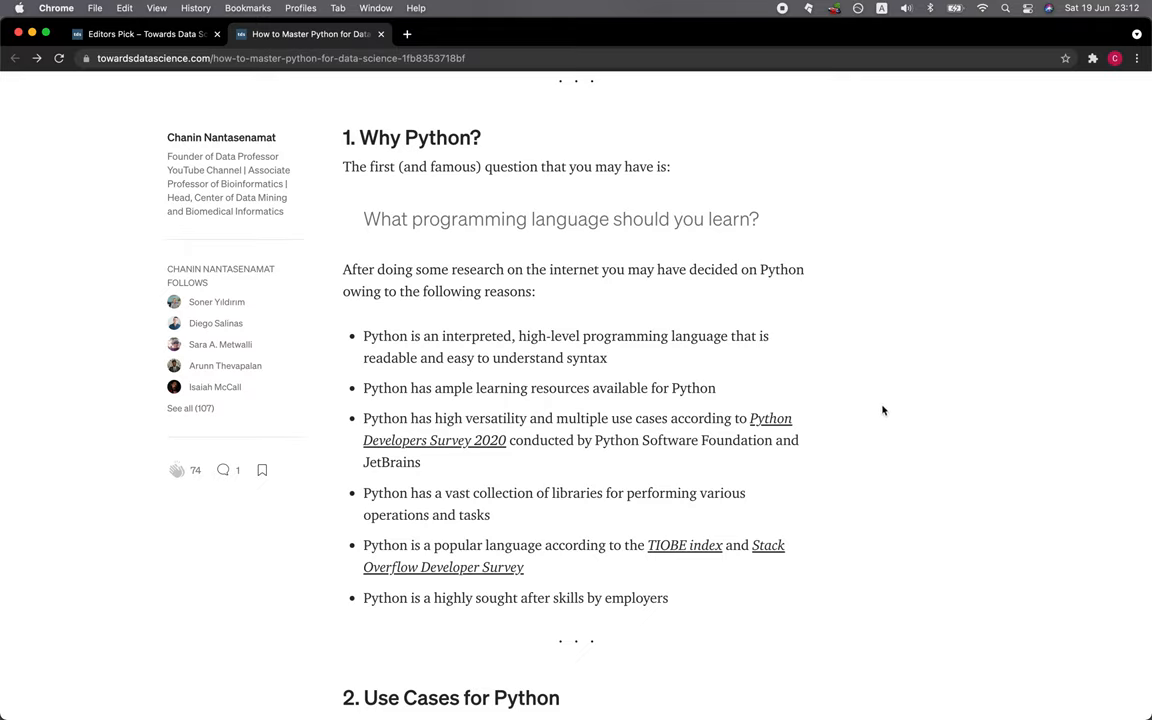
pyautogui.moveTo(822, 382)
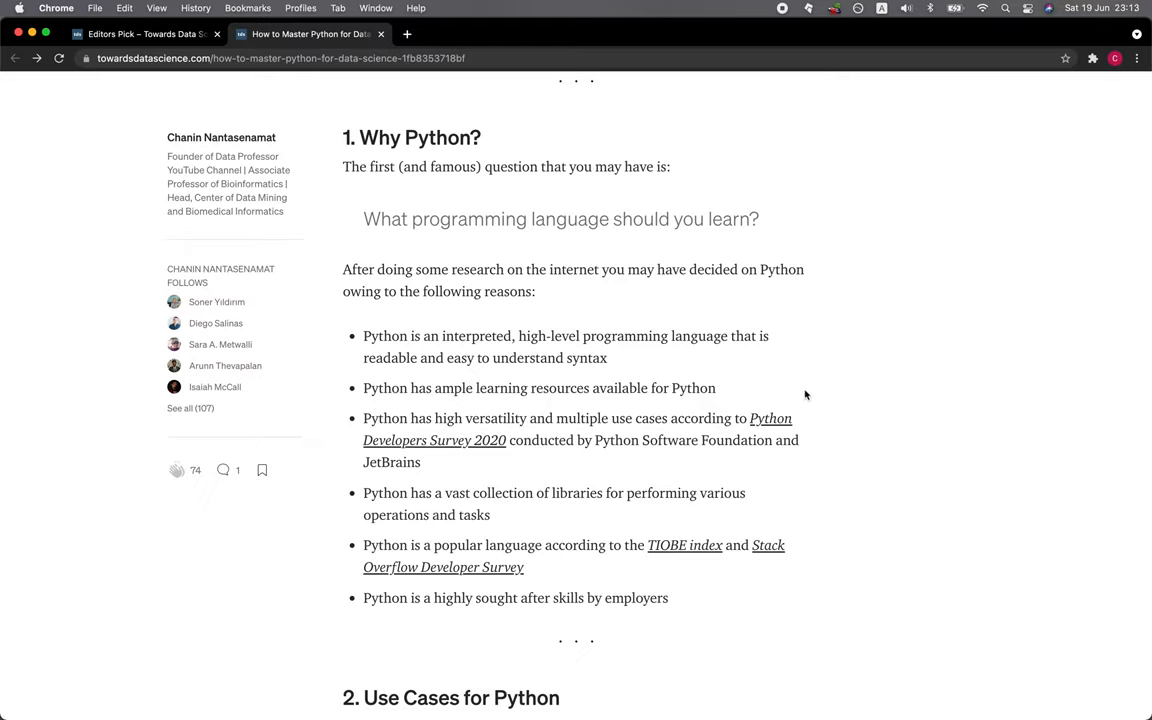
pyautogui.moveTo(572, 520)
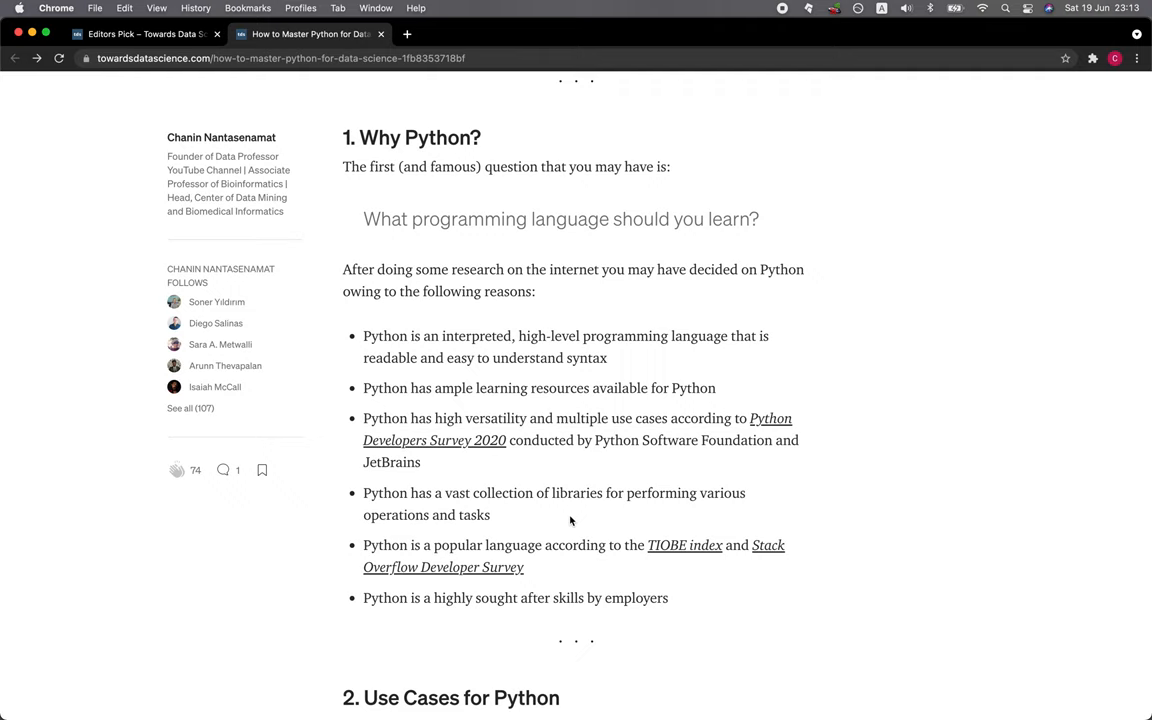
pyautogui.scroll(-3)
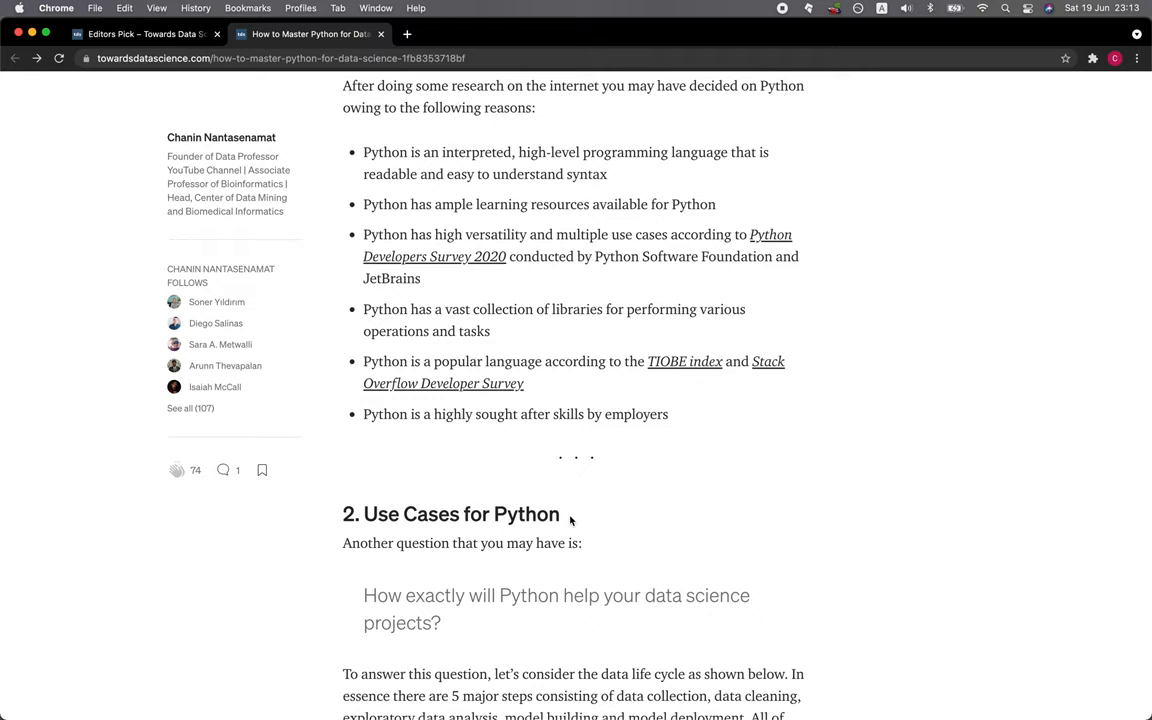
pyautogui.scroll(-3)
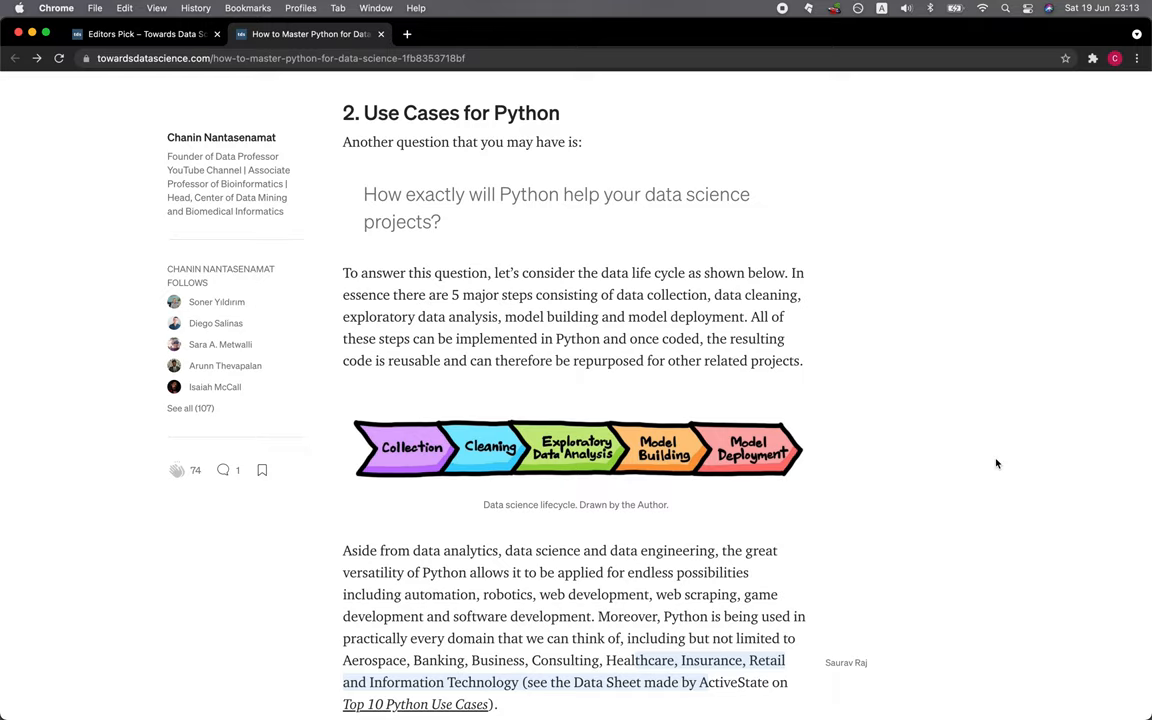
pyautogui.moveTo(796, 508)
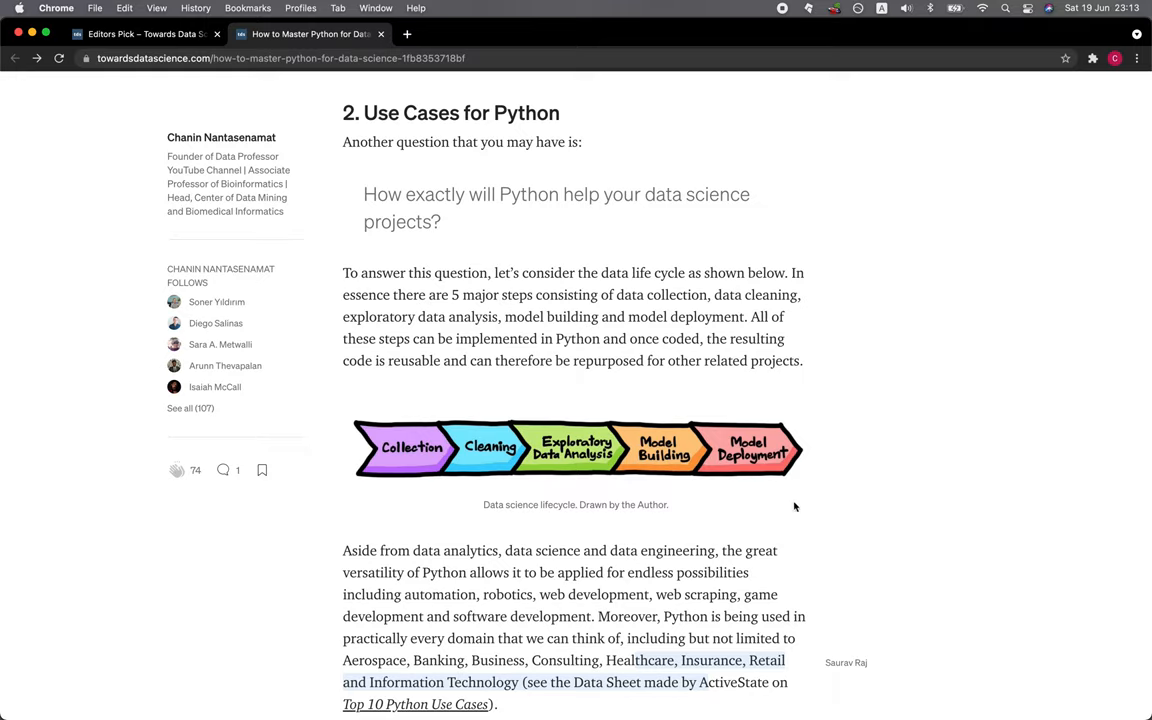
pyautogui.moveTo(772, 486)
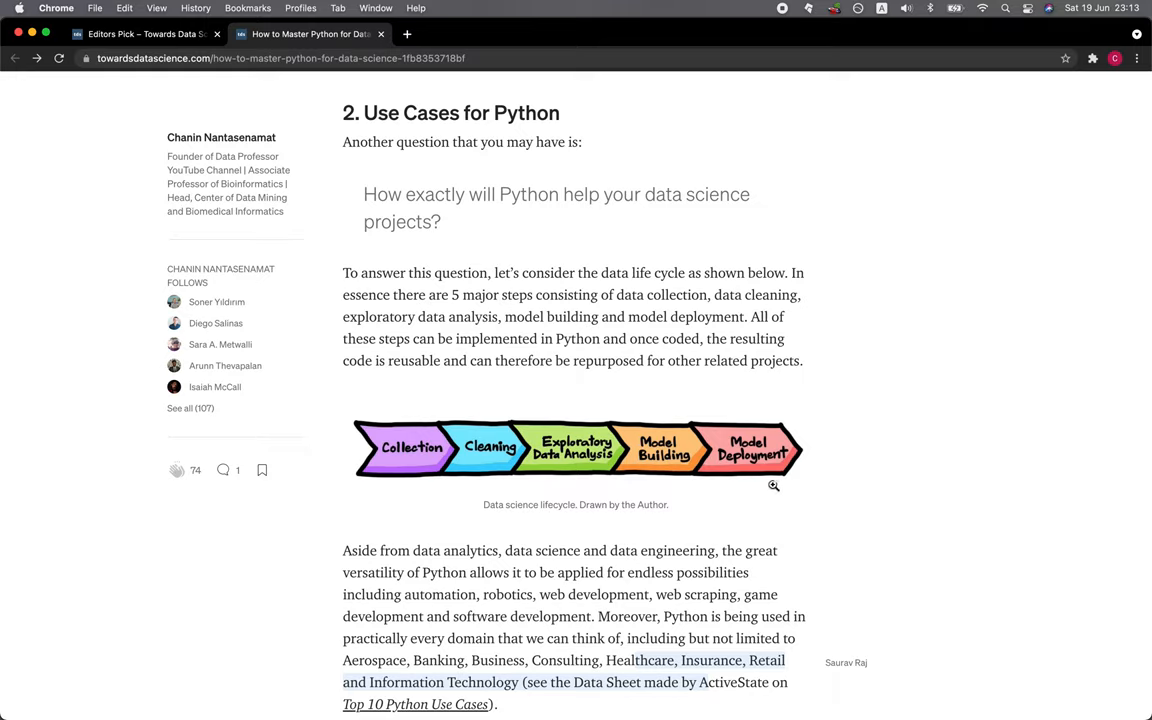
pyautogui.moveTo(448, 518)
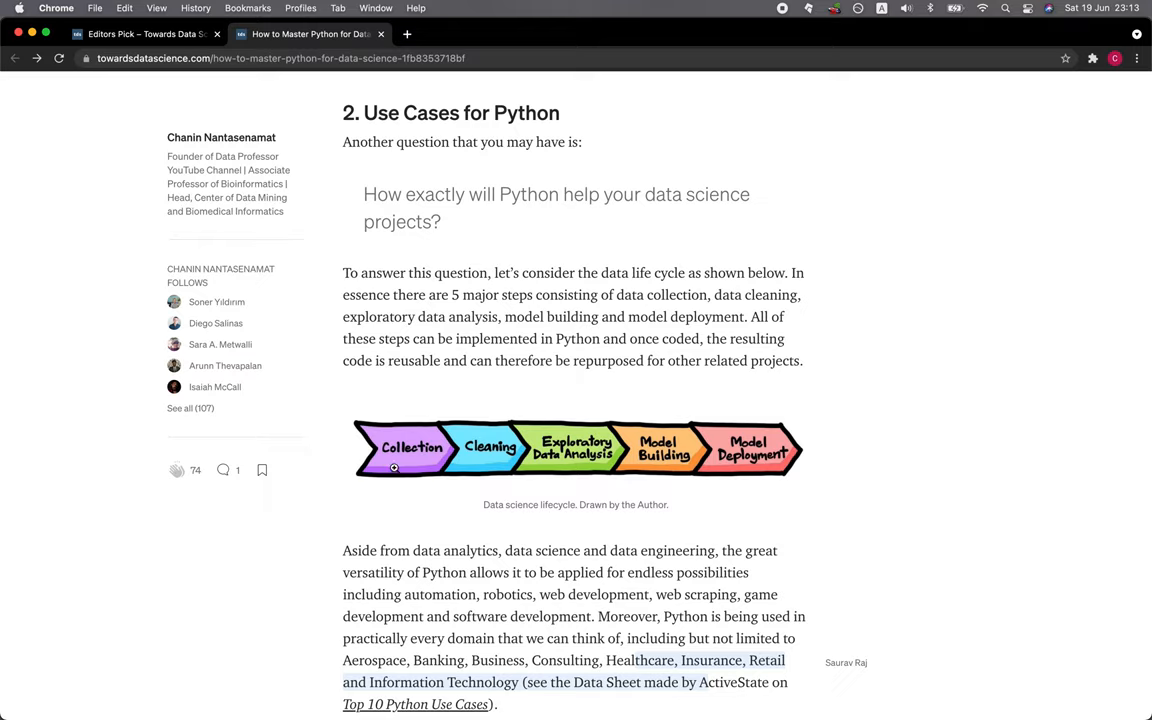
pyautogui.moveTo(584, 480)
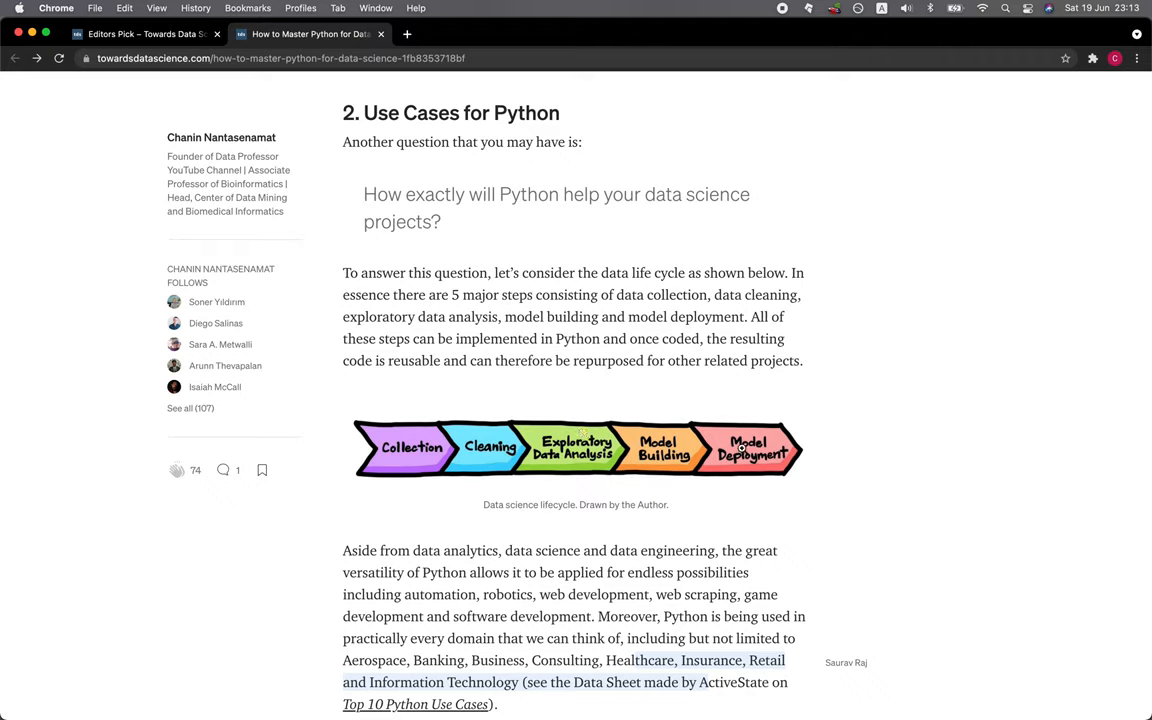
pyautogui.moveTo(764, 504)
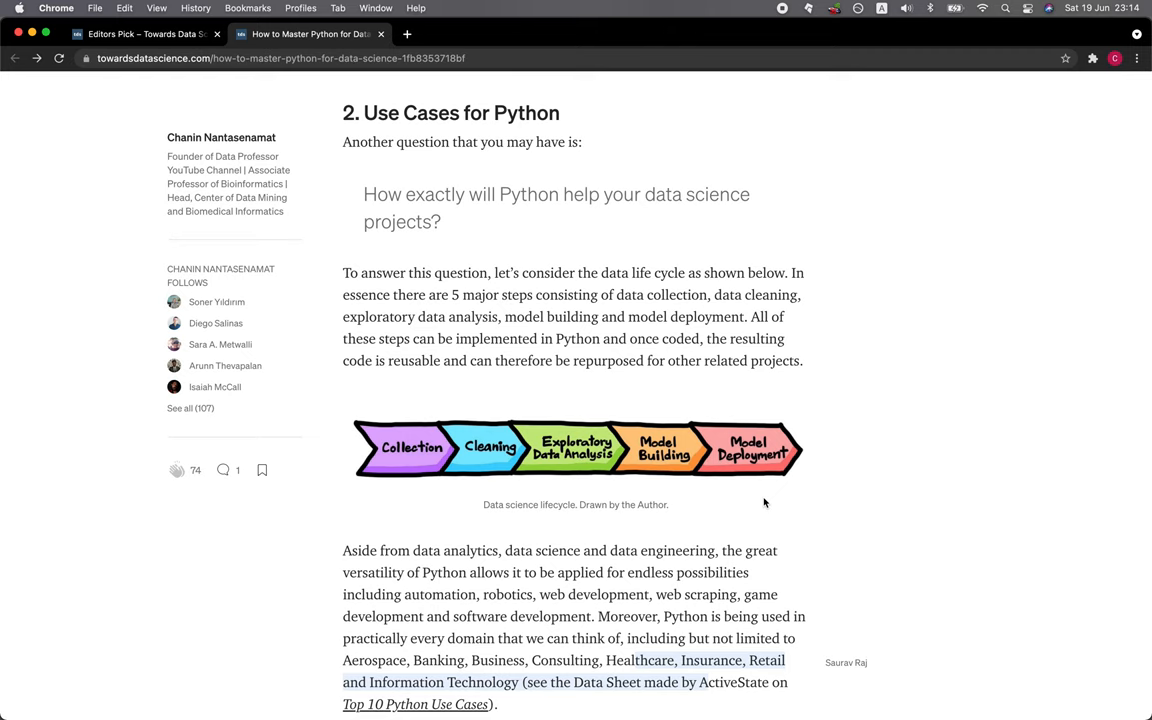
pyautogui.scroll(-3)
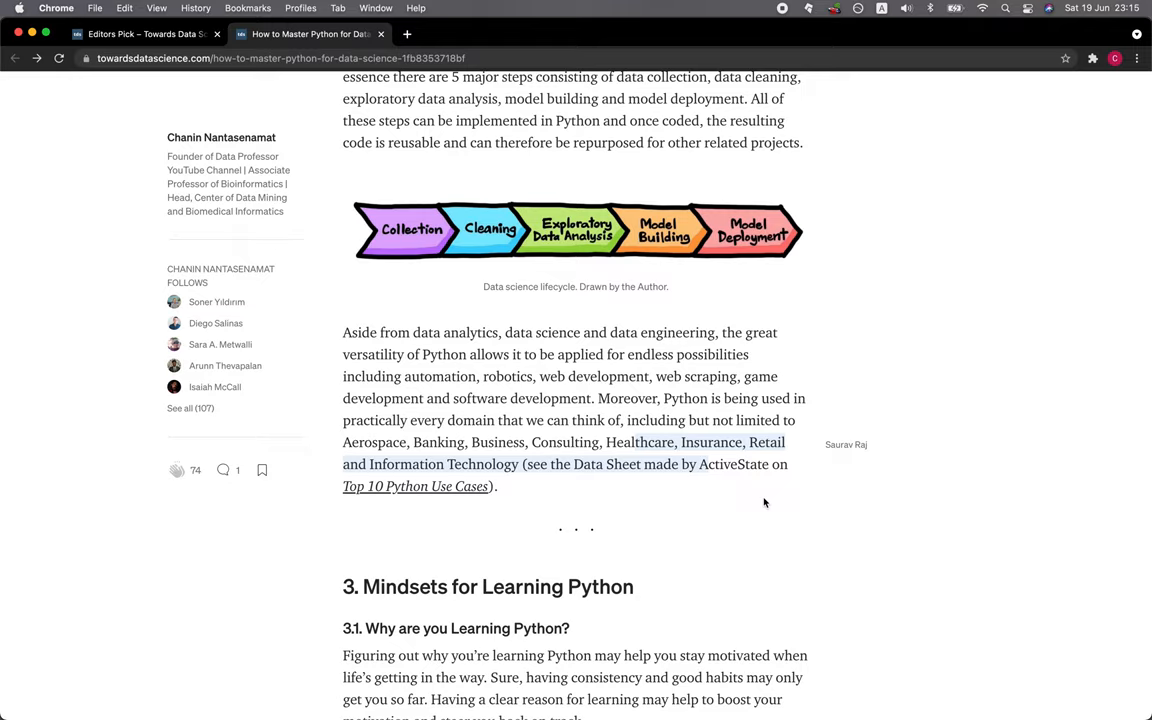
pyautogui.moveTo(504, 524)
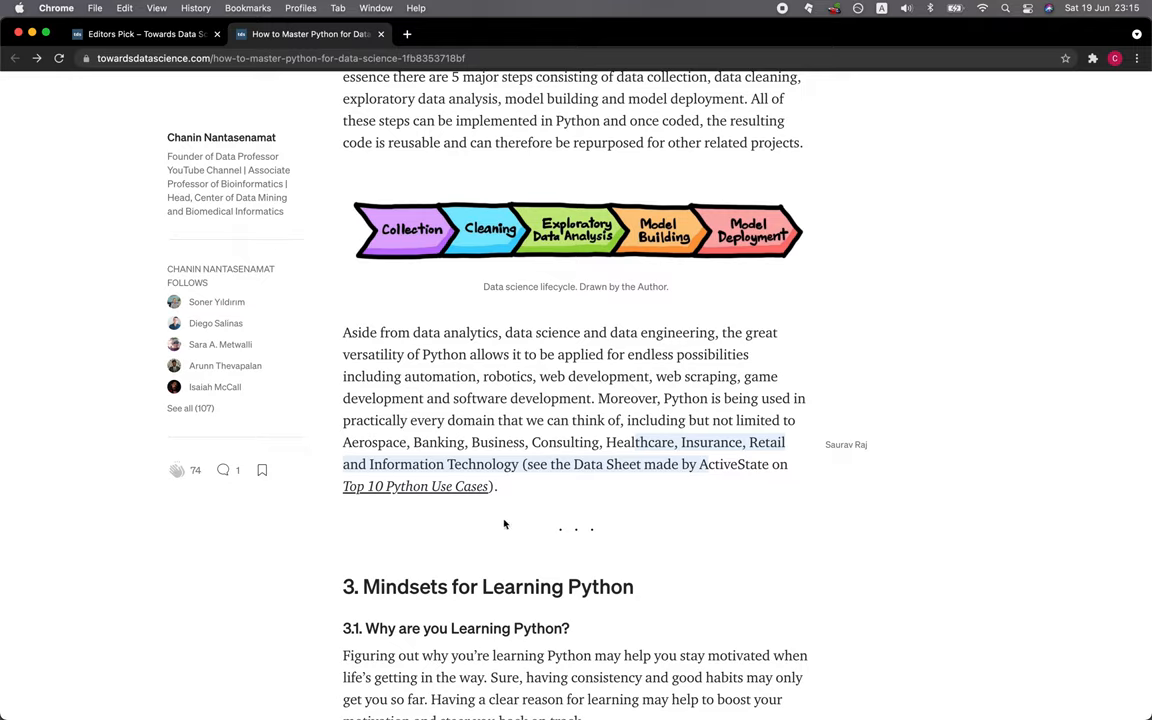
pyautogui.moveTo(448, 518)
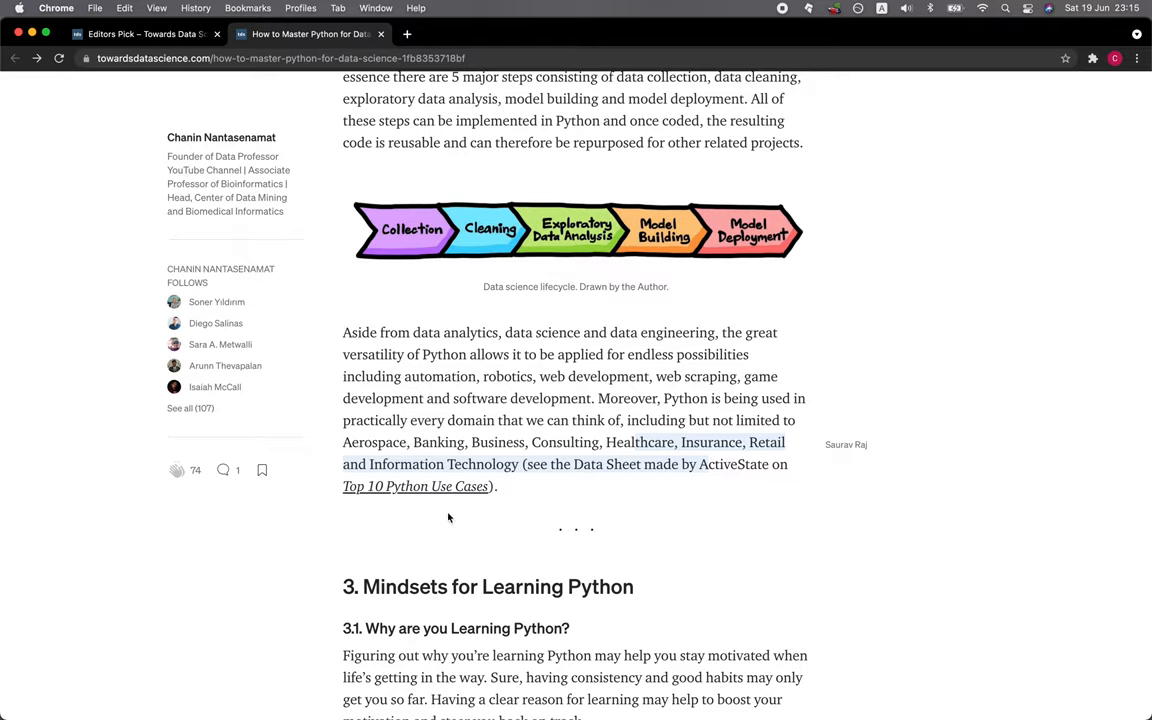
pyautogui.scroll(-3)
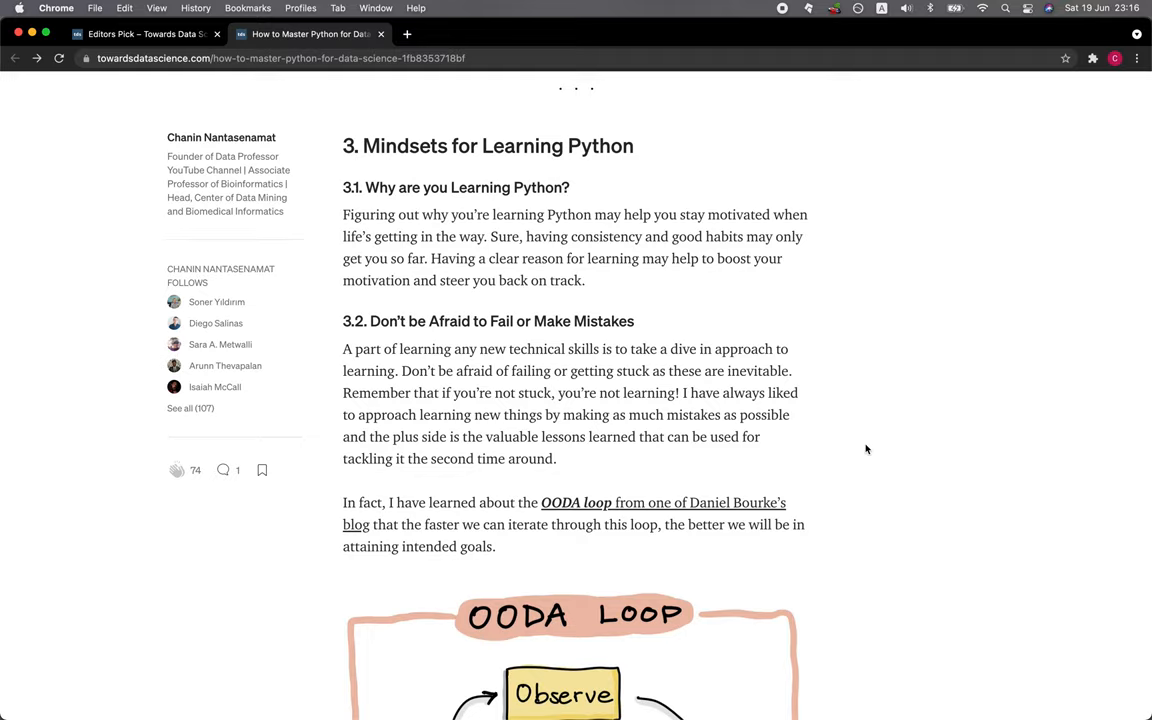
pyautogui.scroll(-3)
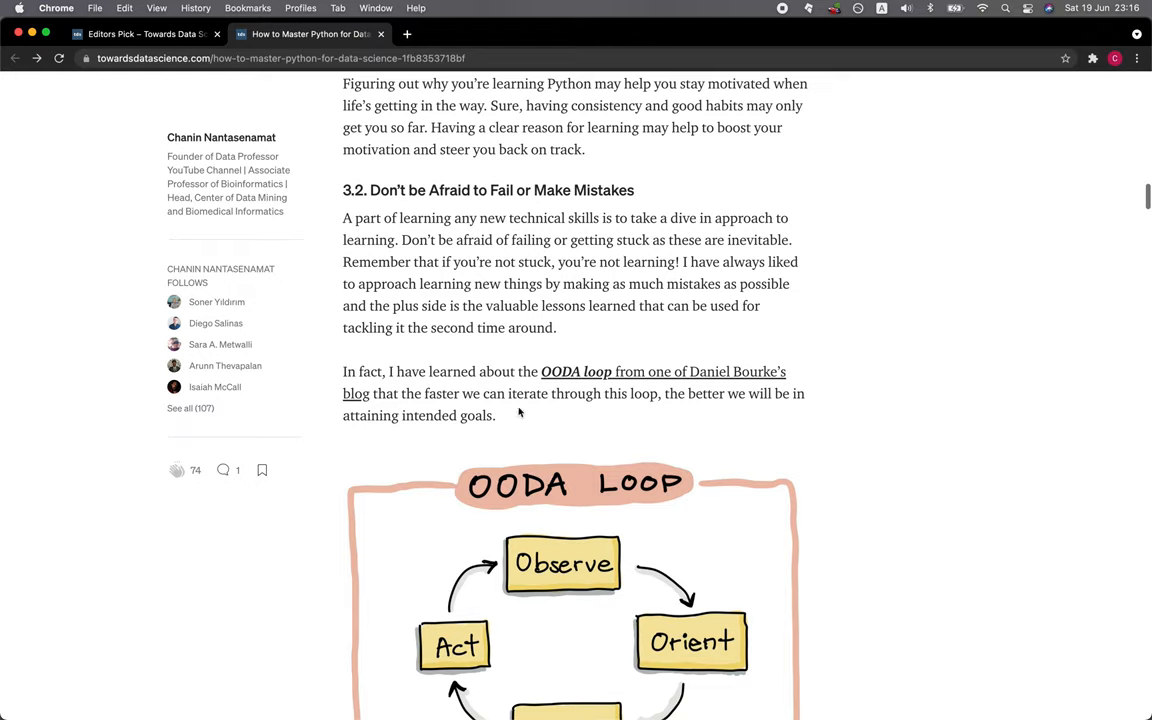
pyautogui.moveTo(452, 356)
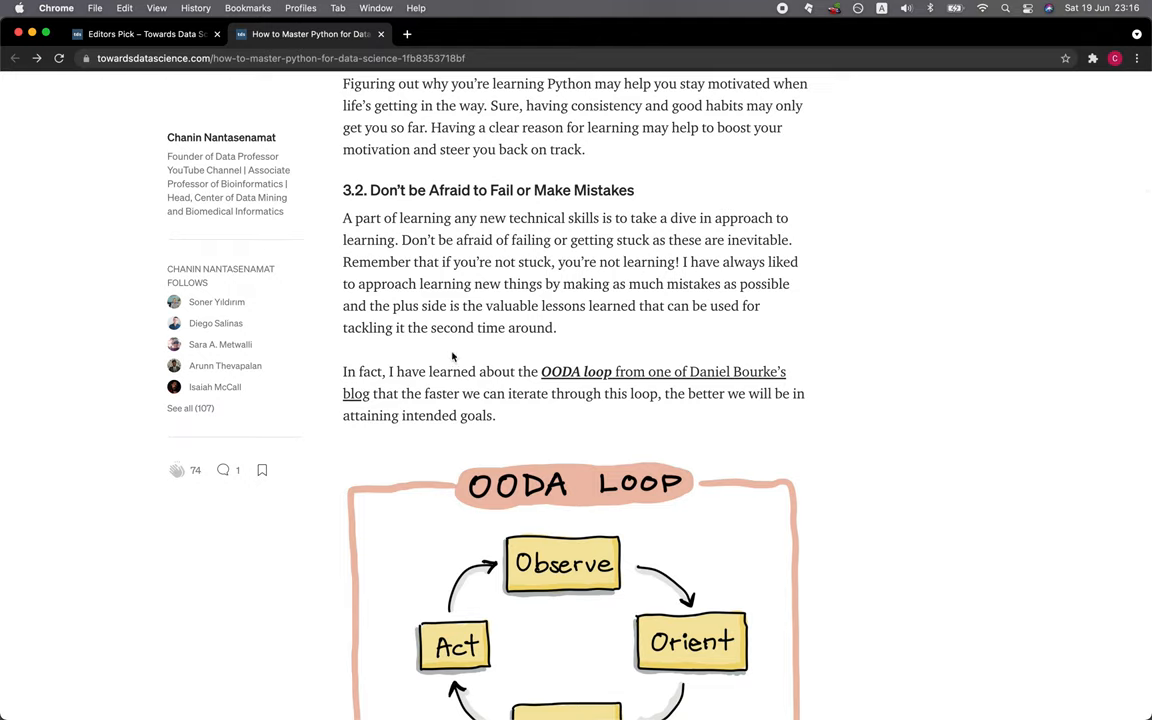
pyautogui.scroll(-3)
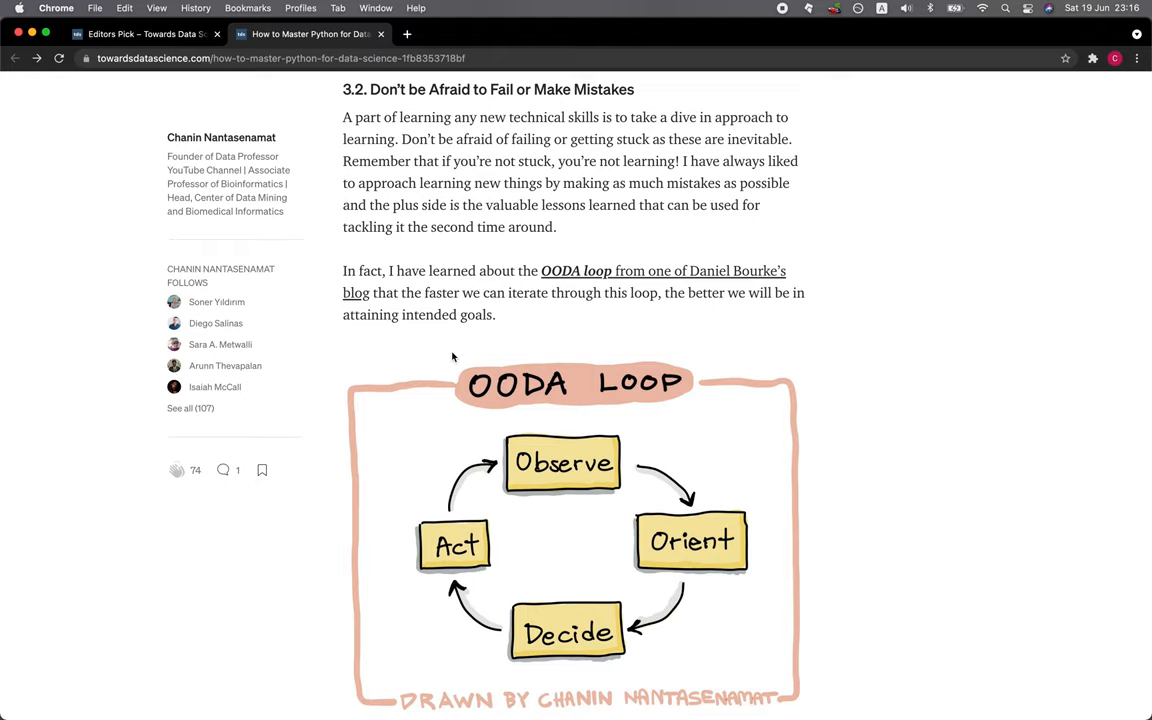
pyautogui.scroll(-3)
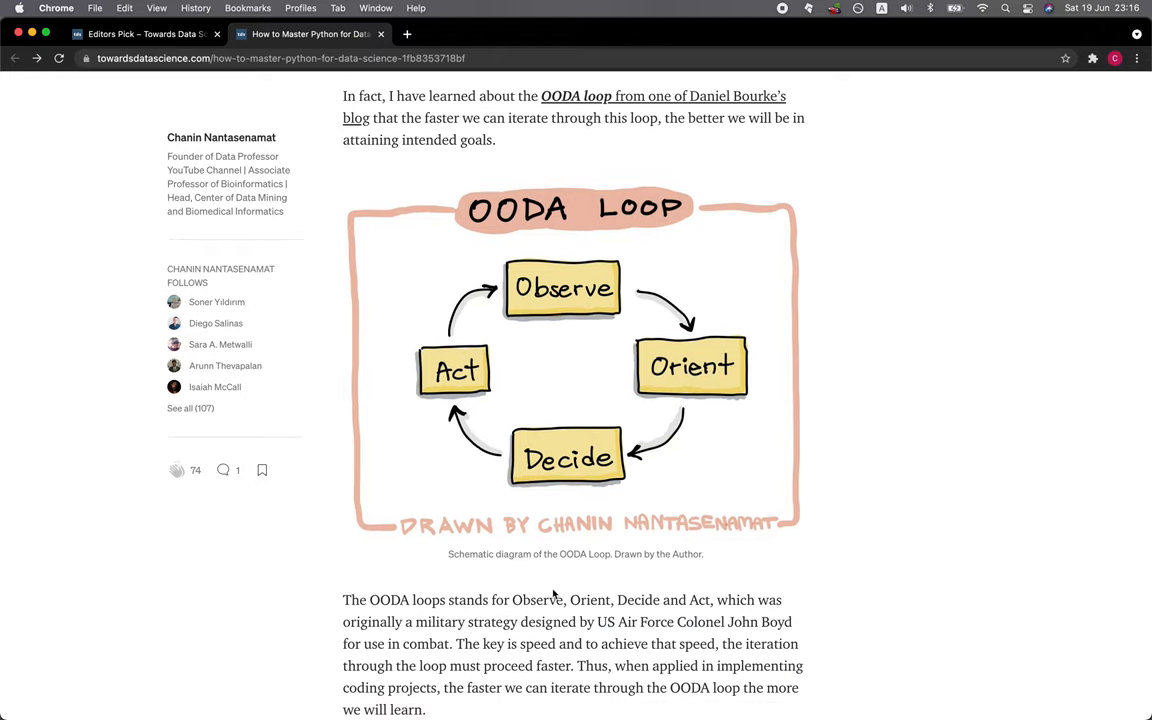
pyautogui.moveTo(678, 346)
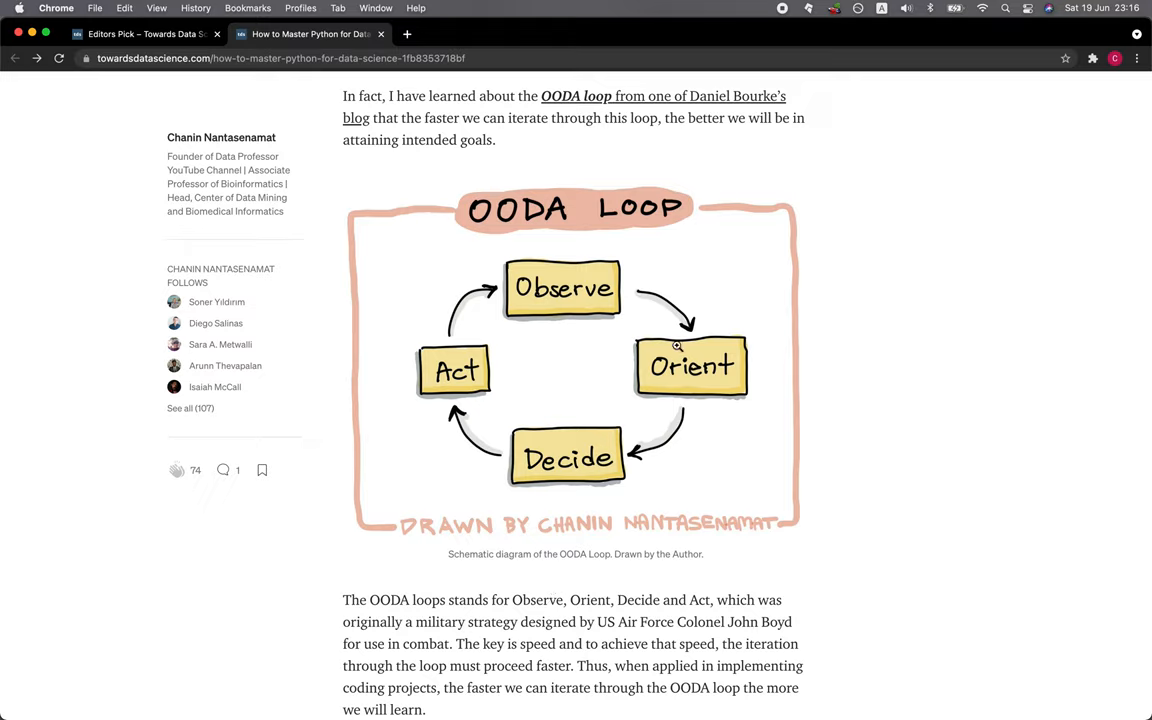
pyautogui.moveTo(318, 544)
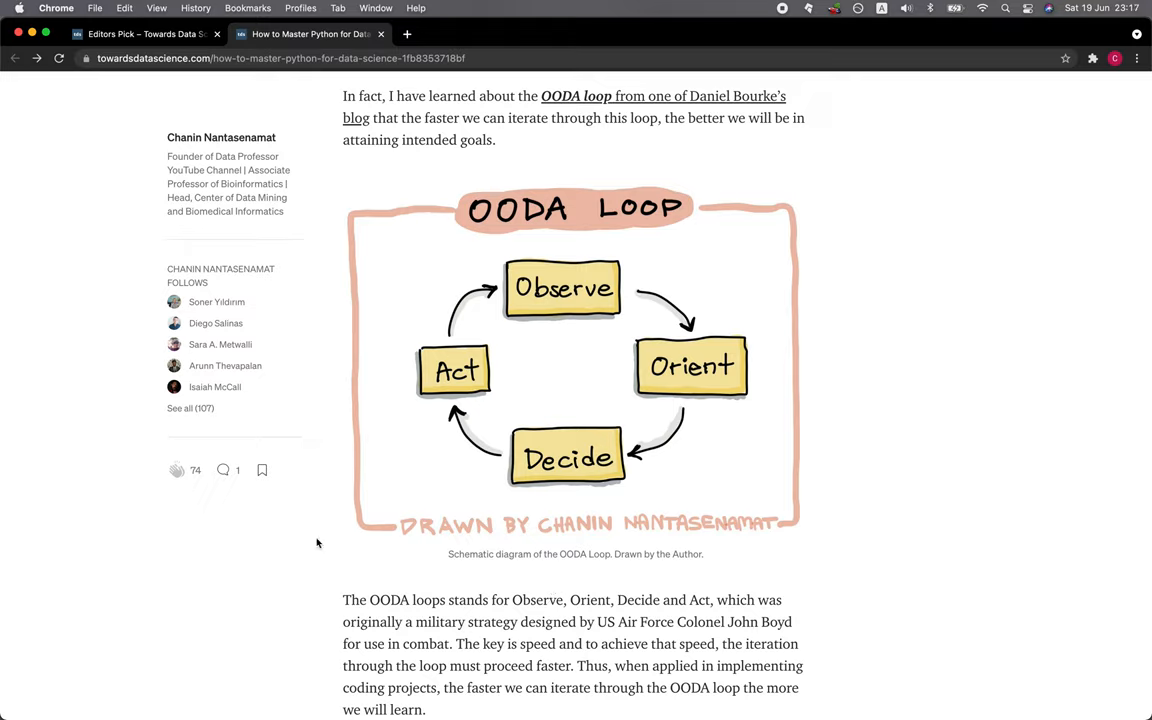
pyautogui.moveTo(948, 614)
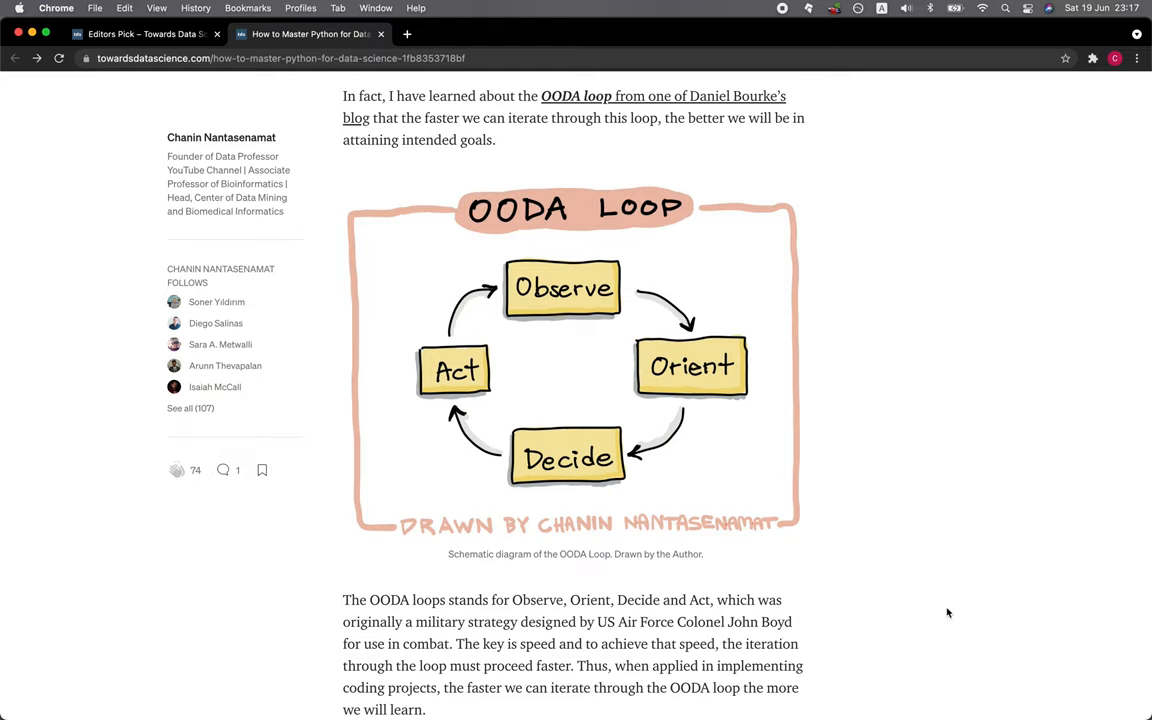
pyautogui.scroll(-3)
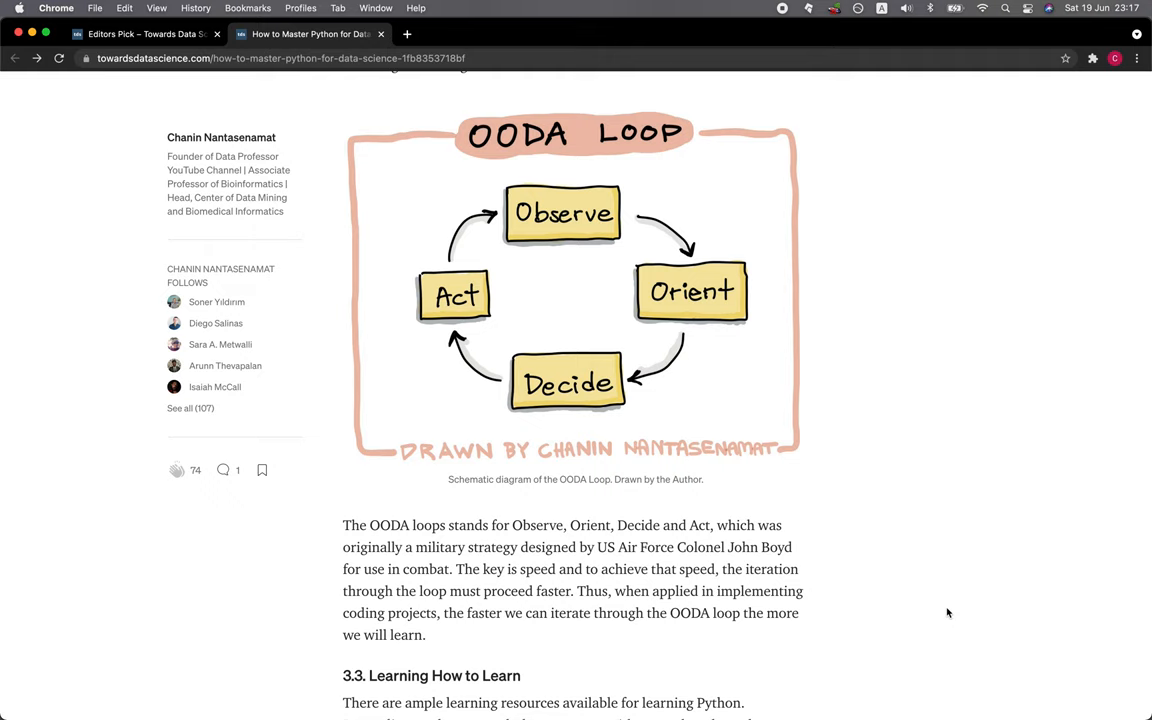
pyautogui.scroll(-3)
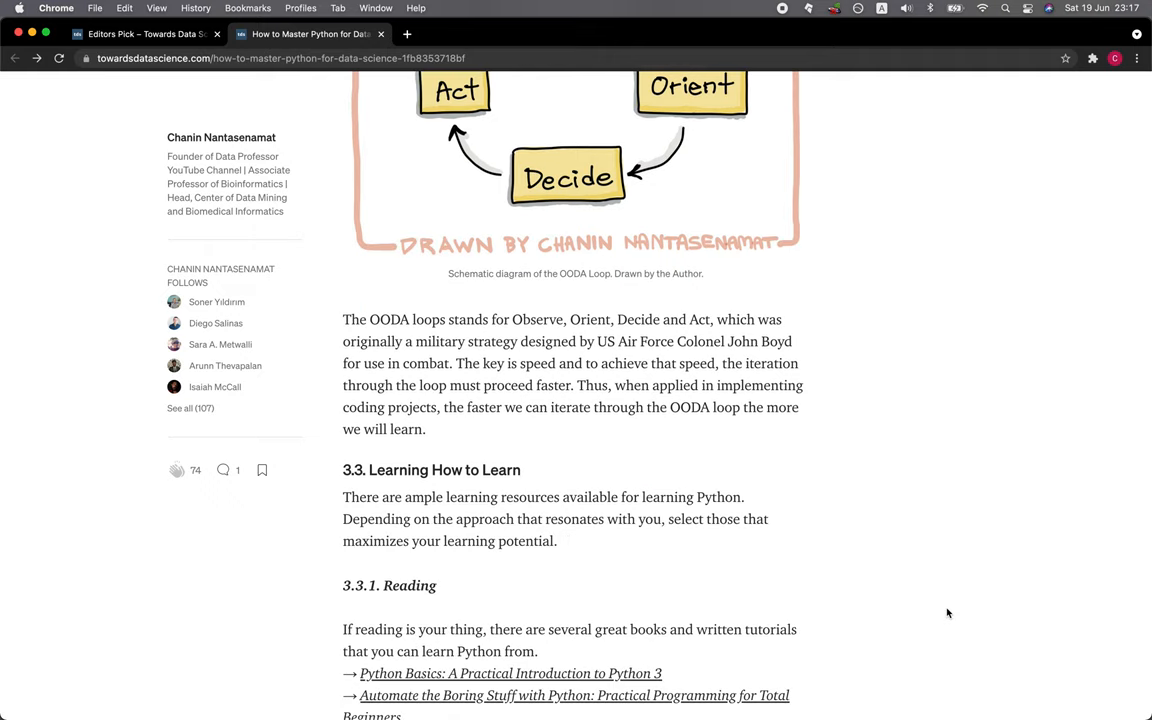
pyautogui.moveTo(870, 600)
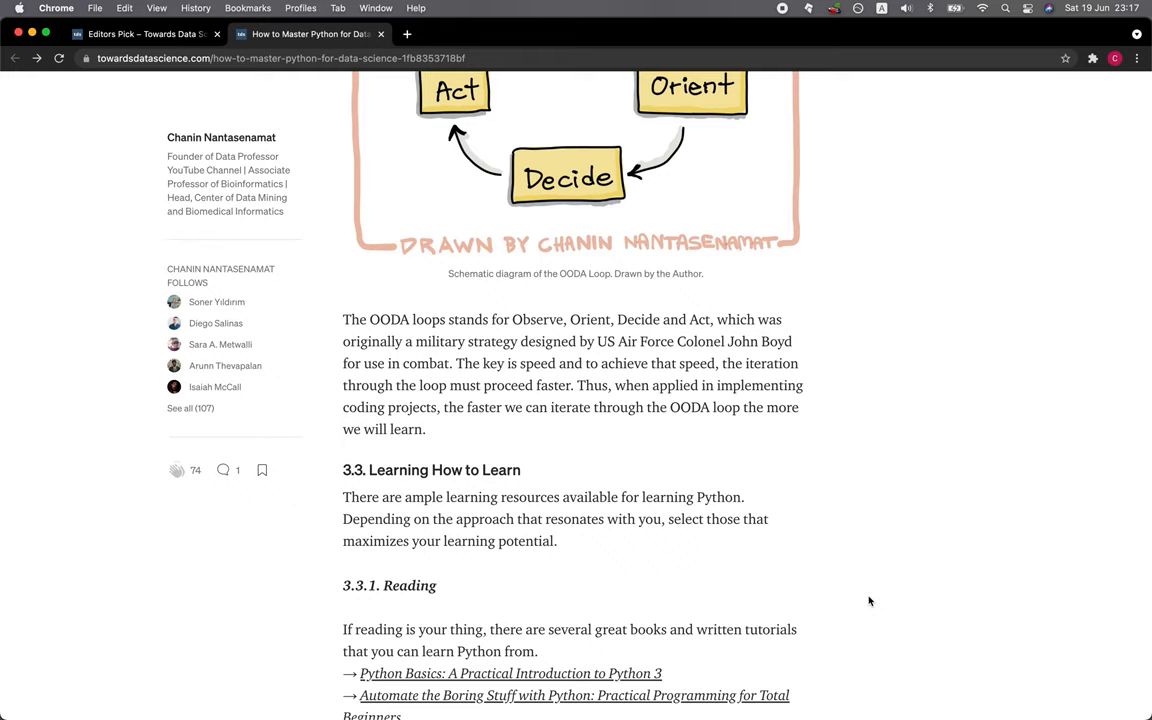
pyautogui.scroll(-3)
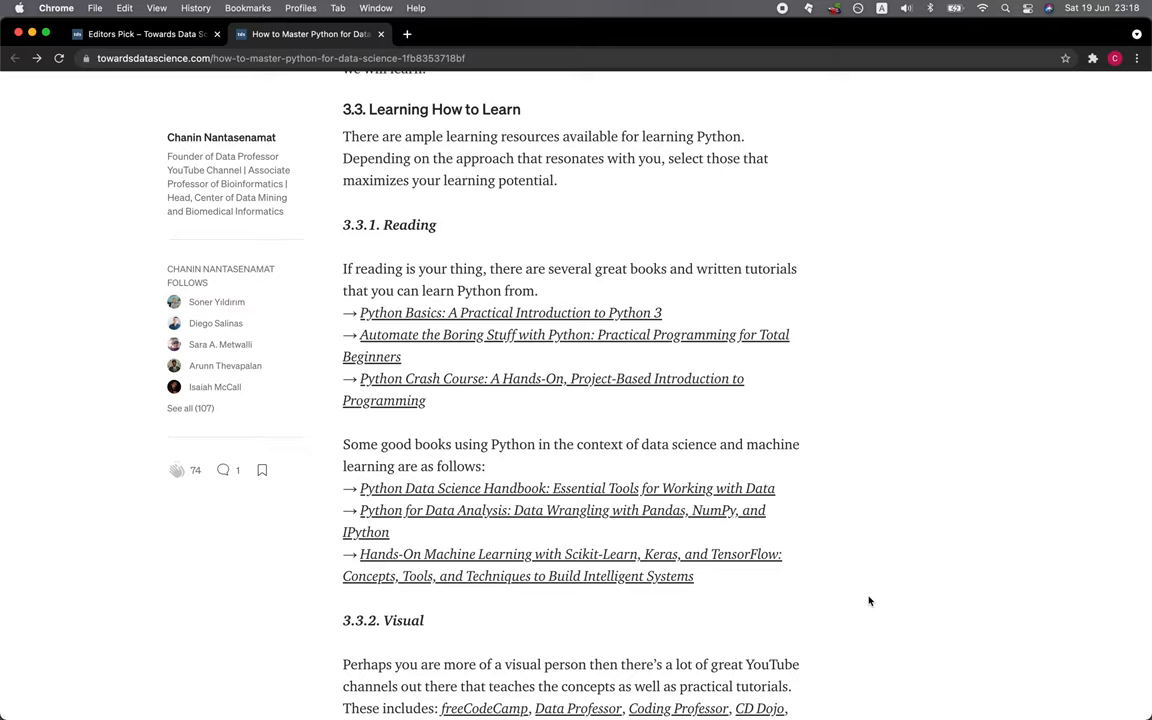
pyautogui.moveTo(560, 420)
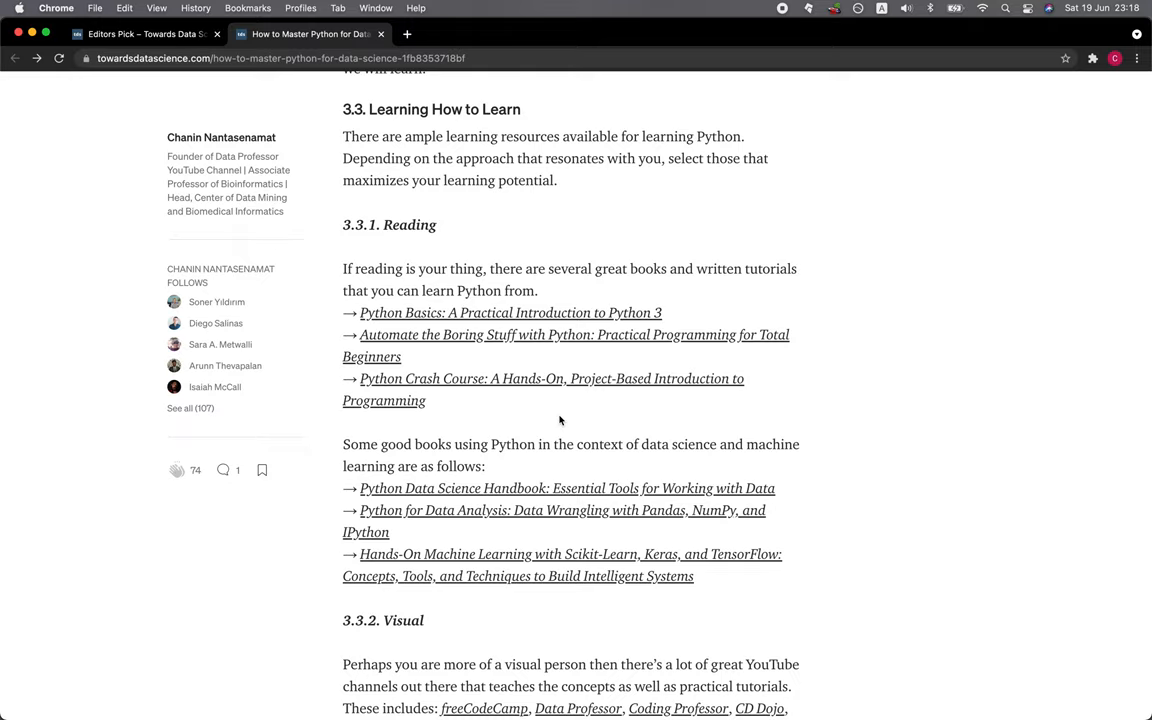
pyautogui.moveTo(568, 474)
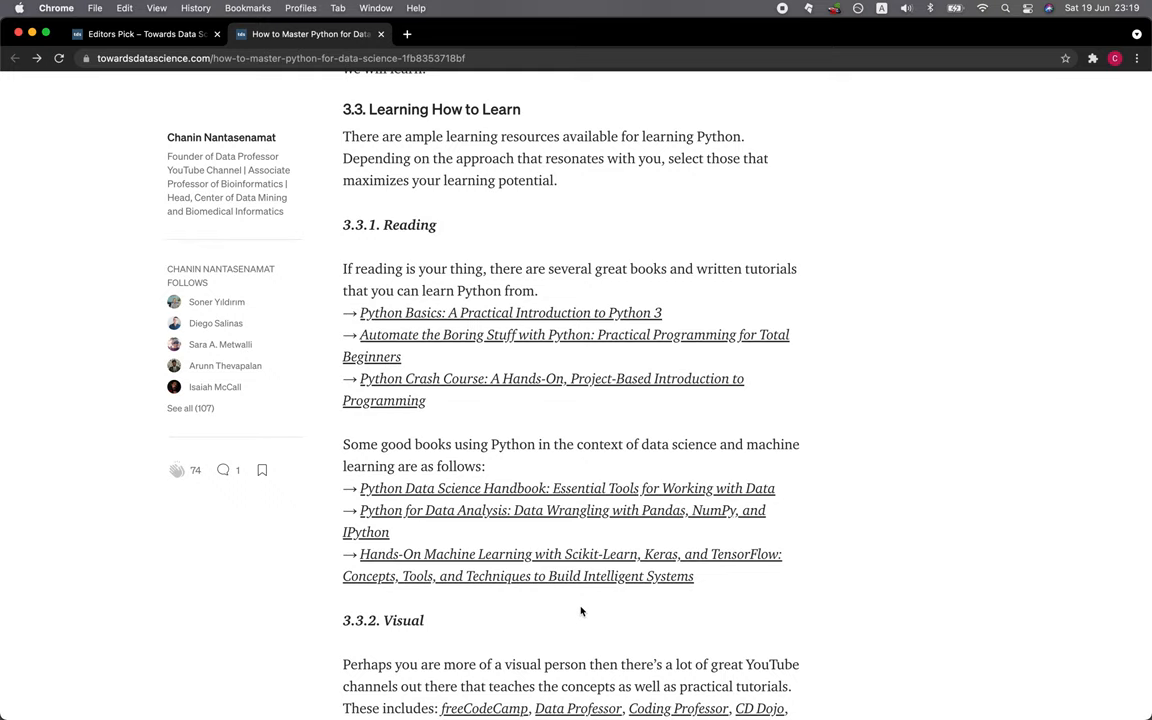
pyautogui.scroll(-3)
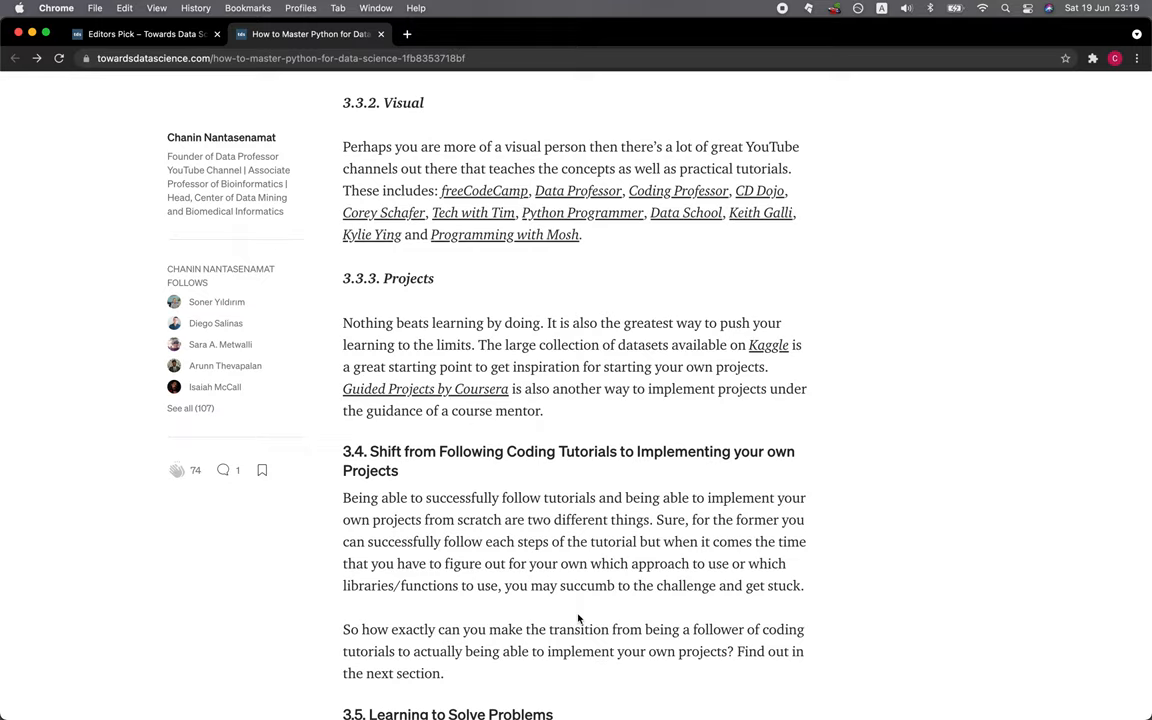
pyautogui.moveTo(760, 192)
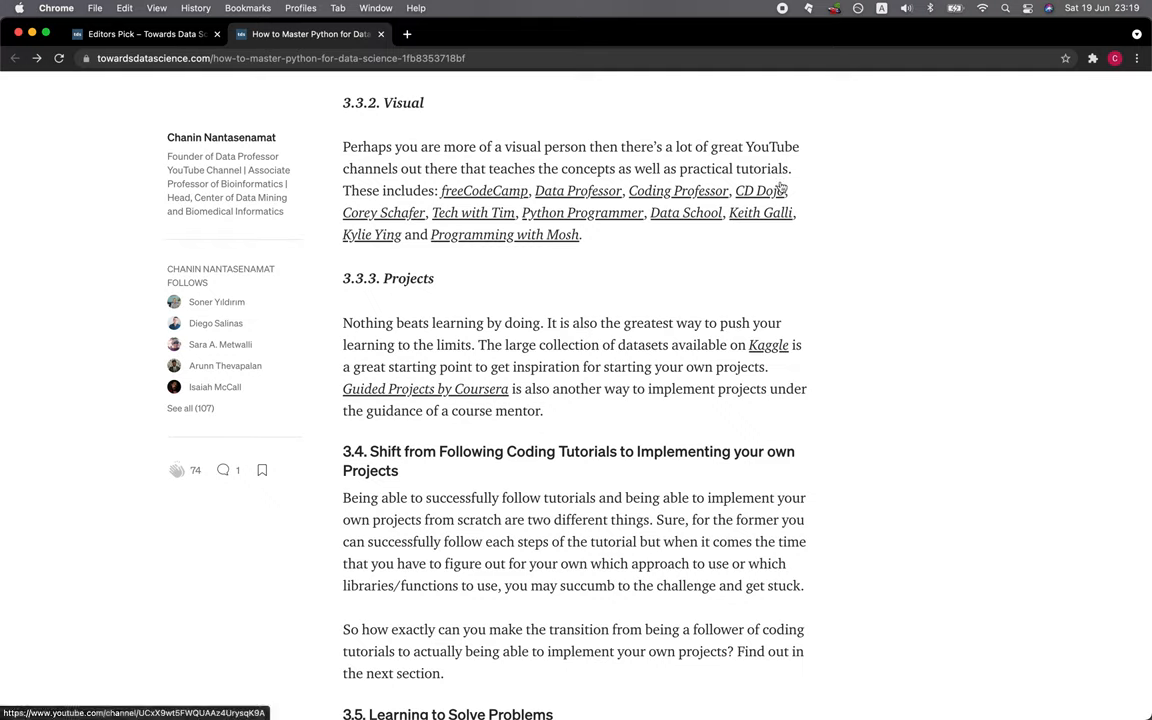
pyautogui.moveTo(908, 408)
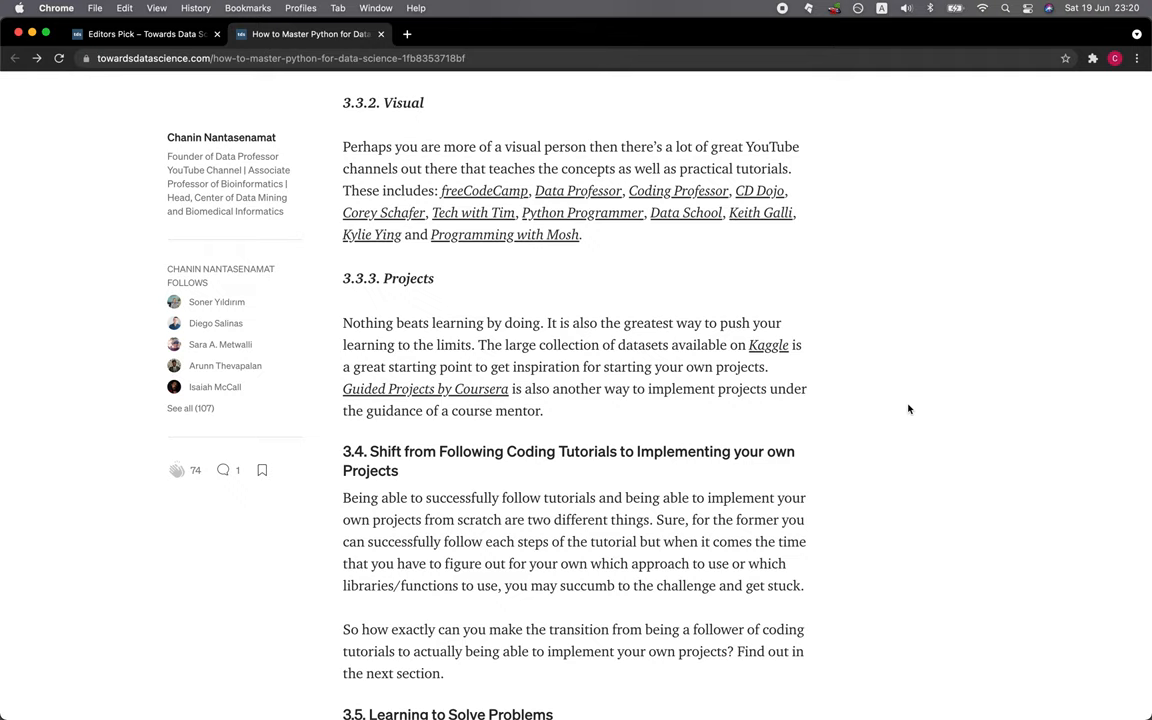
pyautogui.scroll(-3)
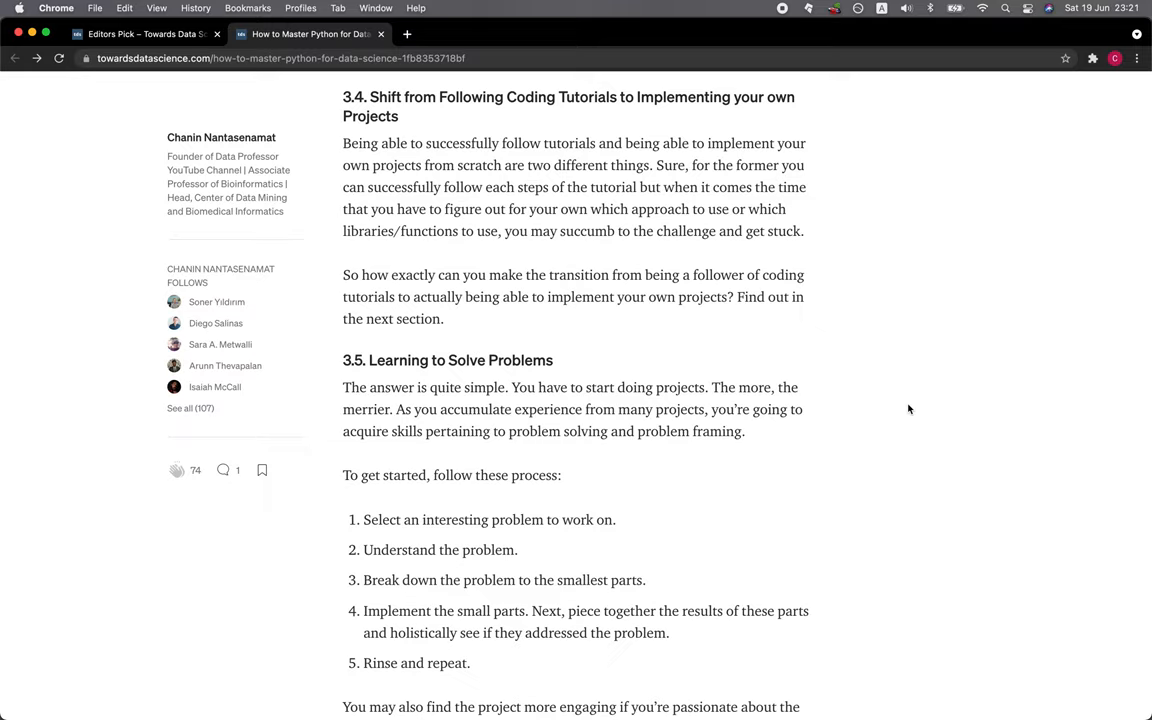
pyautogui.moveTo(670, 470)
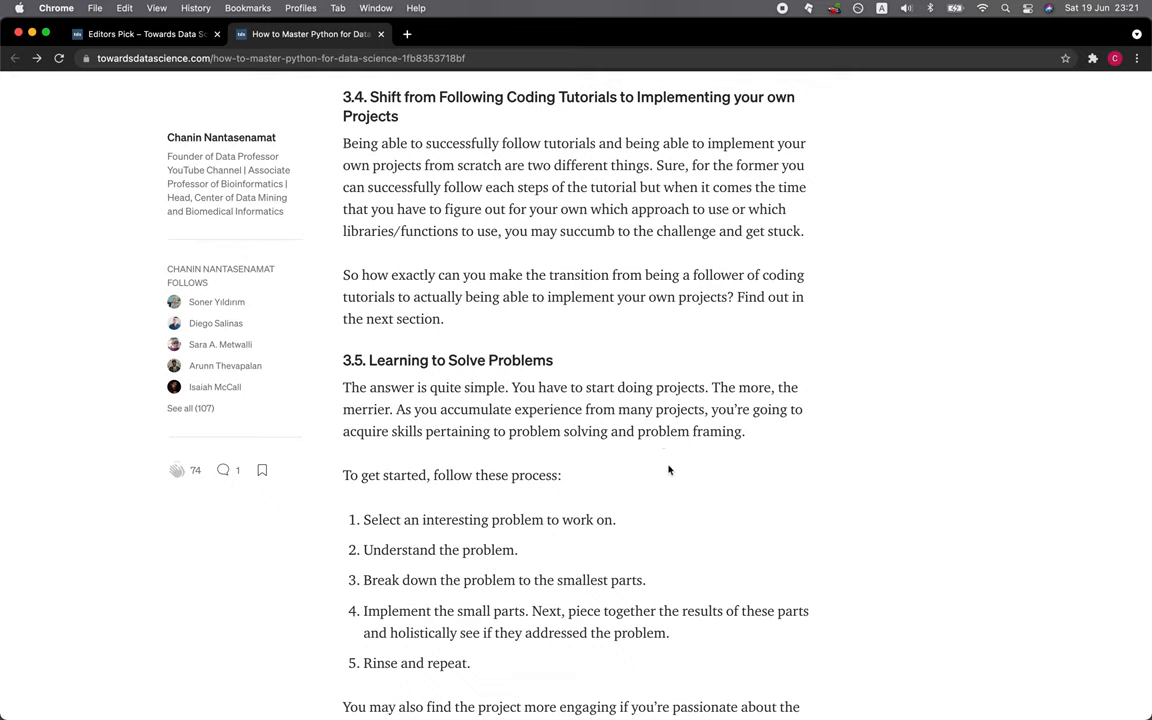
pyautogui.scroll(-3)
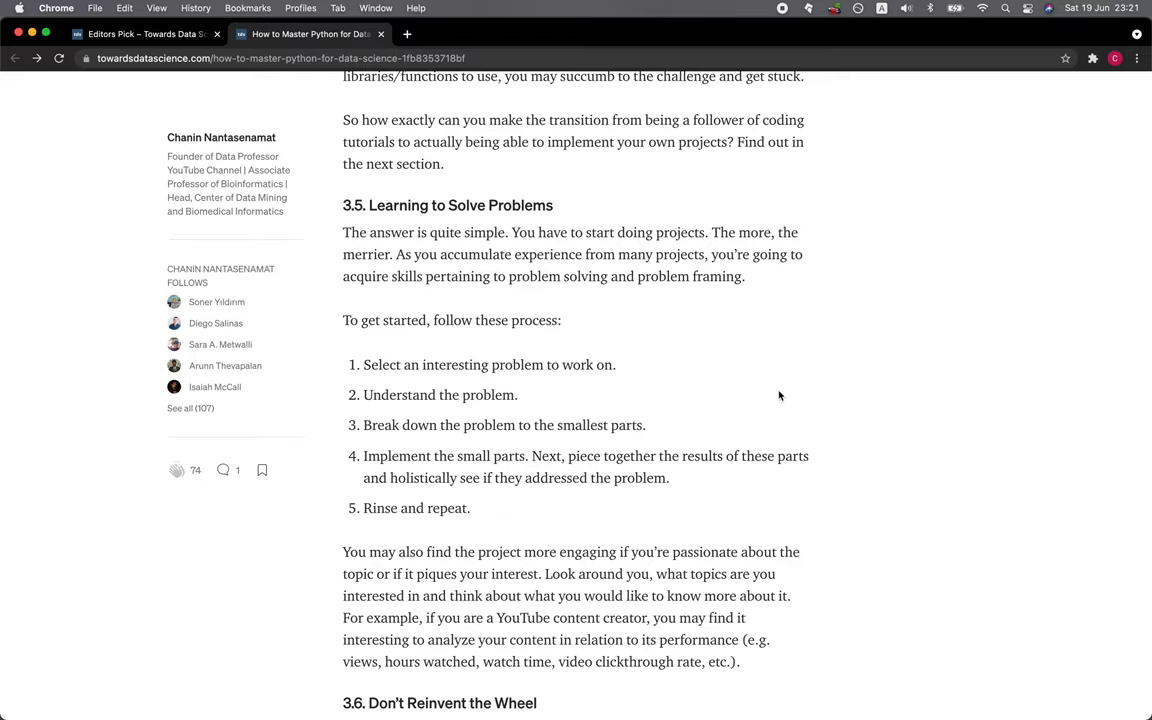
pyautogui.scroll(-3)
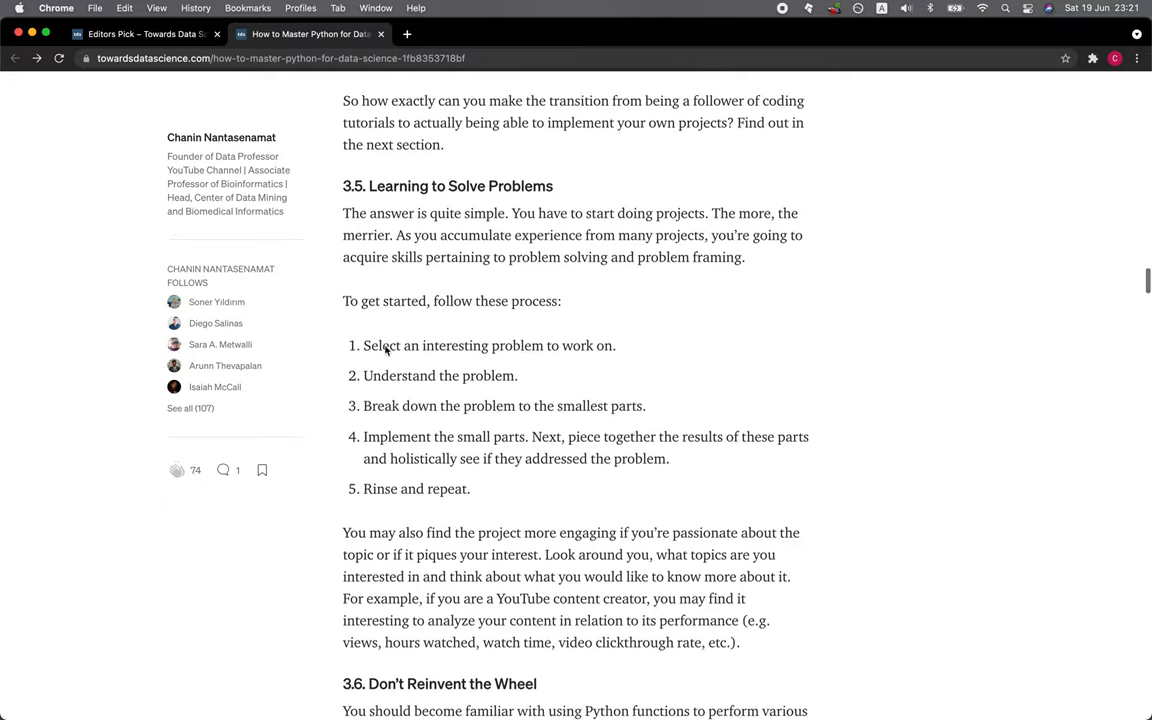
pyautogui.scroll(-3)
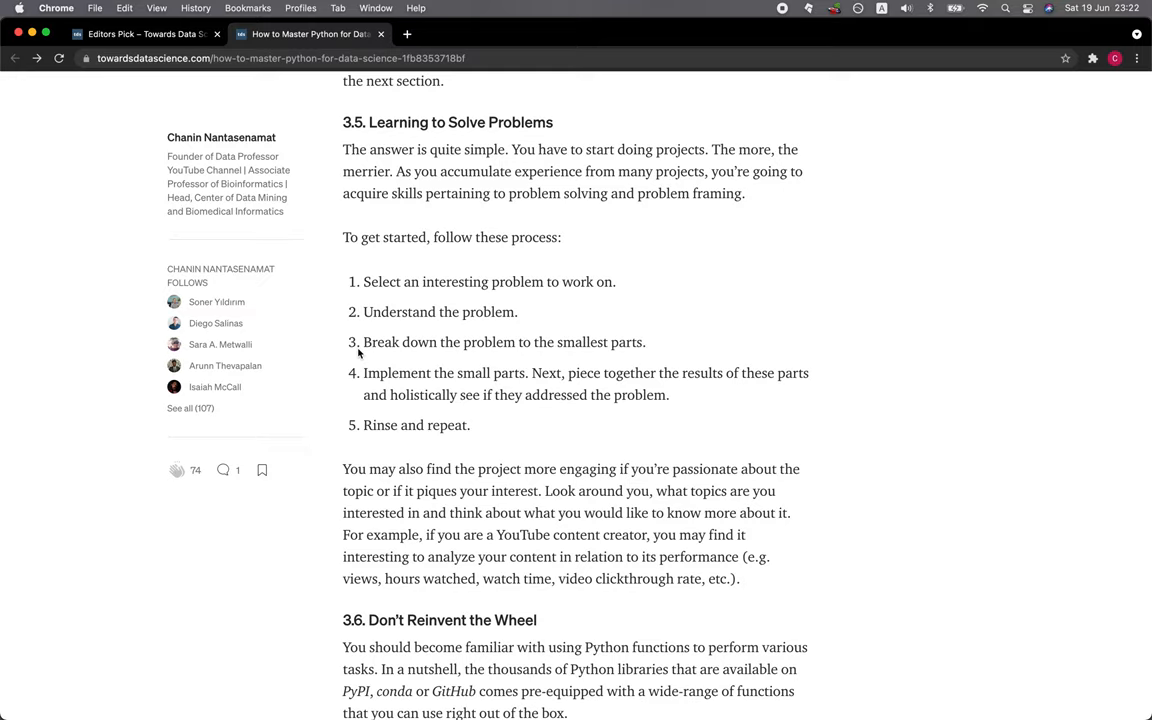
pyautogui.moveTo(546, 390)
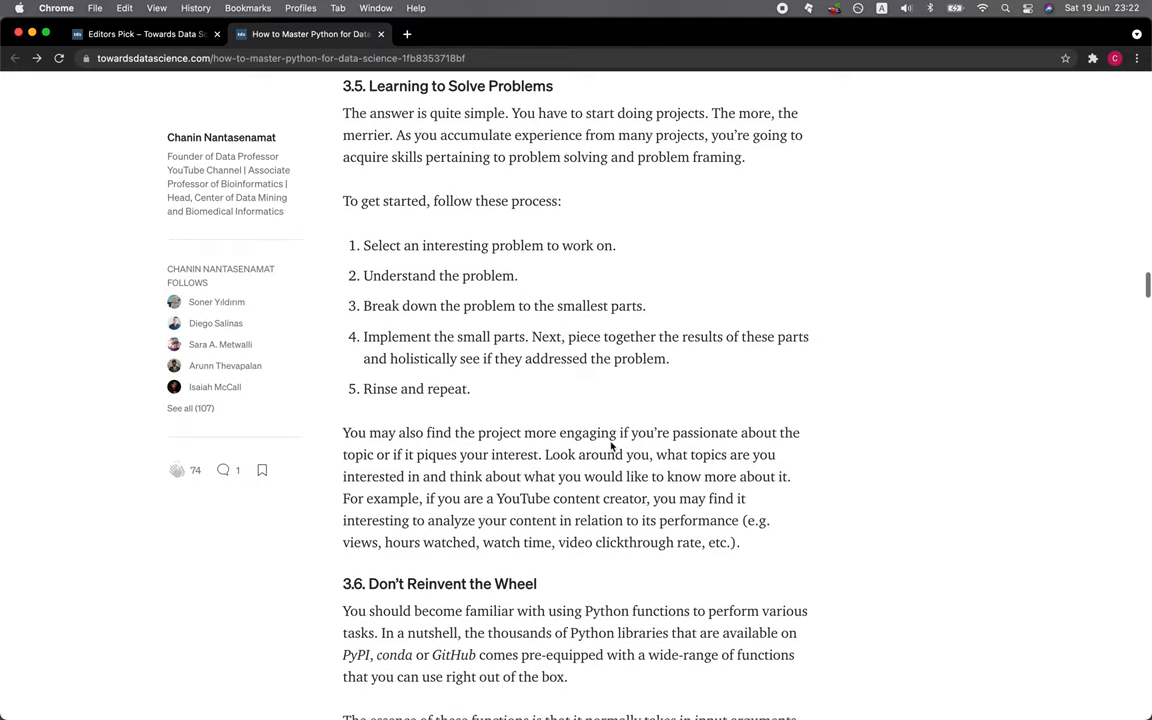
pyautogui.scroll(-3)
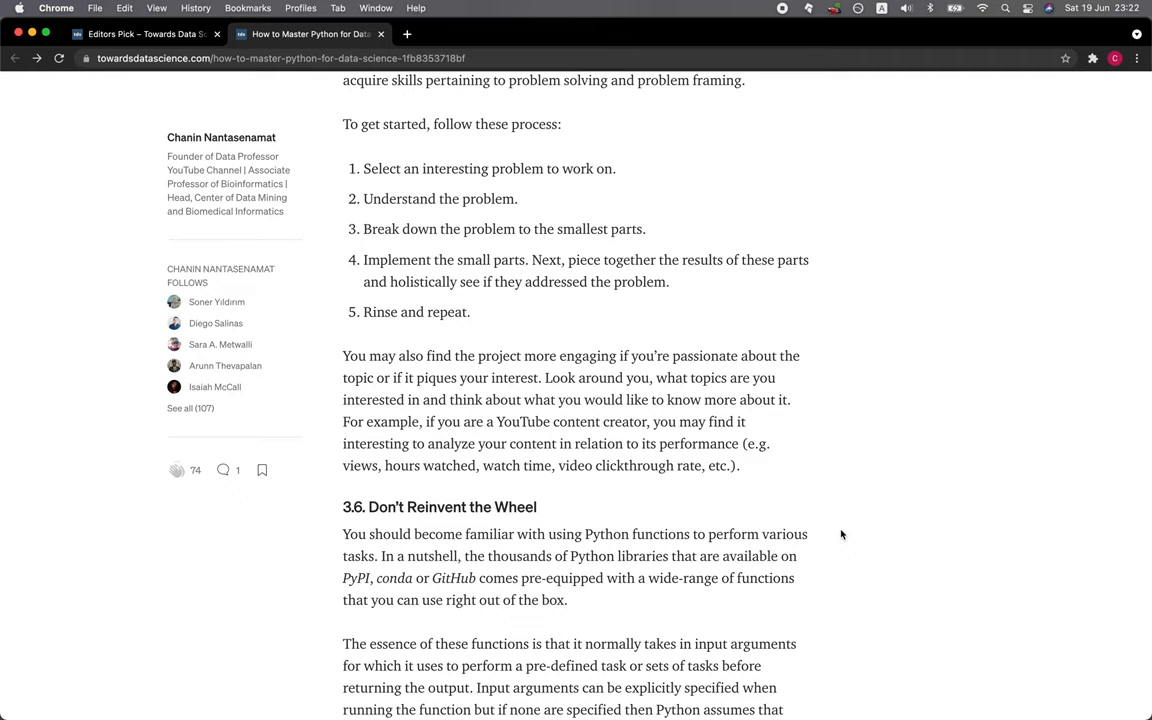
pyautogui.scroll(-3)
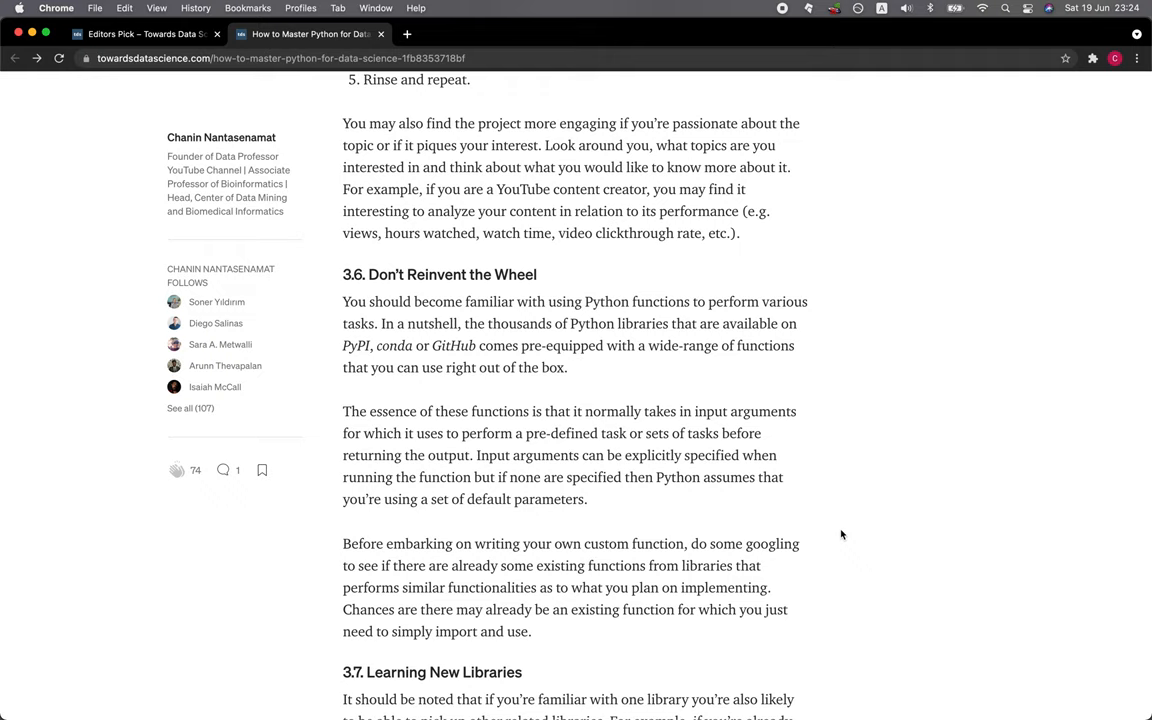
pyautogui.scroll(-3)
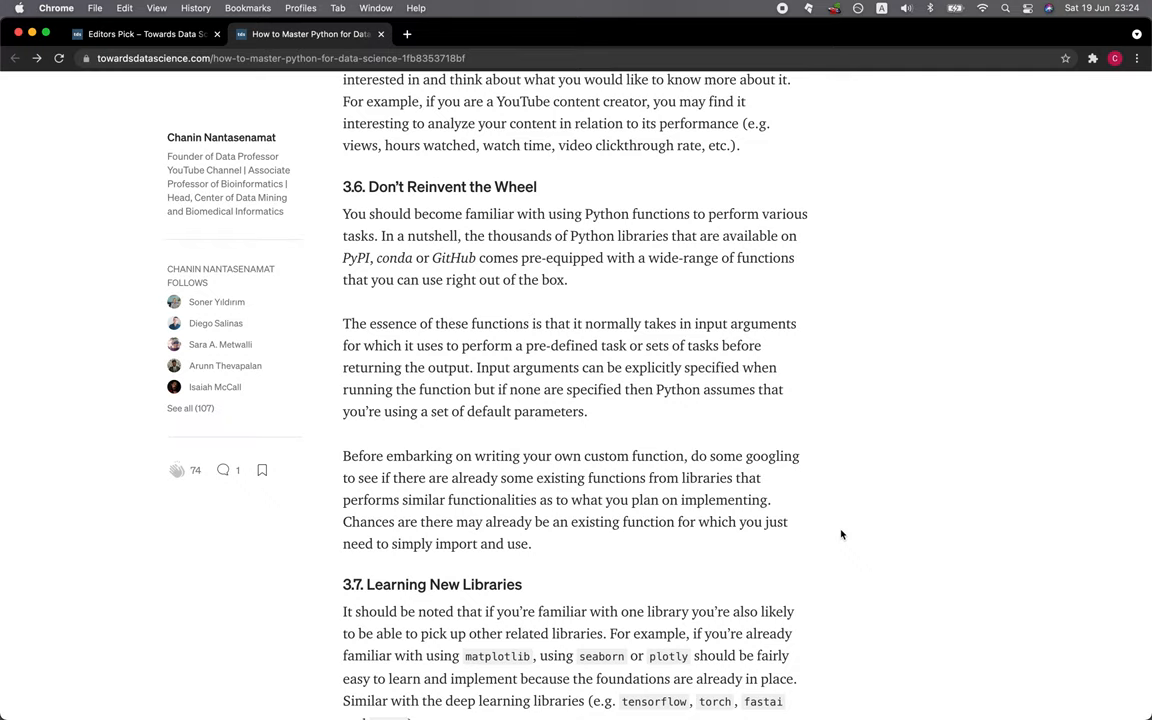
pyautogui.scroll(-3)
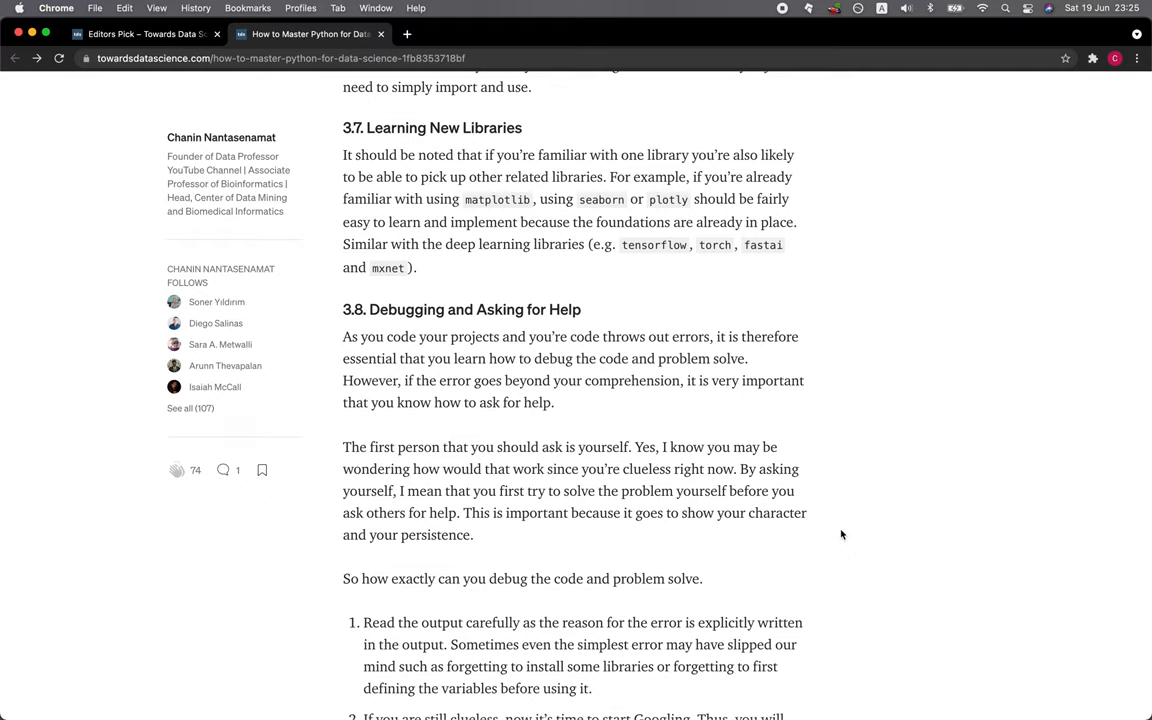
pyautogui.scroll(-3)
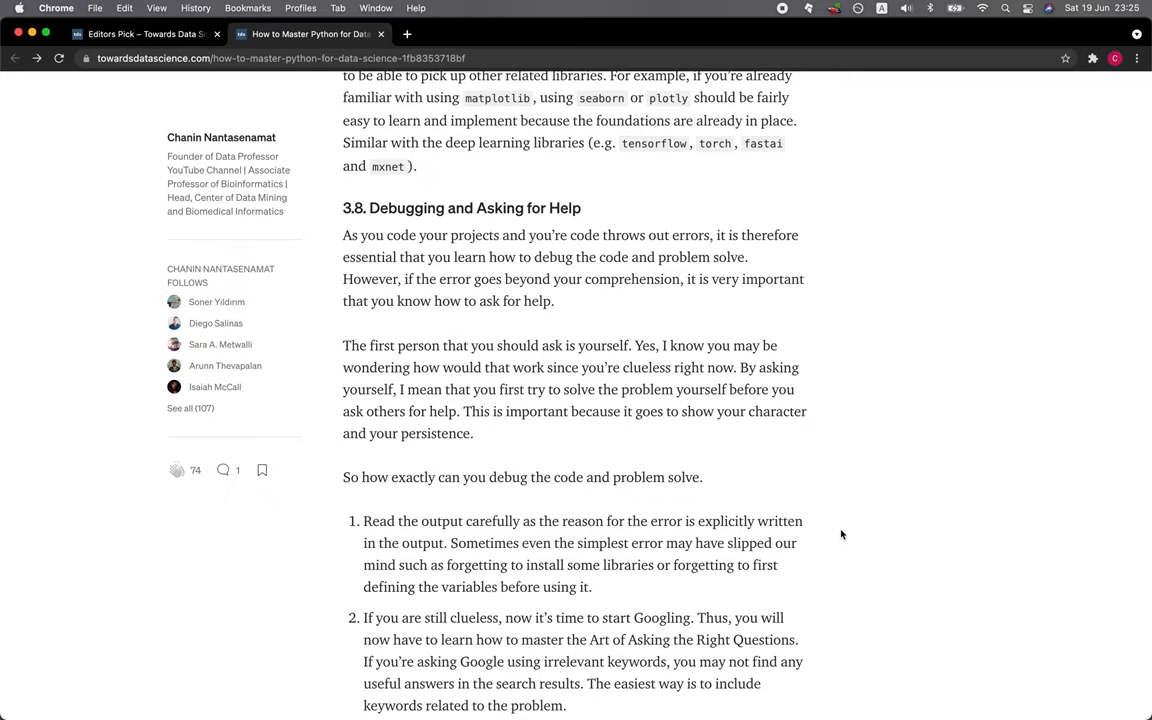
pyautogui.scroll(-3)
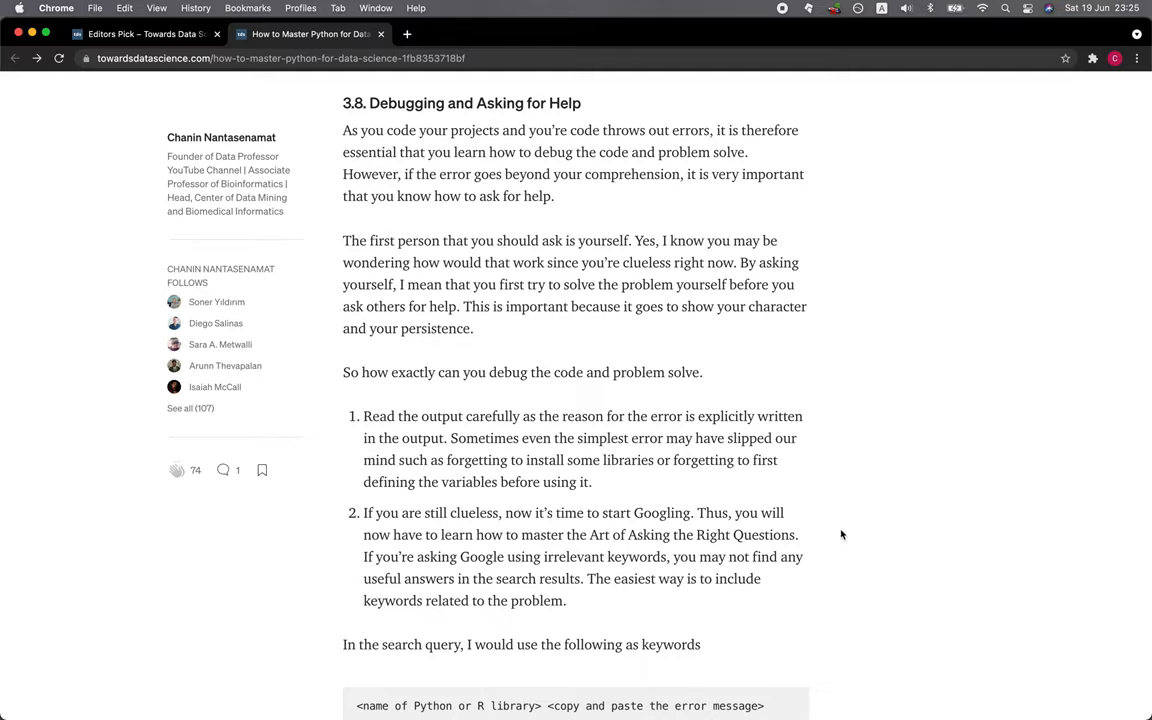
pyautogui.scroll(-3)
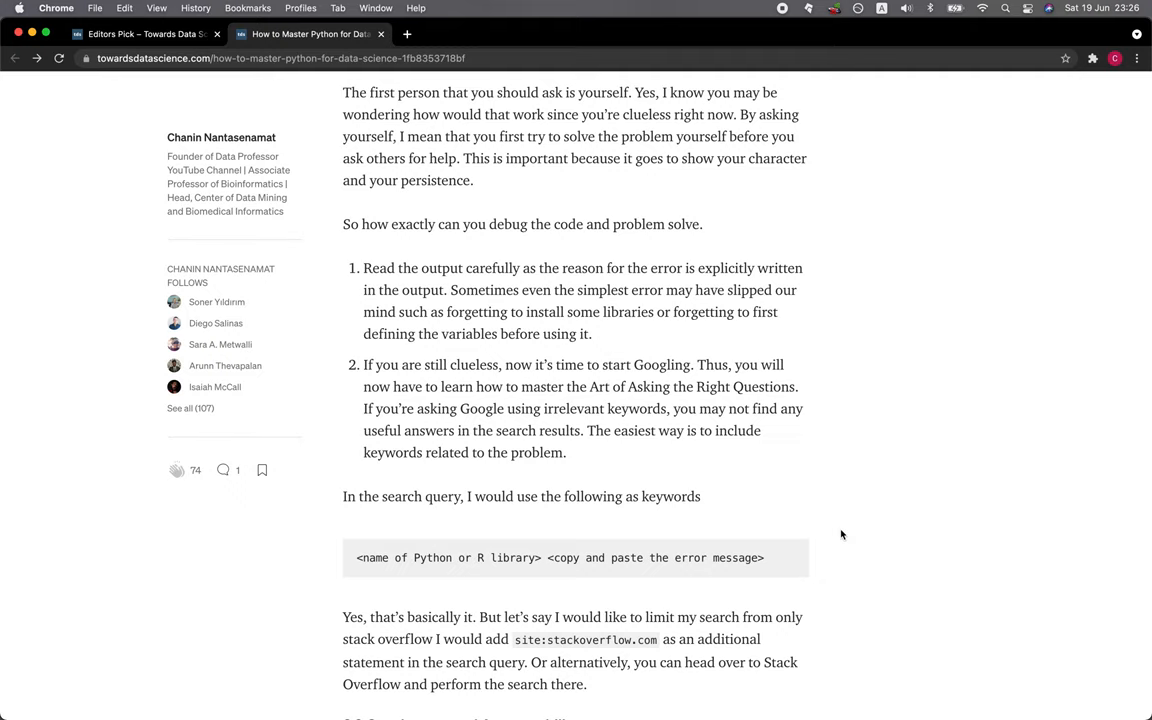
pyautogui.scroll(-3)
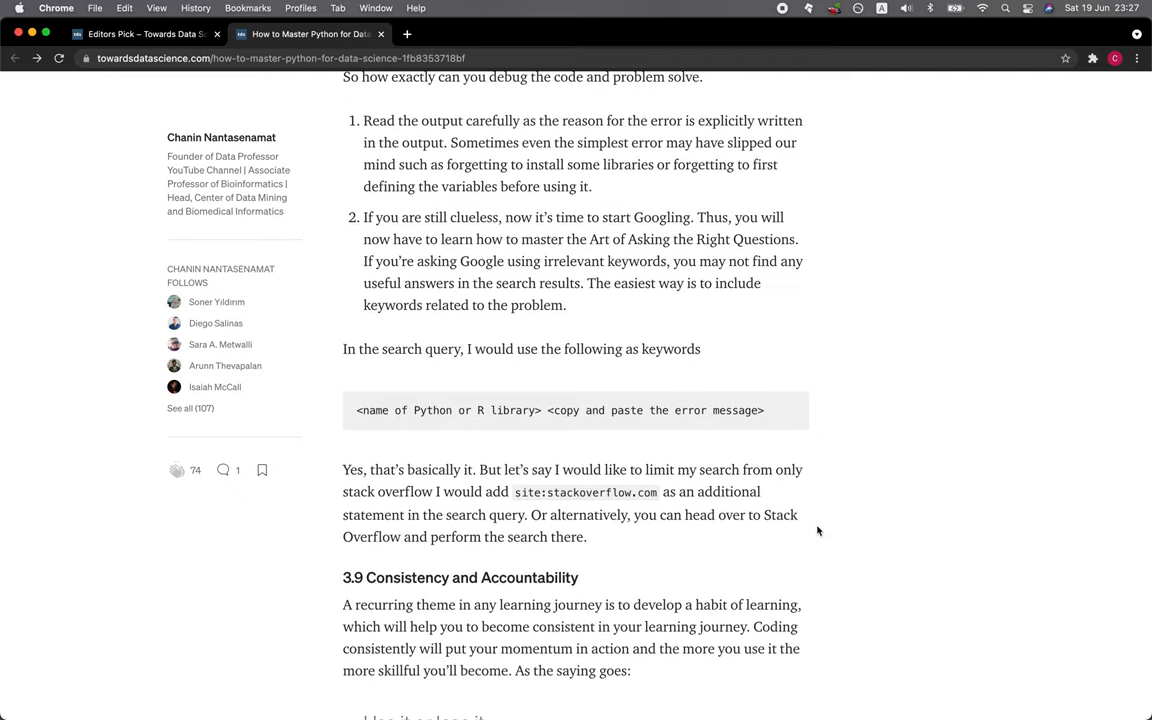
pyautogui.moveTo(668, 386)
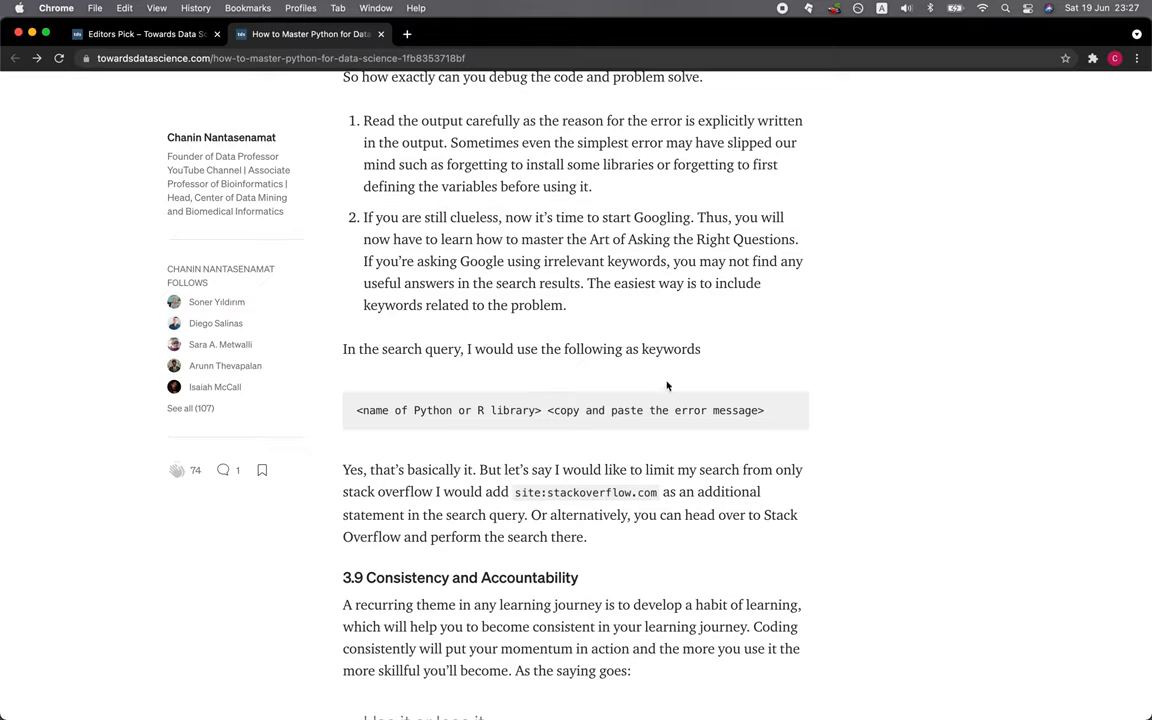
pyautogui.moveTo(436, 426)
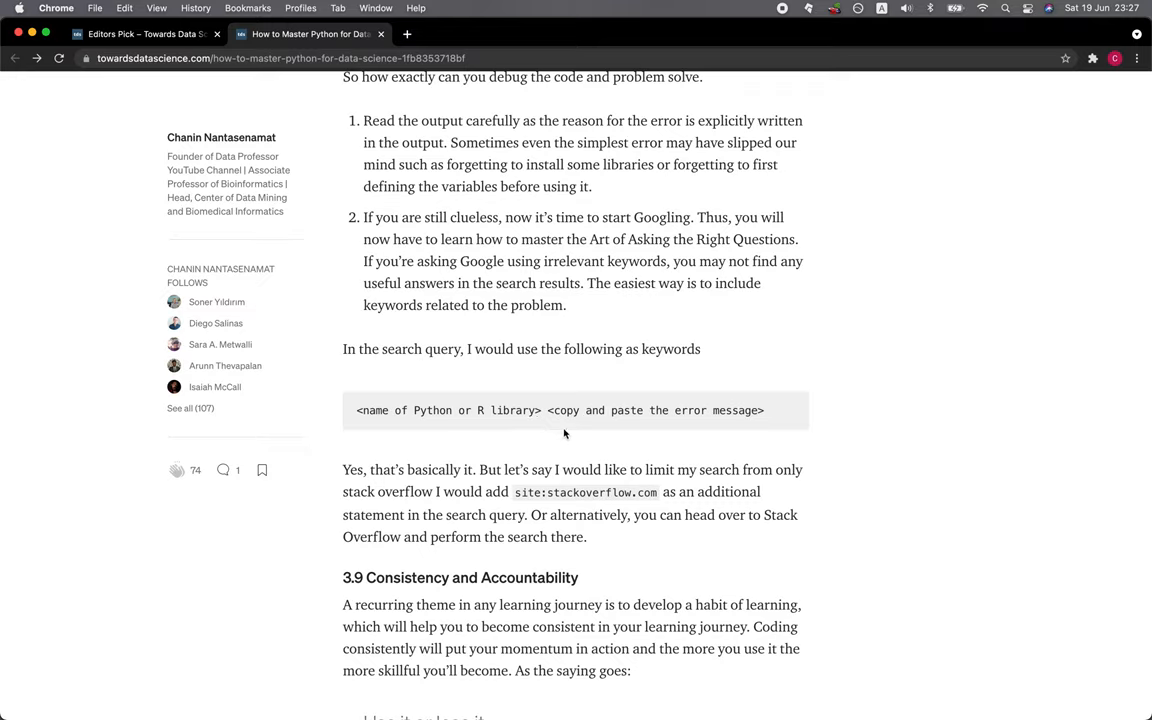
pyautogui.moveTo(648, 430)
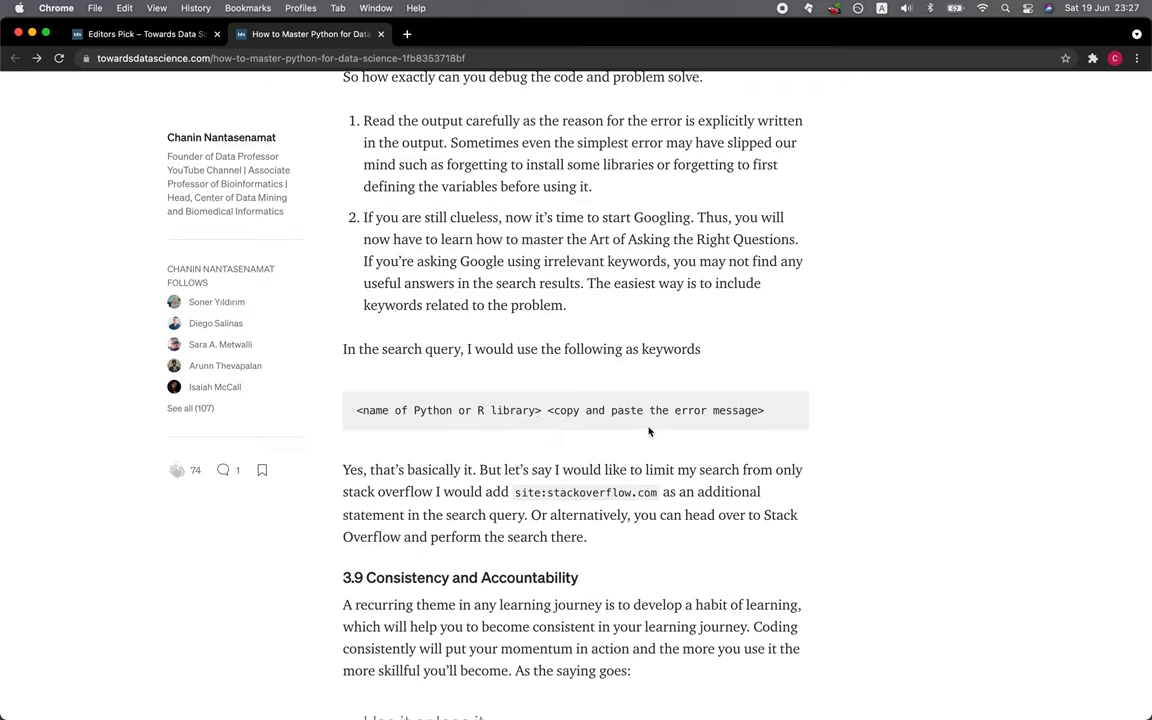
pyautogui.moveTo(412, 486)
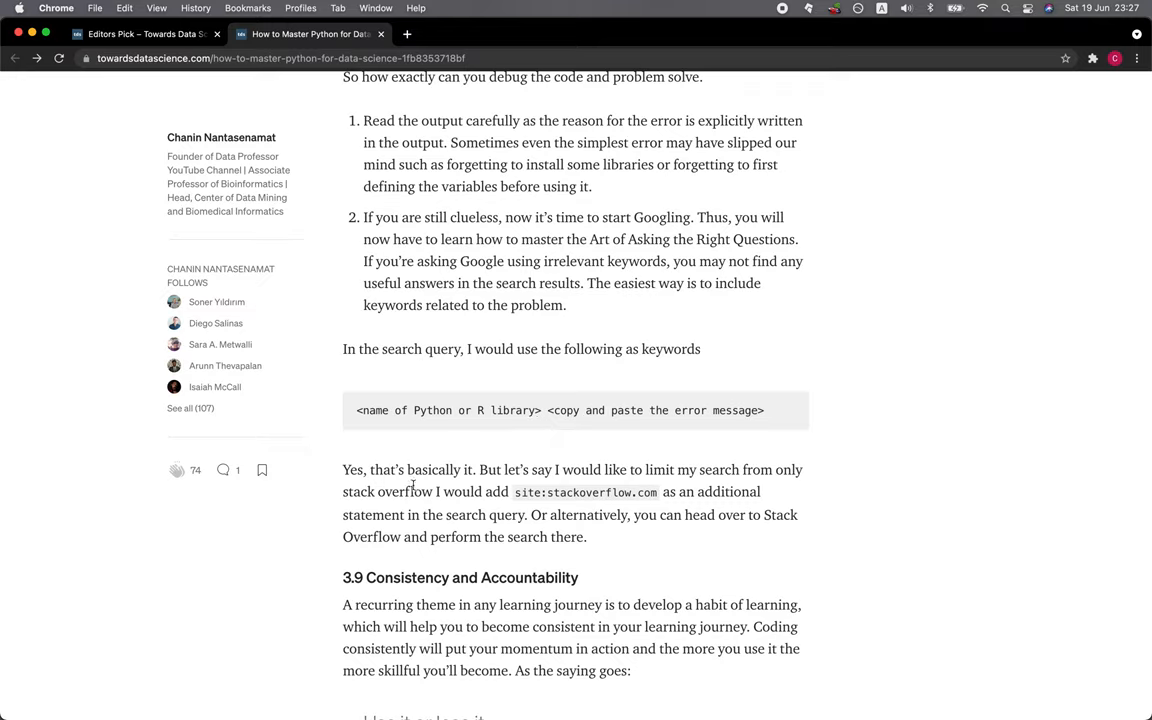
pyautogui.moveTo(678, 492)
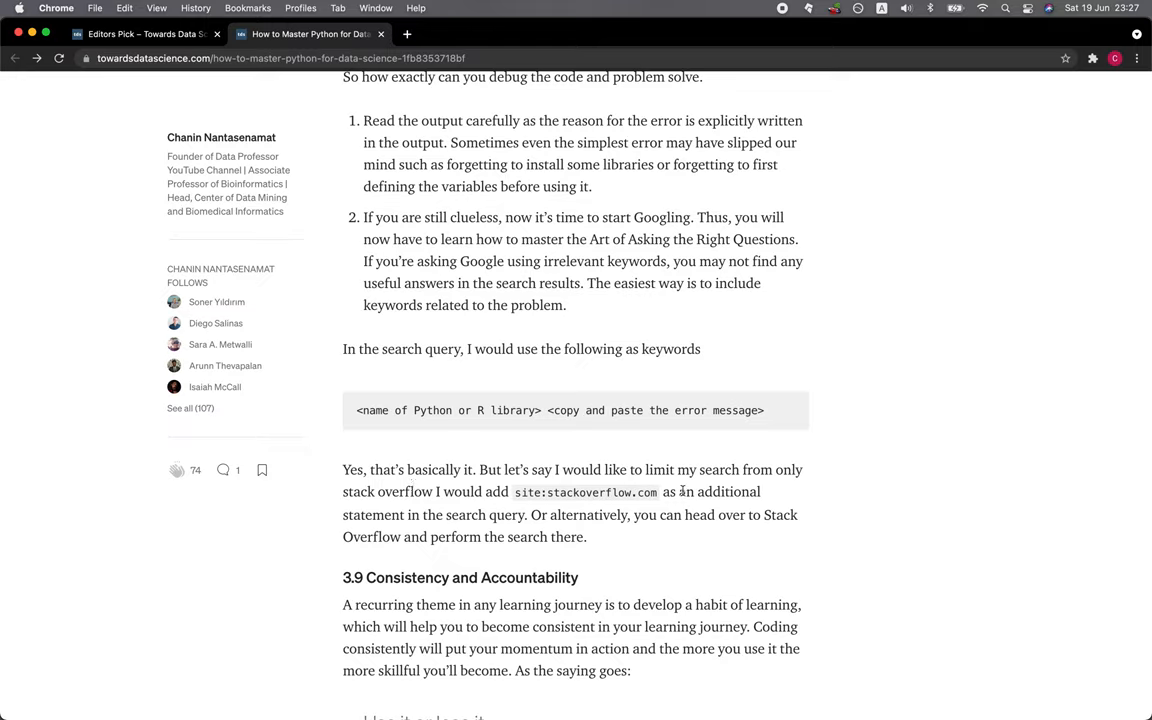
pyautogui.moveTo(452, 492)
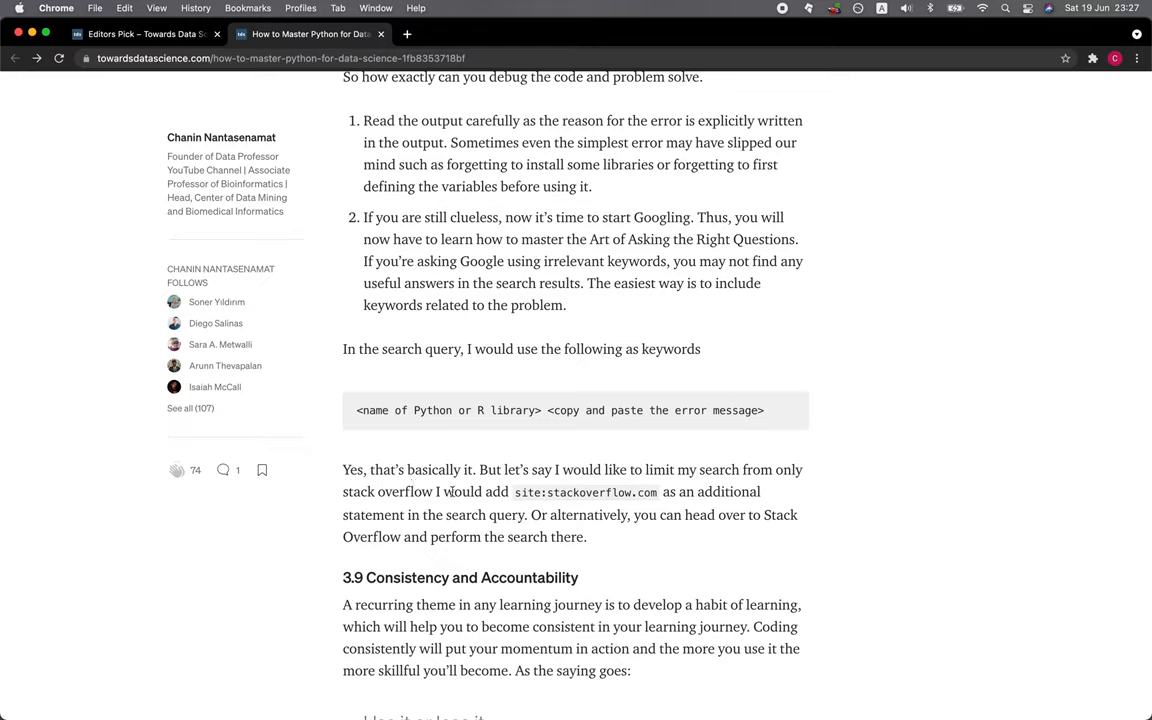
pyautogui.moveTo(556, 508)
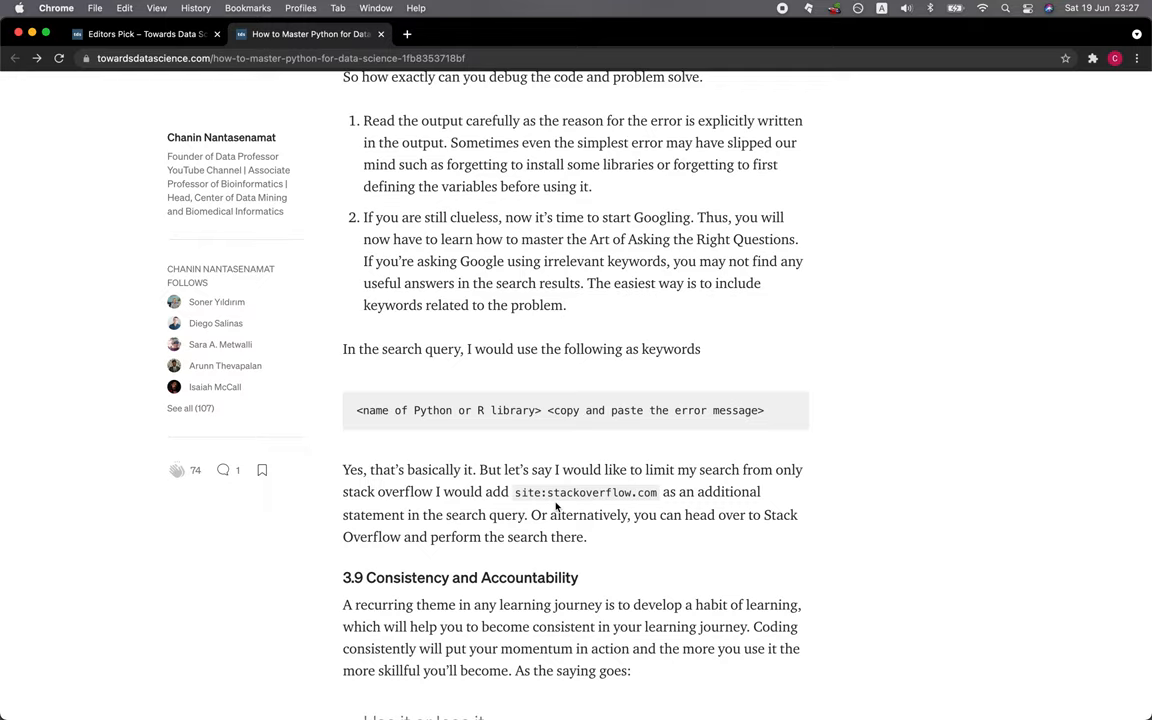
pyautogui.moveTo(644, 504)
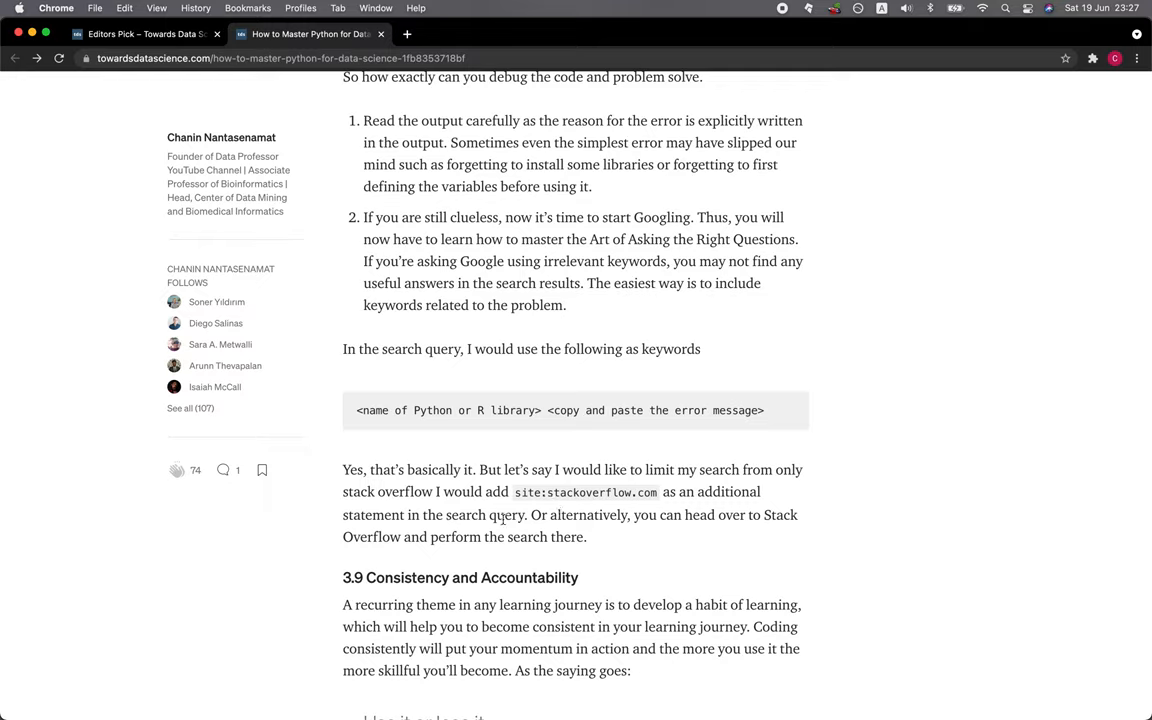
pyautogui.moveTo(668, 548)
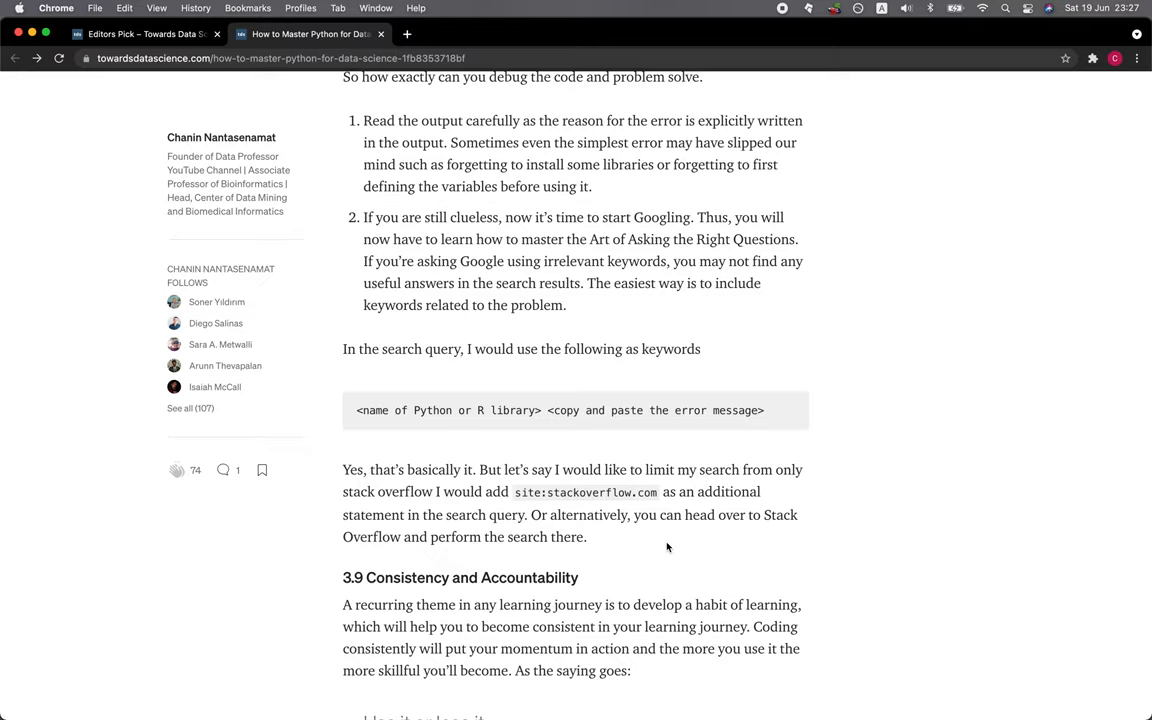
pyautogui.moveTo(388, 532)
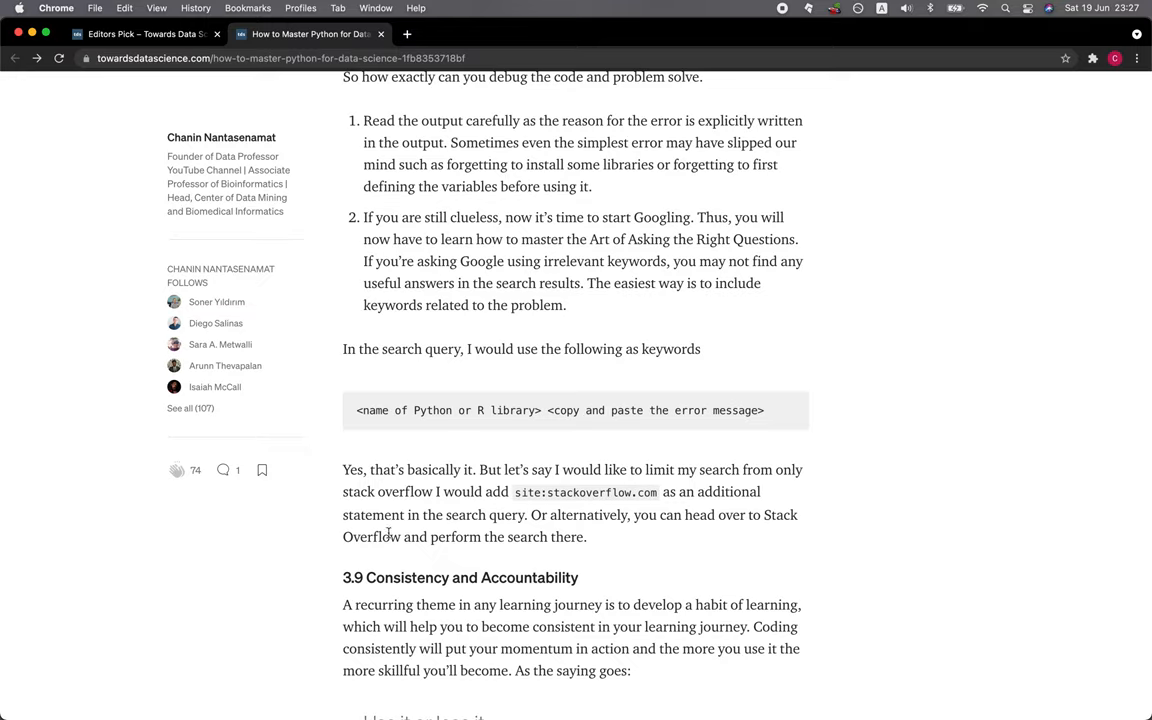
pyautogui.moveTo(428, 544)
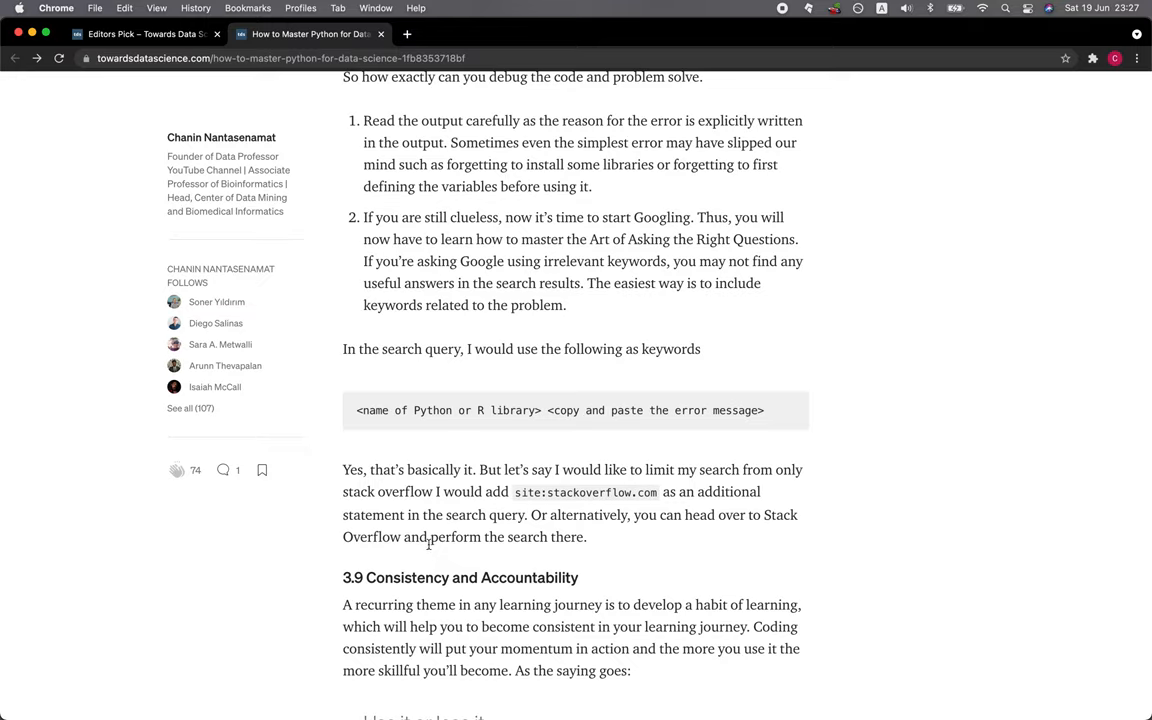
pyautogui.scroll(-3)
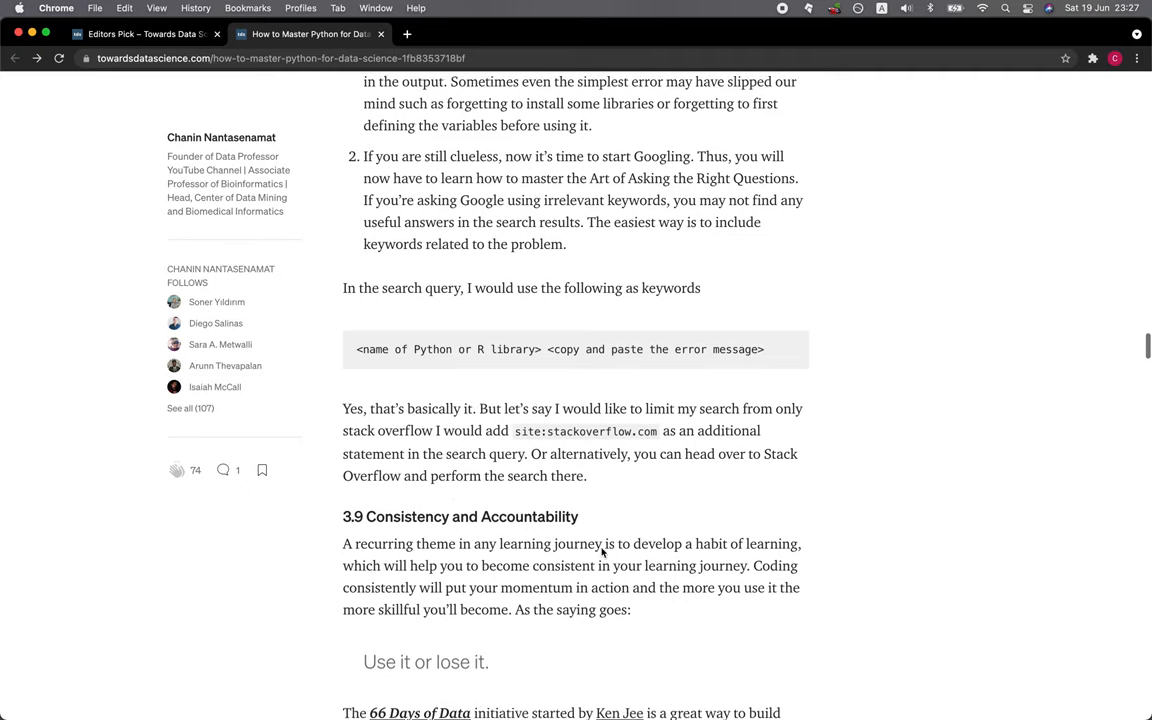
pyautogui.scroll(-3)
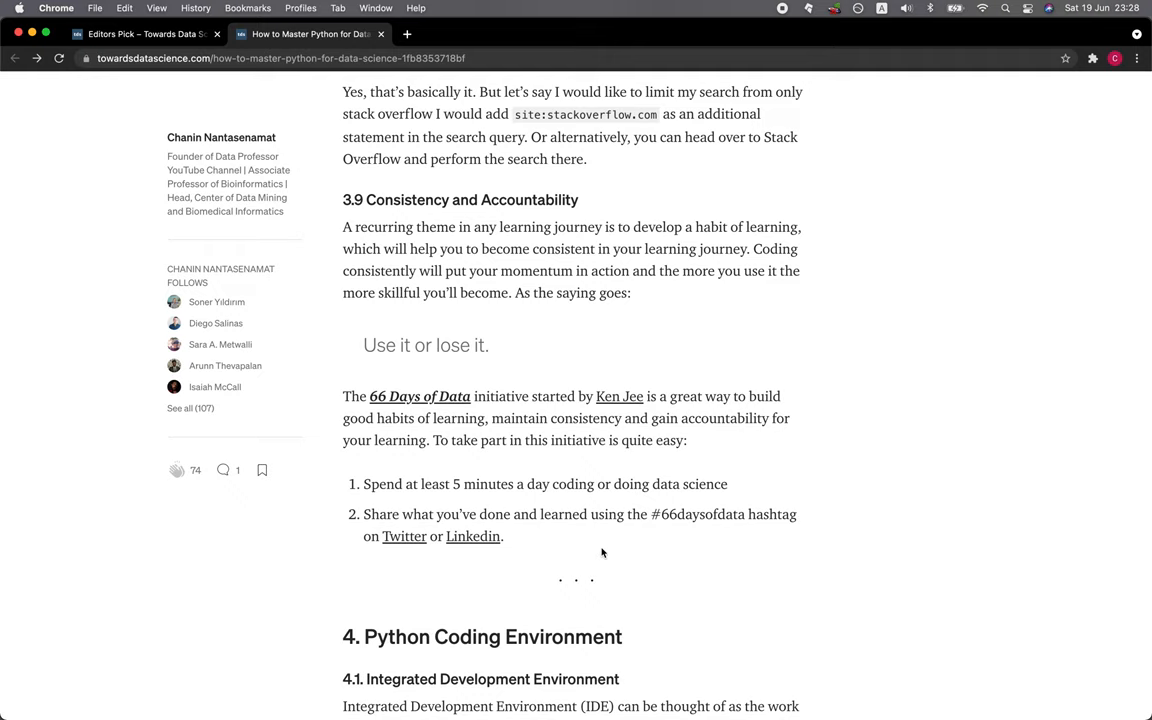
pyautogui.scroll(-3)
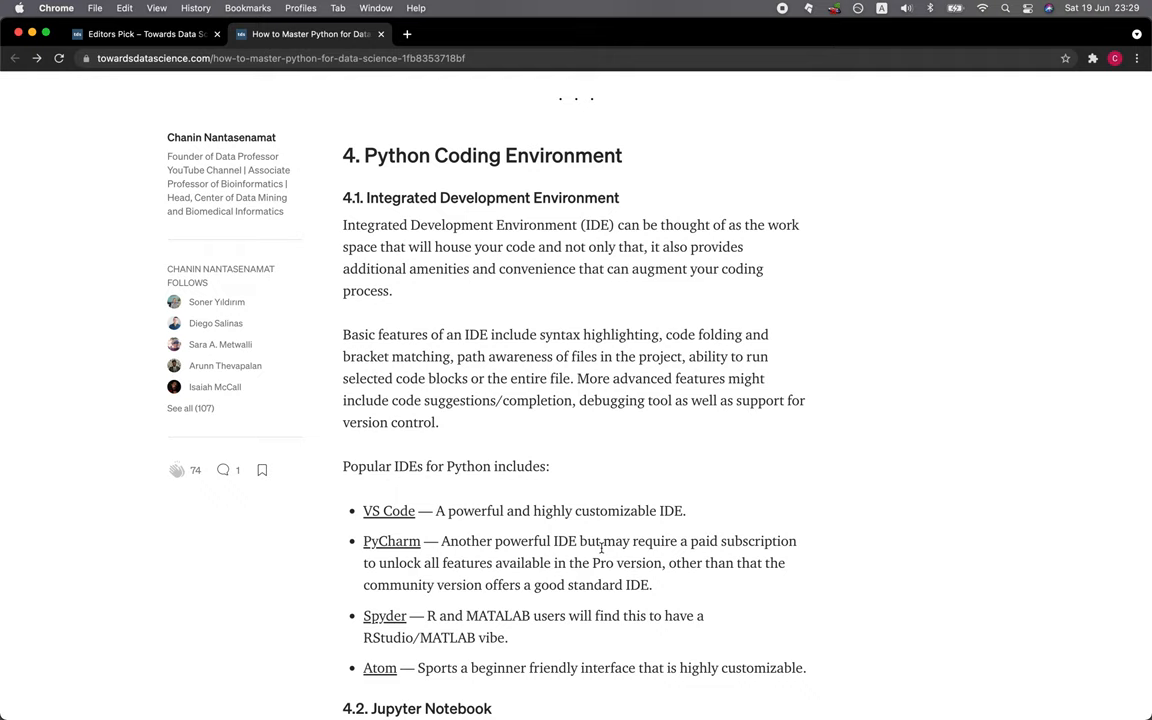
pyautogui.scroll(-3)
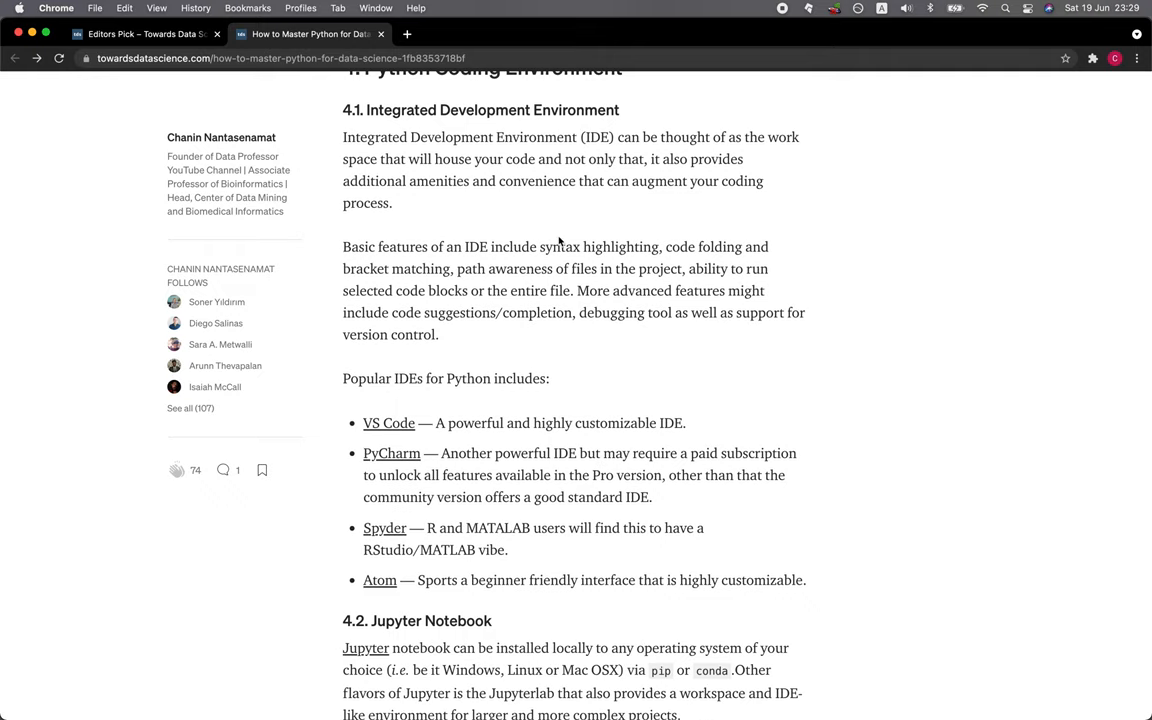
pyautogui.moveTo(576, 328)
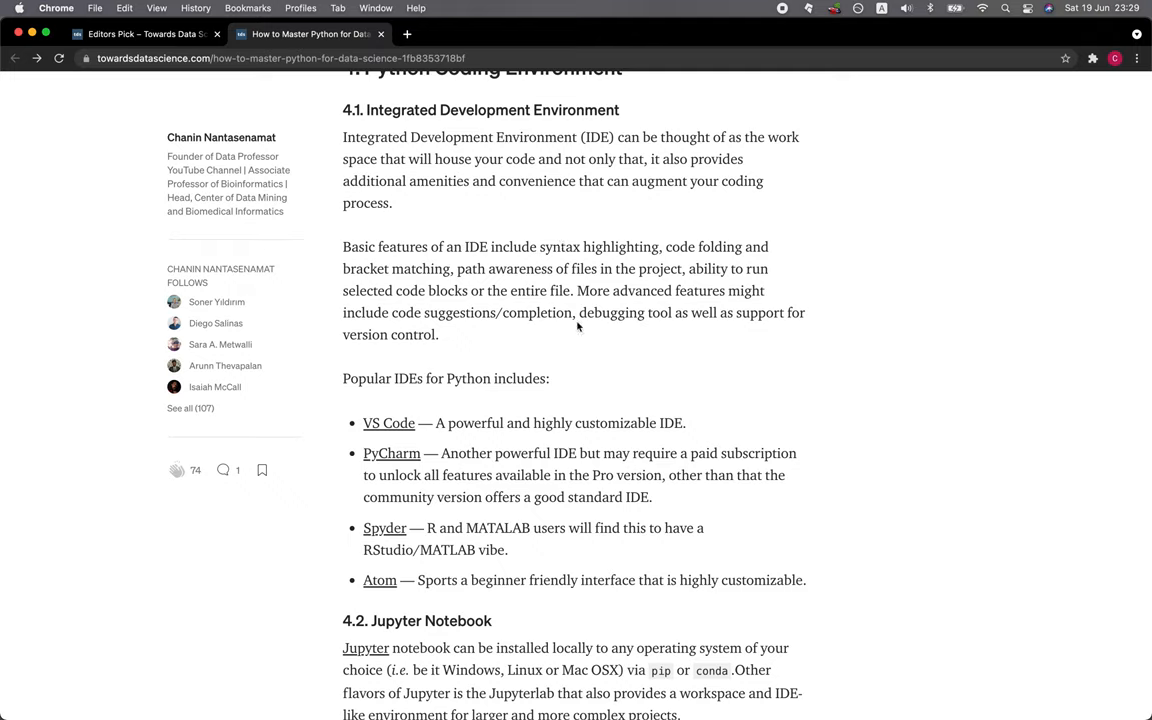
pyautogui.moveTo(544, 380)
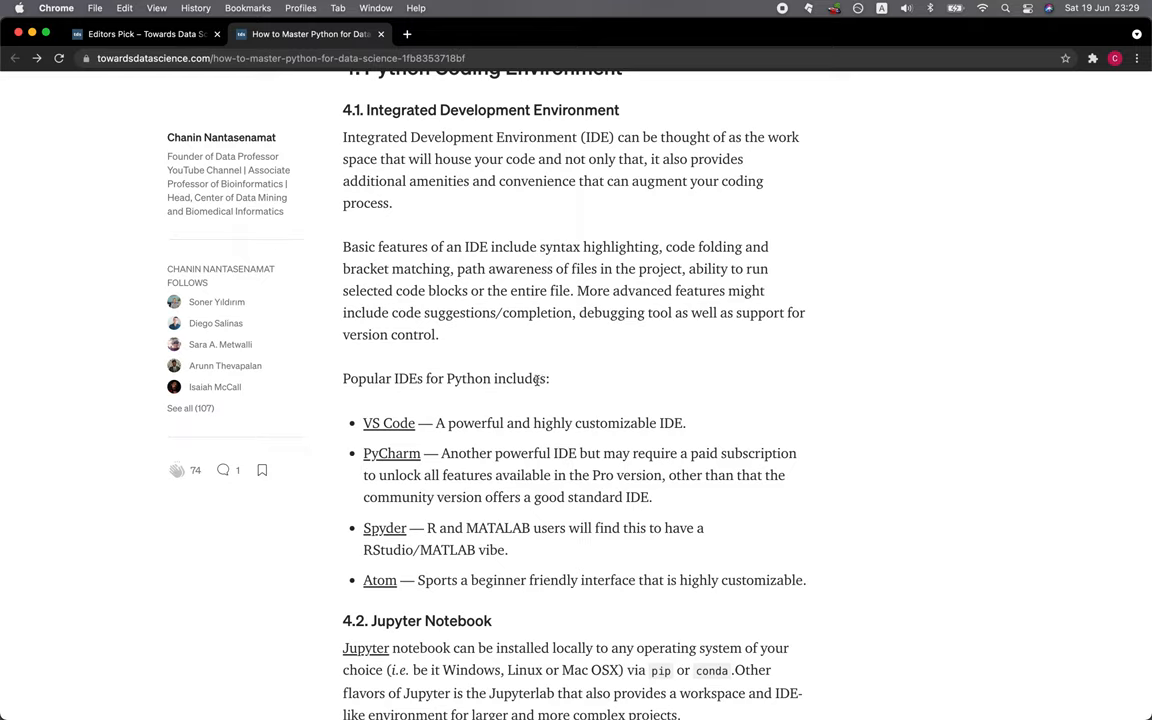
pyautogui.moveTo(652, 284)
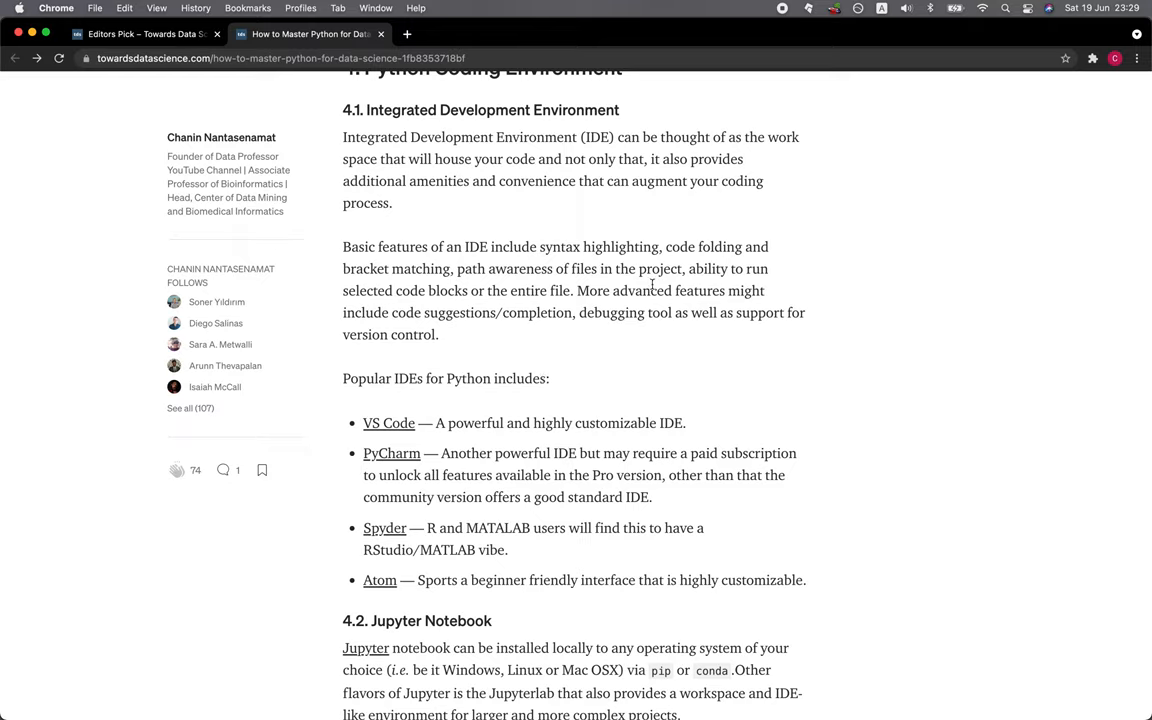
pyautogui.moveTo(364, 328)
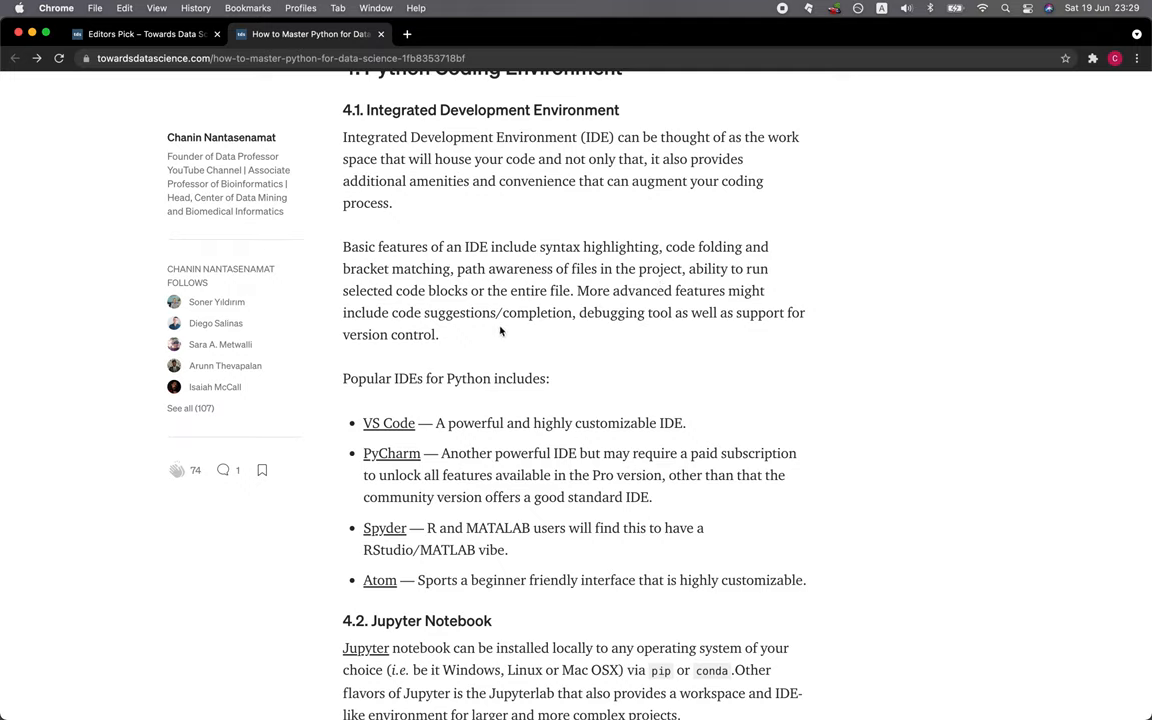
pyautogui.moveTo(628, 328)
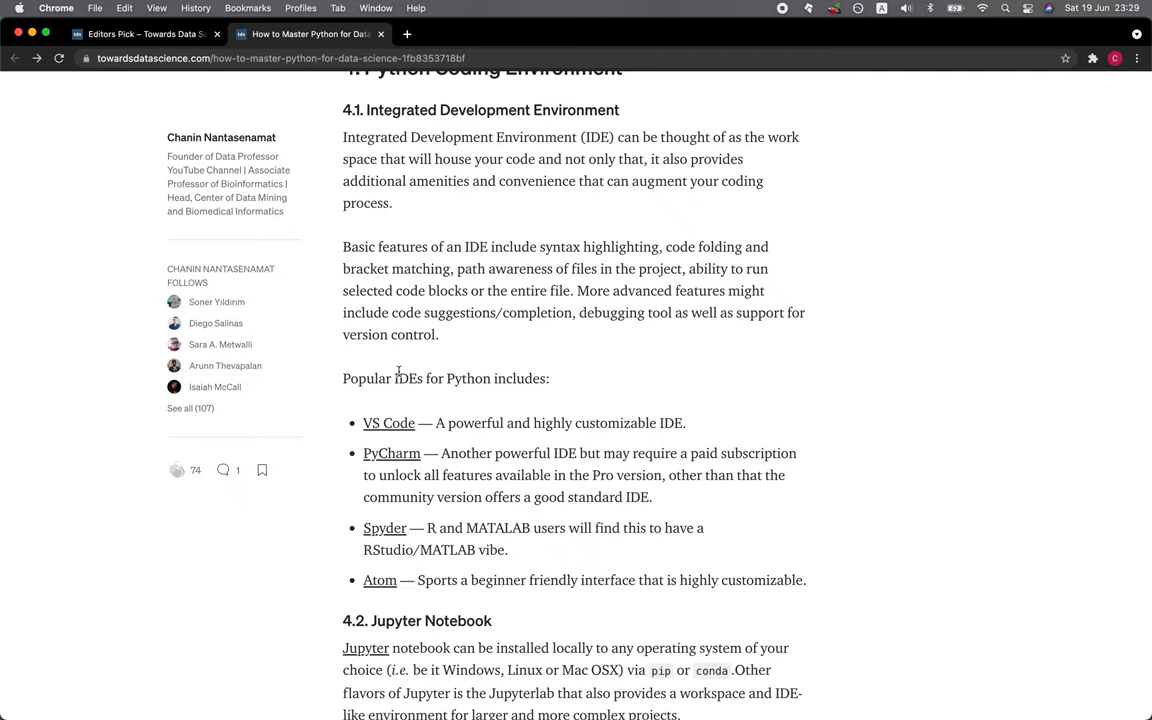
pyautogui.scroll(-3)
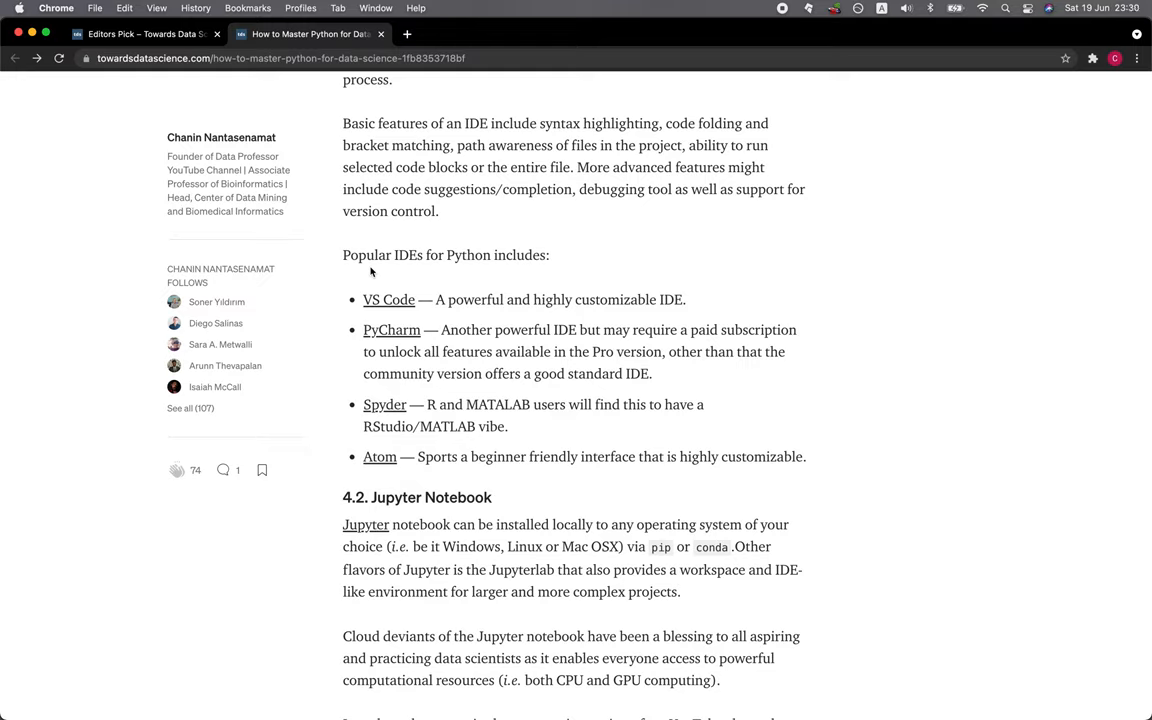
pyautogui.moveTo(444, 352)
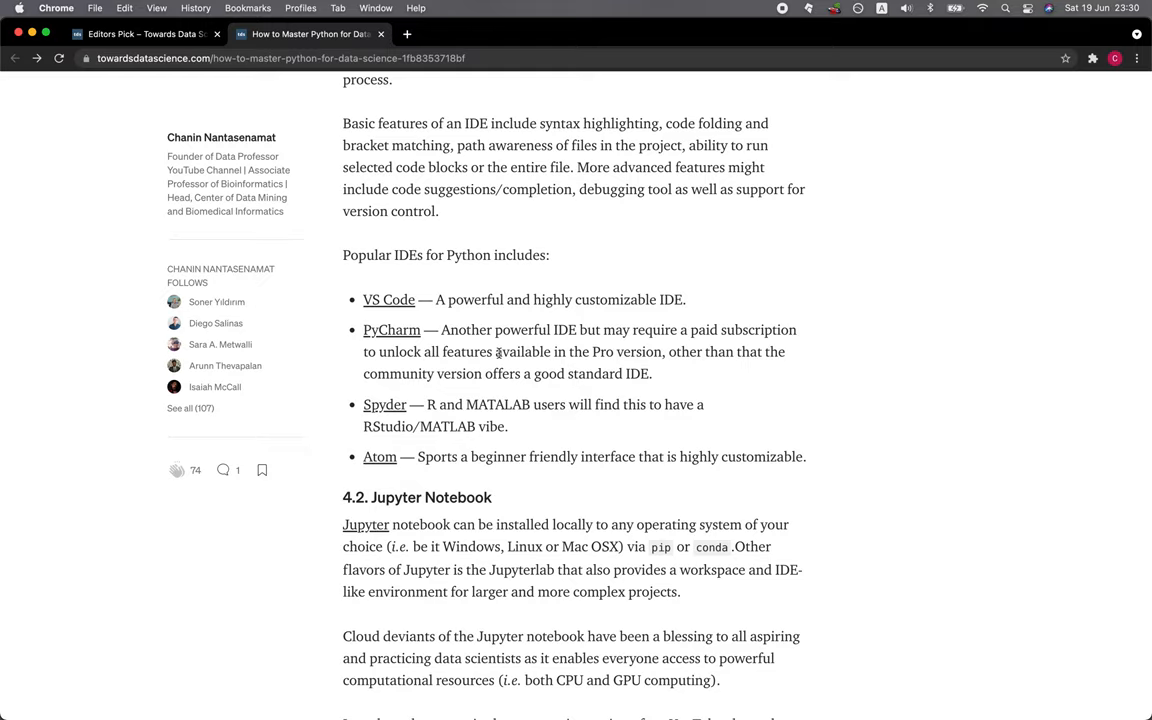
pyautogui.moveTo(504, 424)
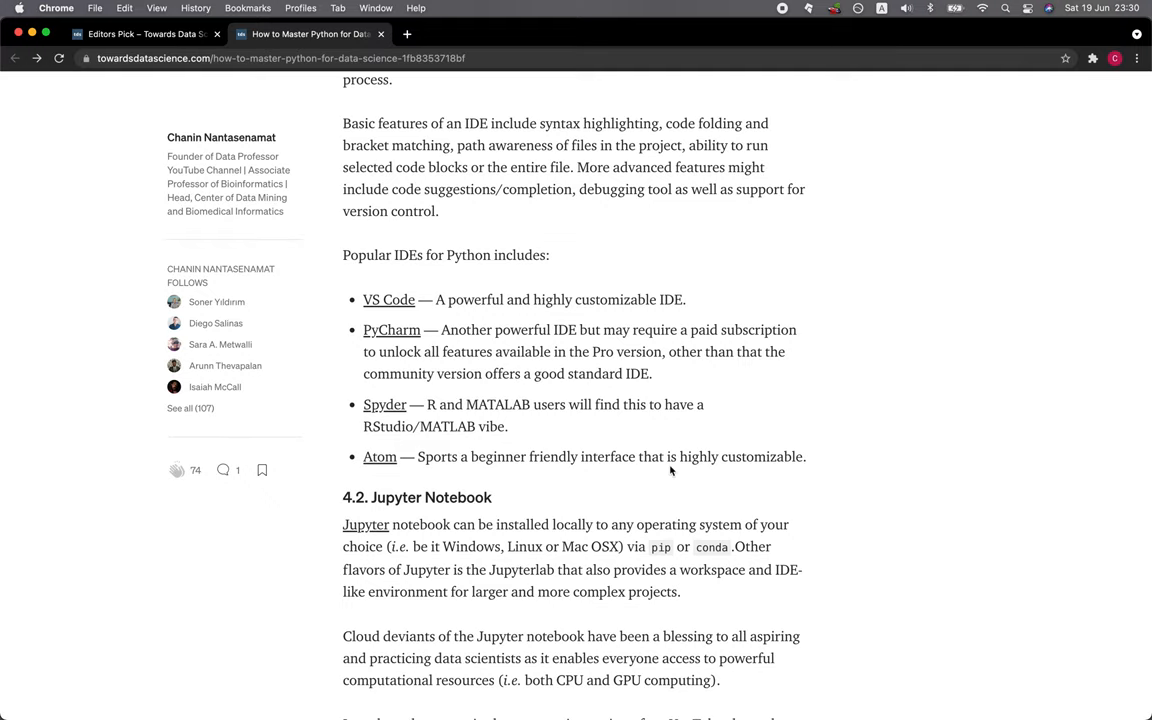
pyautogui.scroll(-3)
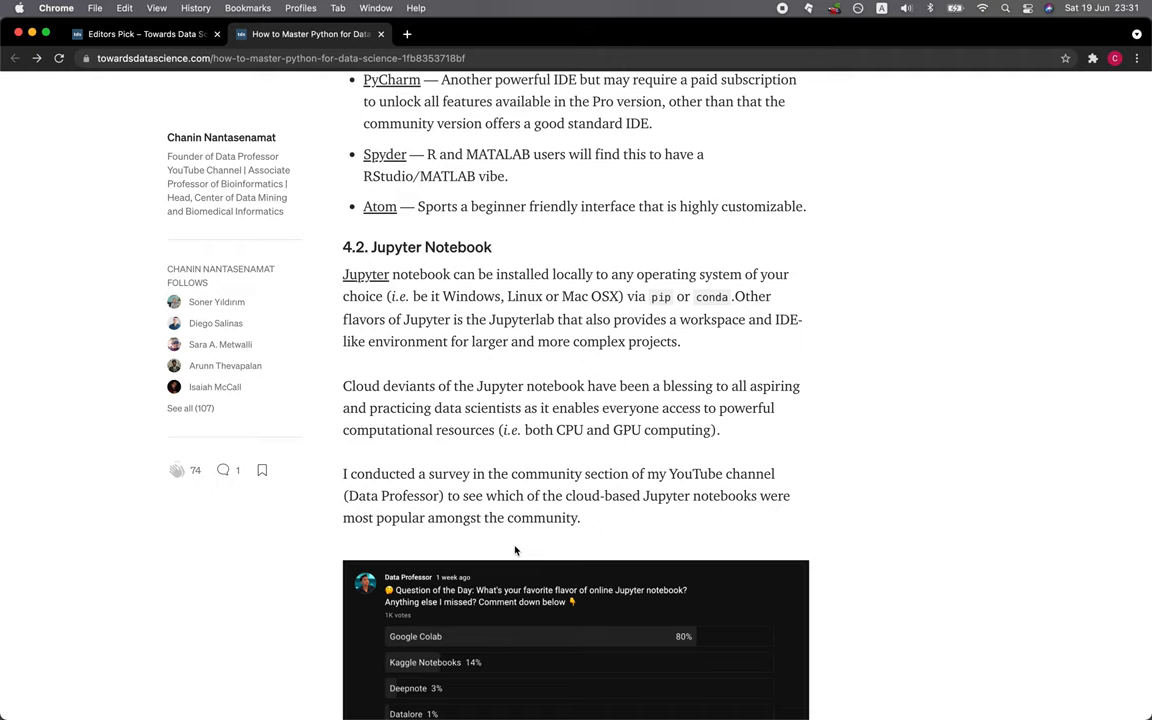
pyautogui.scroll(-3)
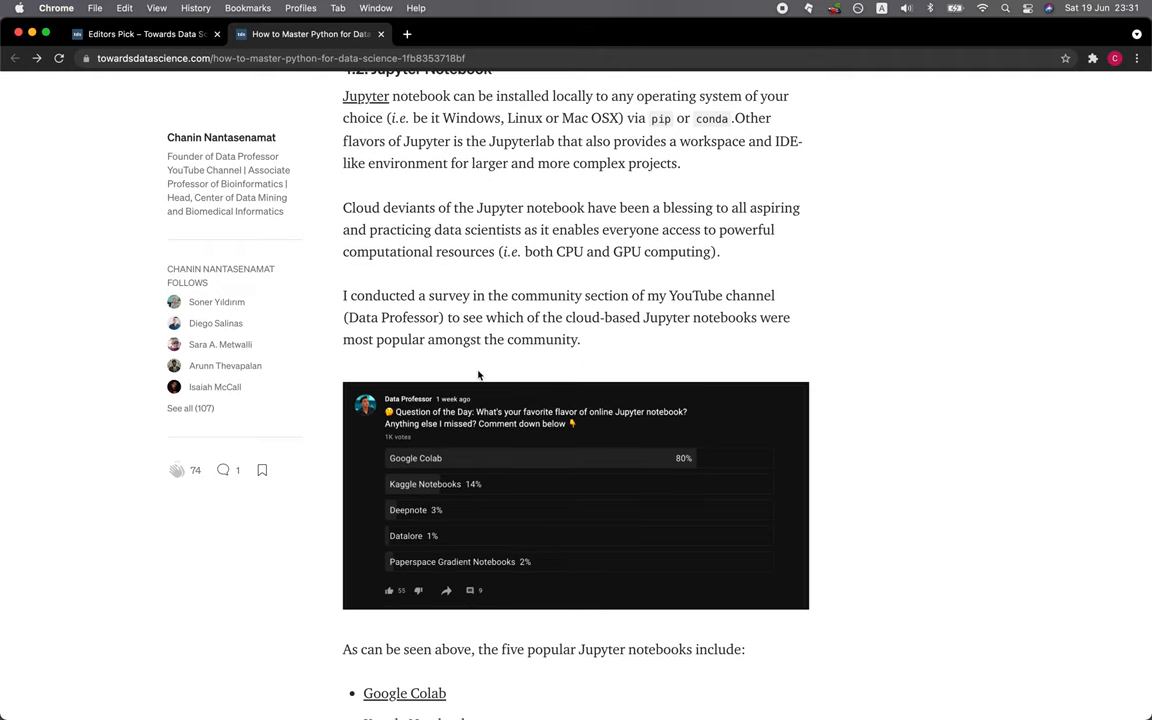
pyautogui.moveTo(892, 324)
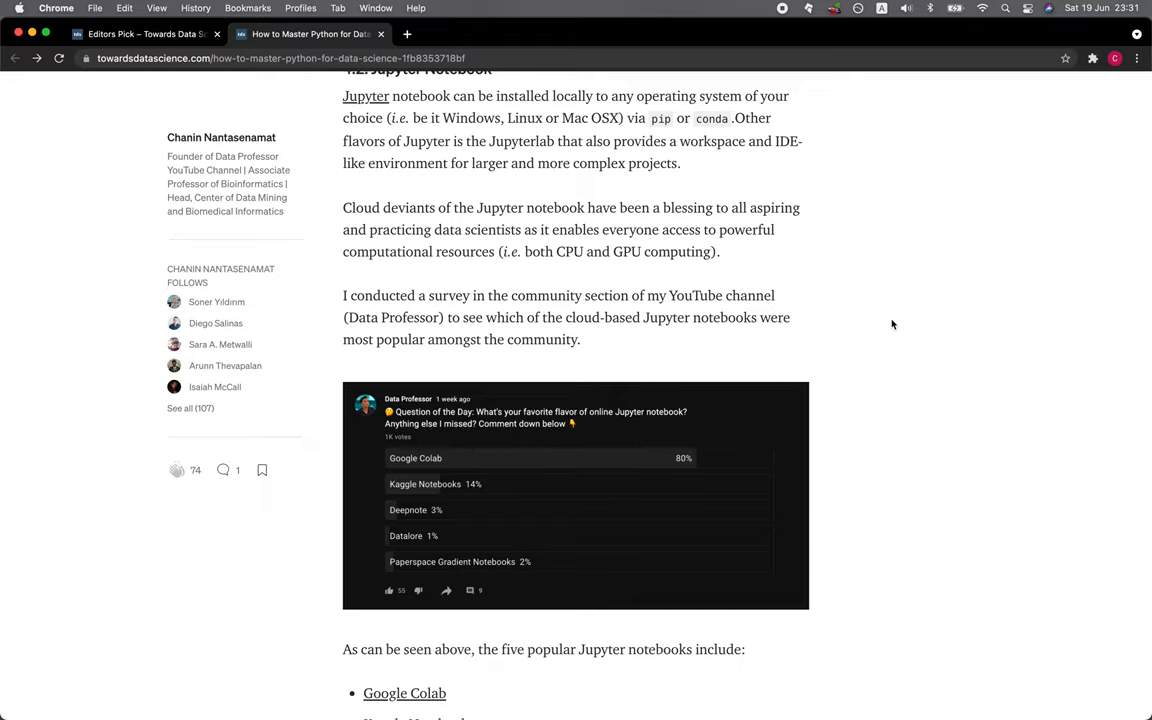
pyautogui.scroll(-3)
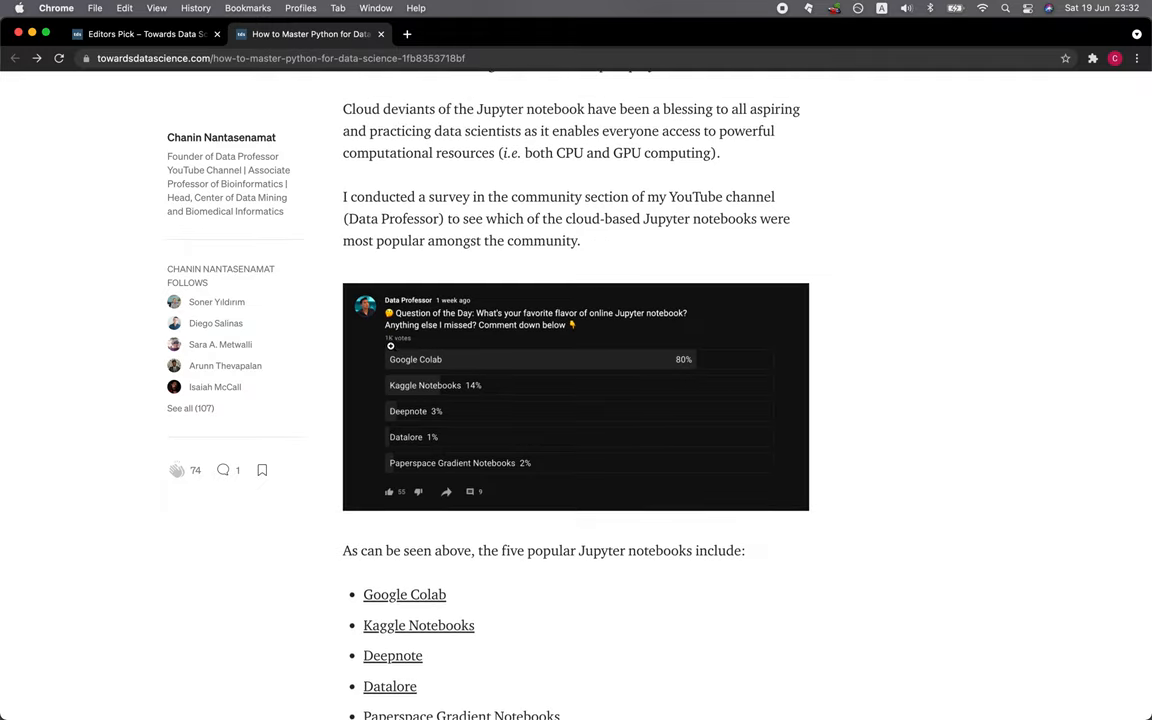
pyautogui.scroll(-3)
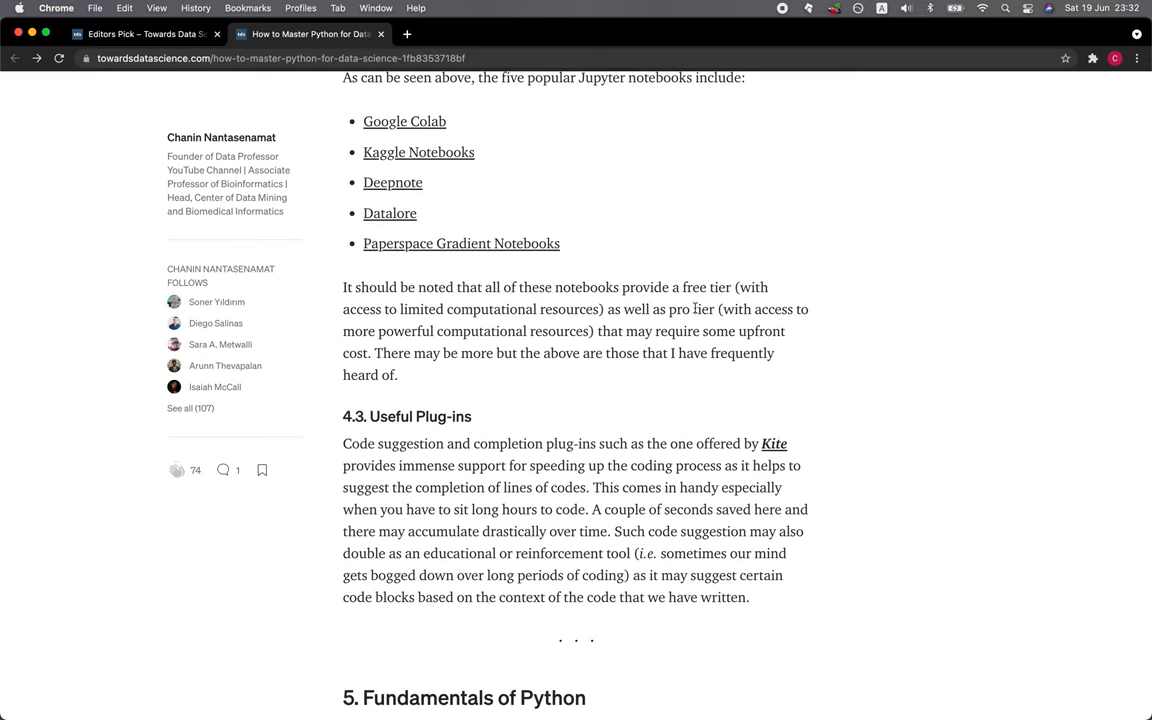
pyautogui.moveTo(432, 312)
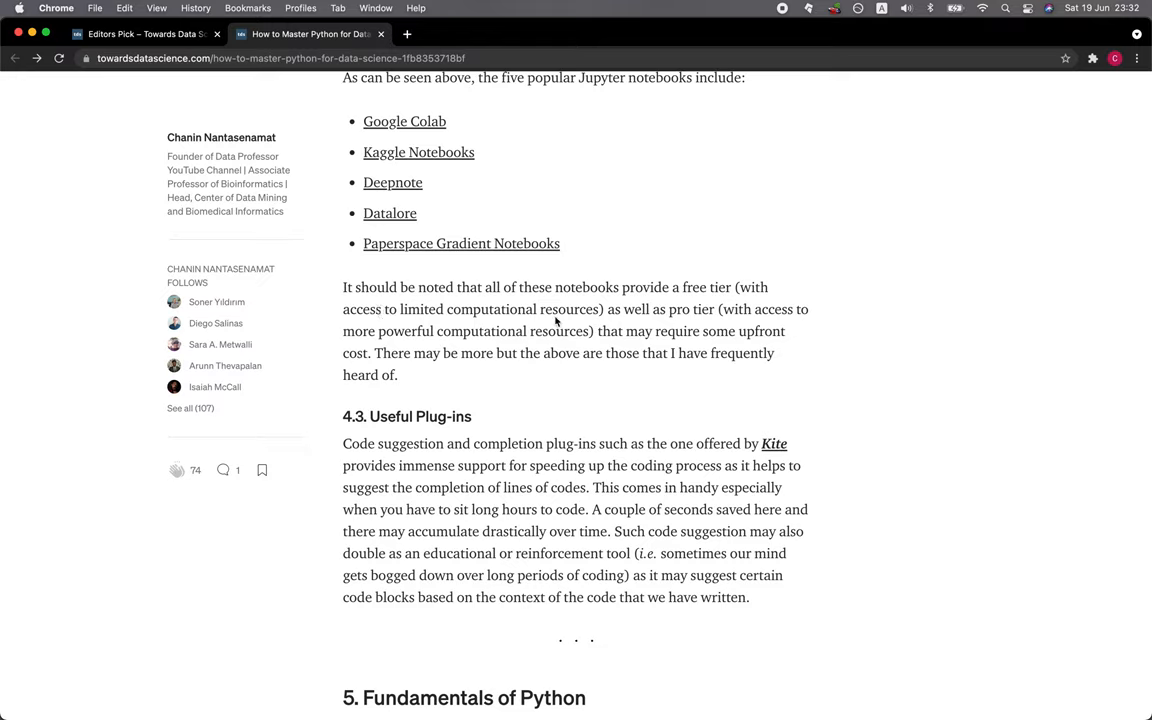
pyautogui.moveTo(524, 362)
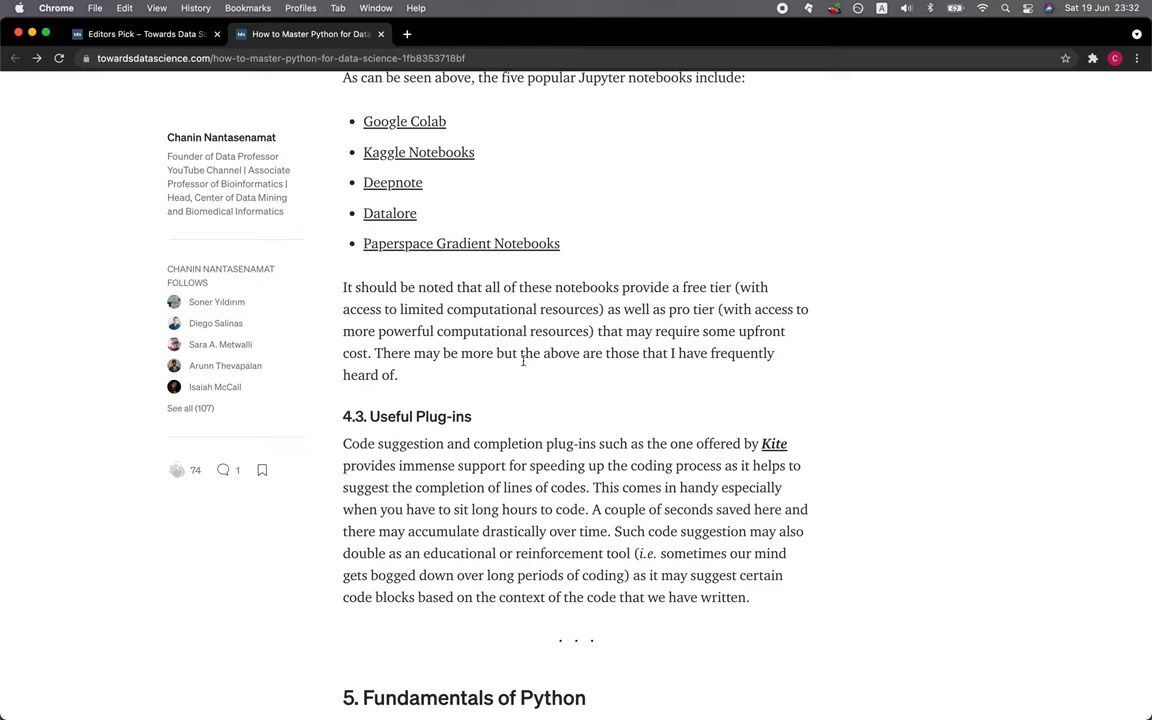
pyautogui.moveTo(538, 348)
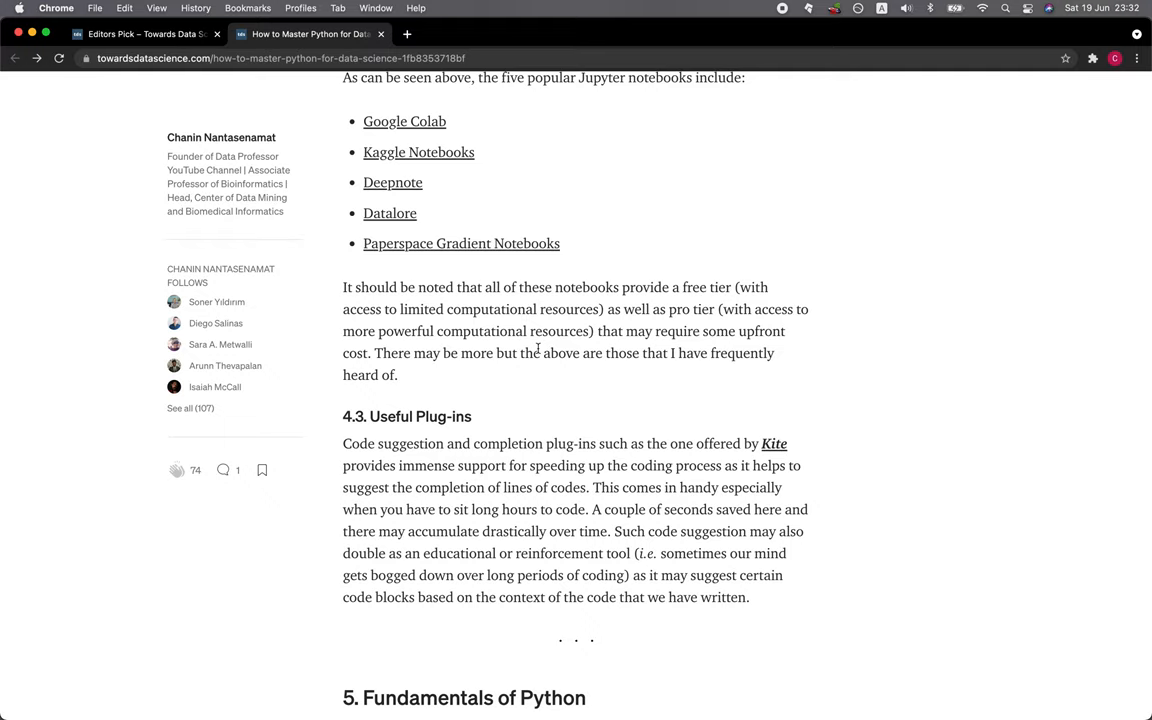
pyautogui.scroll(-3)
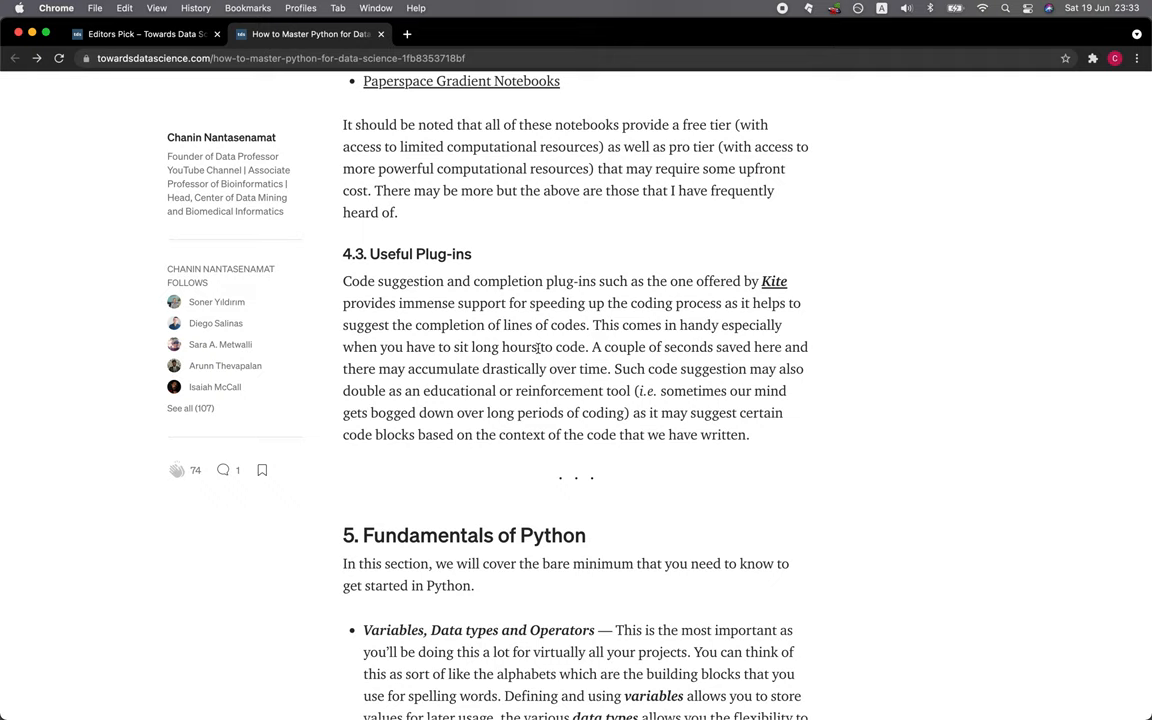
pyautogui.scroll(-3)
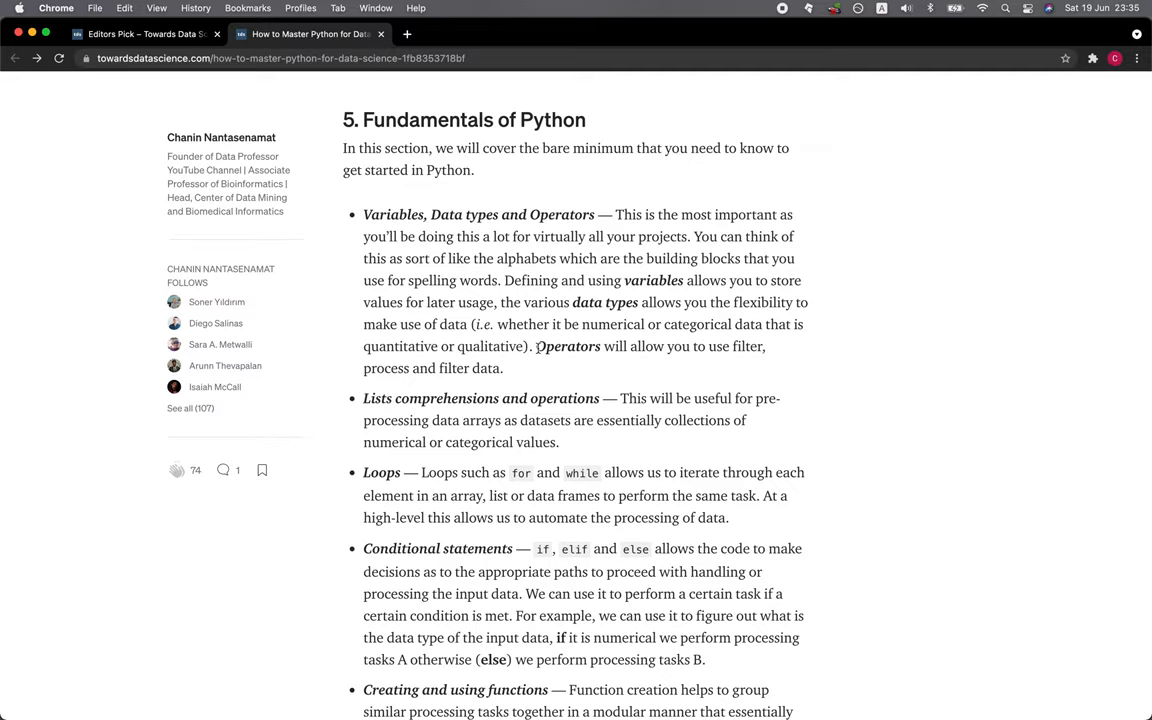
pyautogui.scroll(-3)
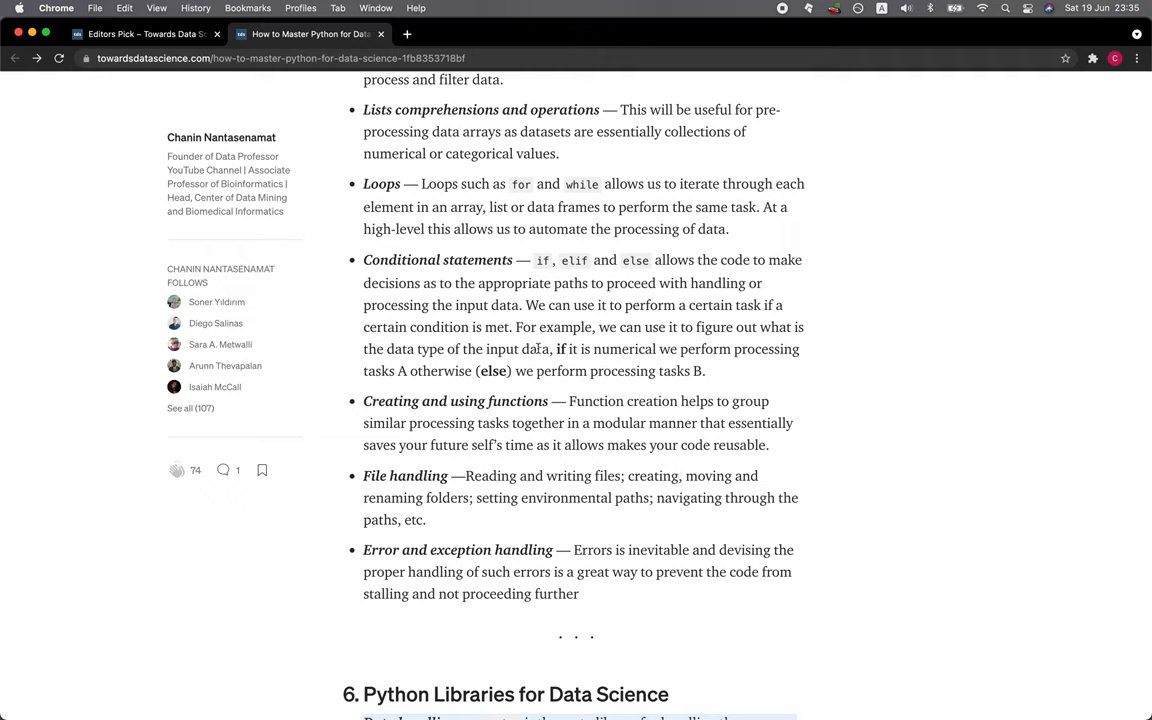
pyautogui.scroll(-3)
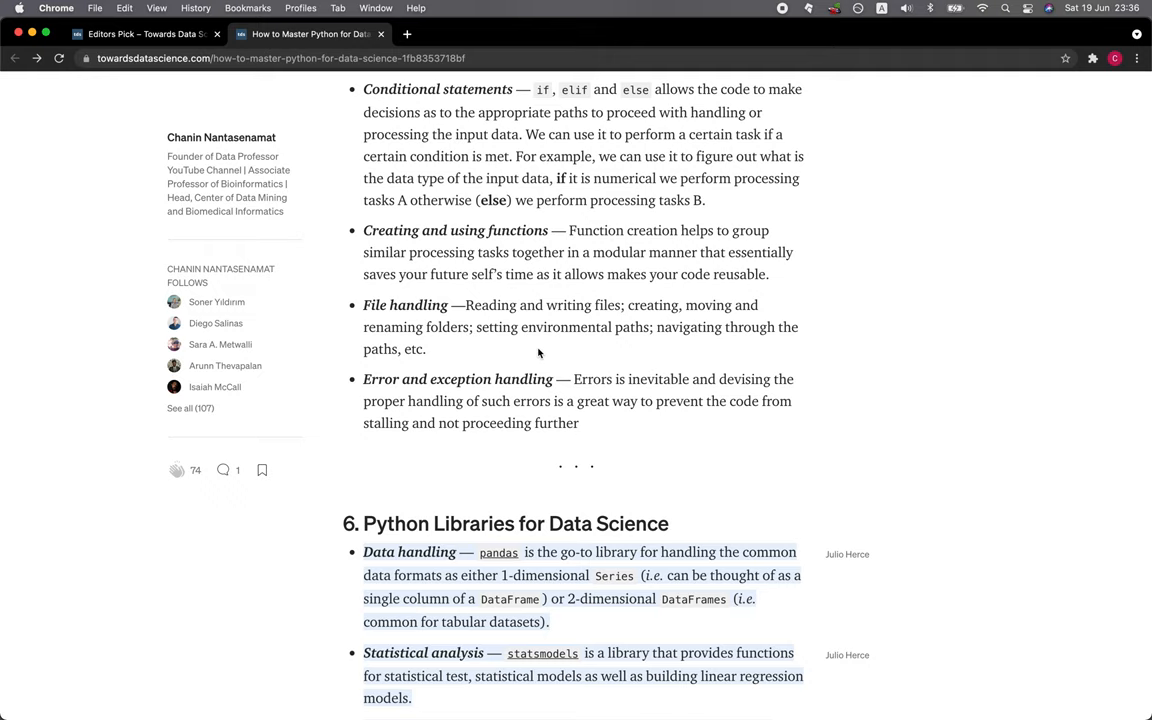
pyautogui.scroll(-3)
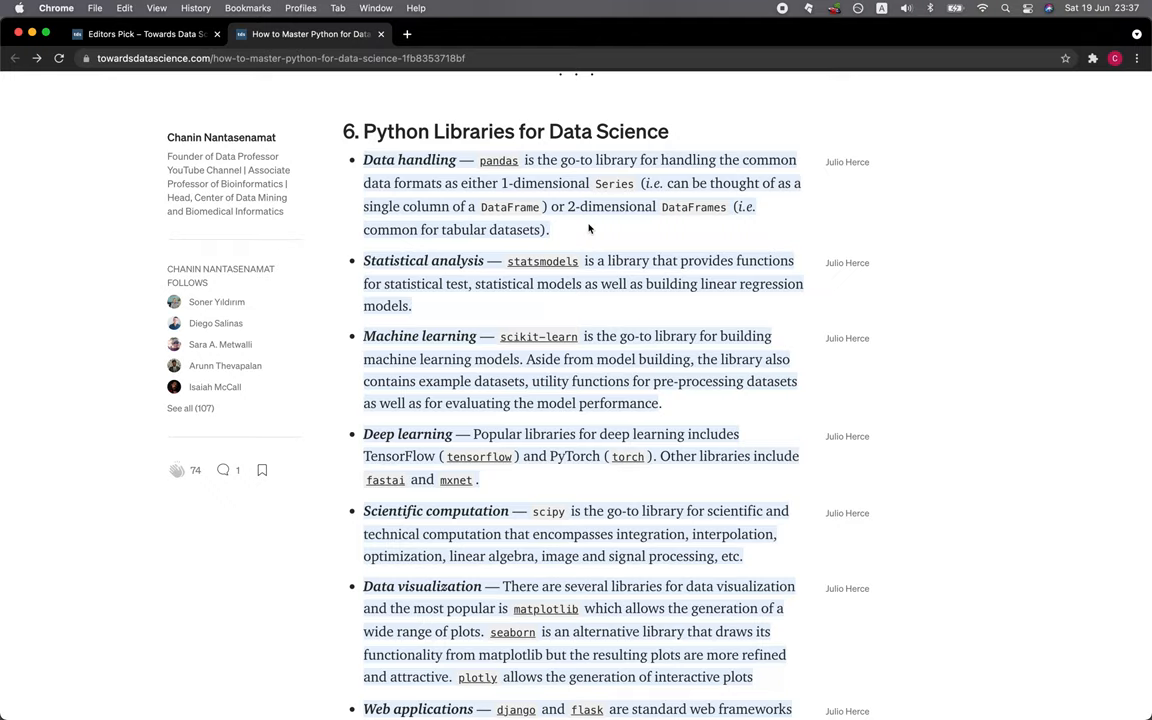
pyautogui.moveTo(1120, 370)
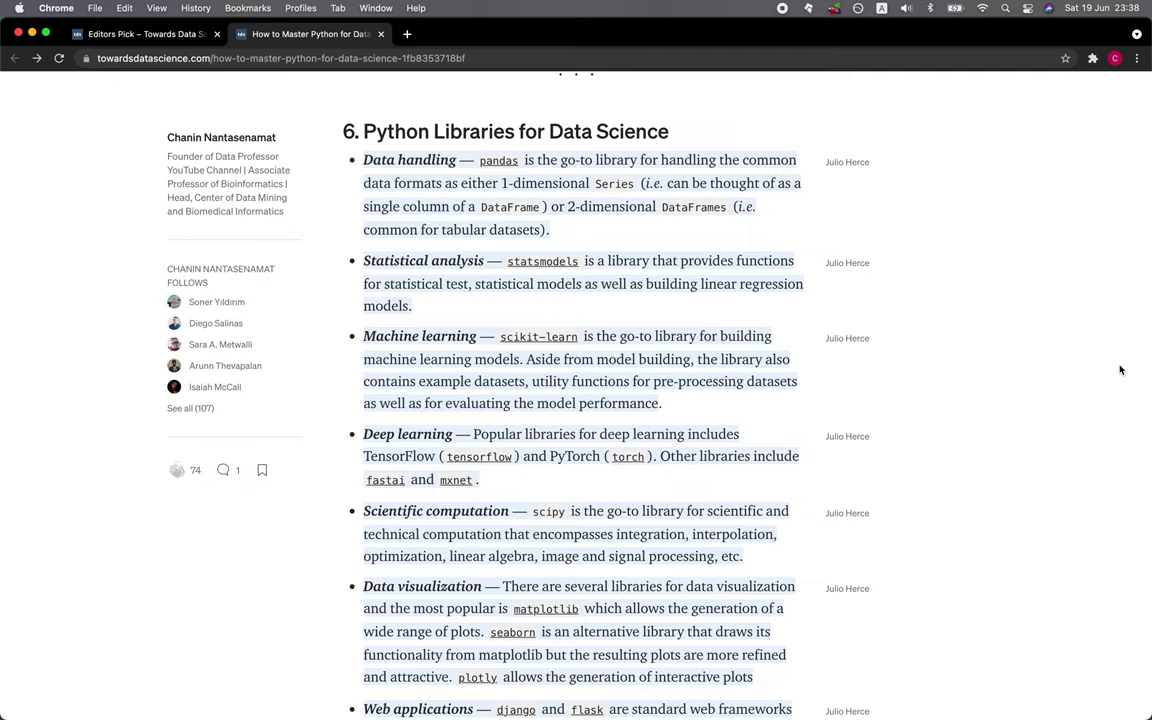
pyautogui.scroll(-3)
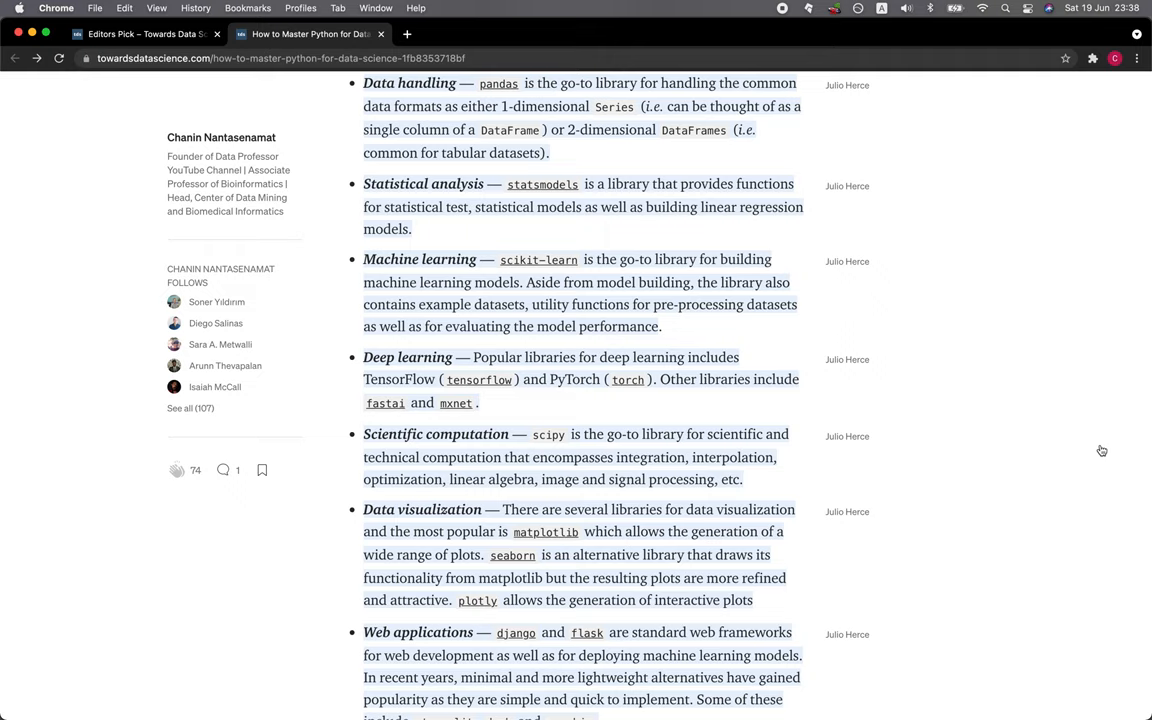
pyautogui.scroll(-3)
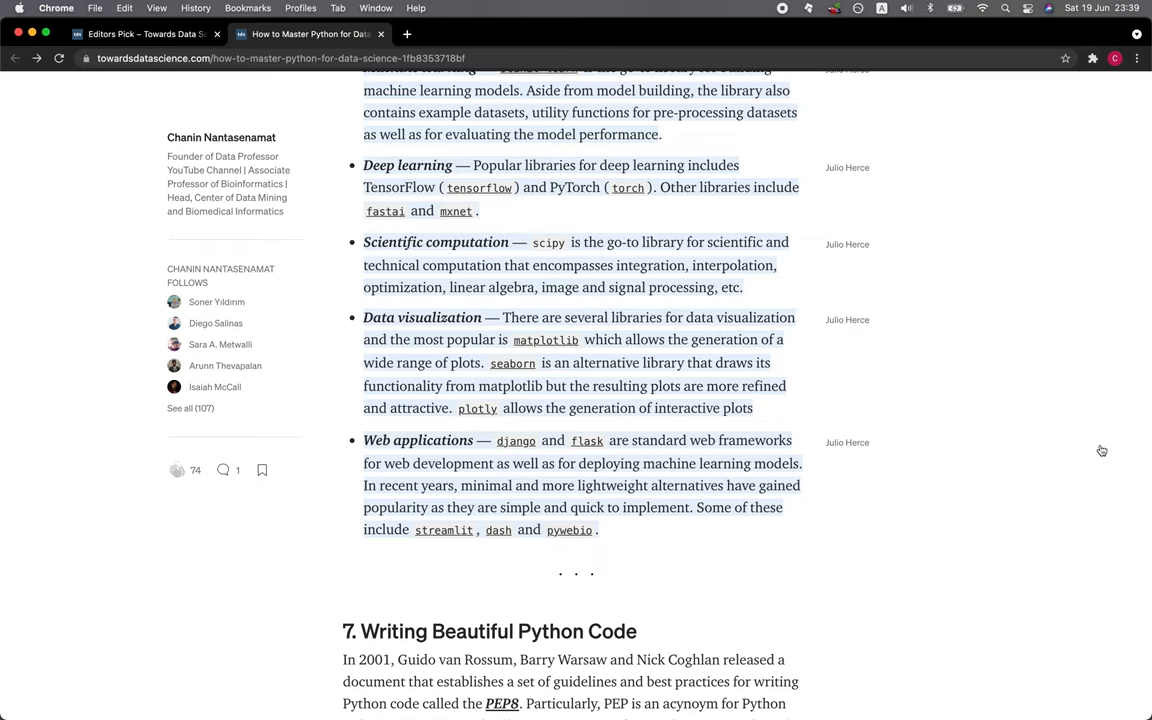
pyautogui.moveTo(1068, 498)
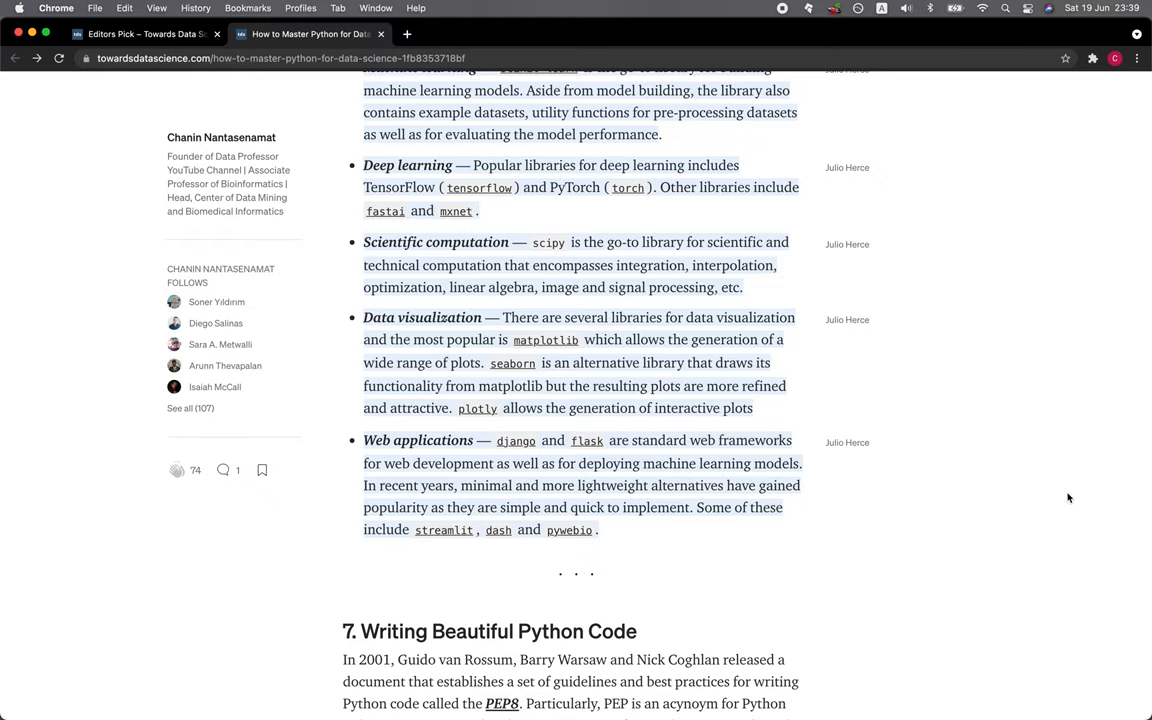
pyautogui.scroll(-3)
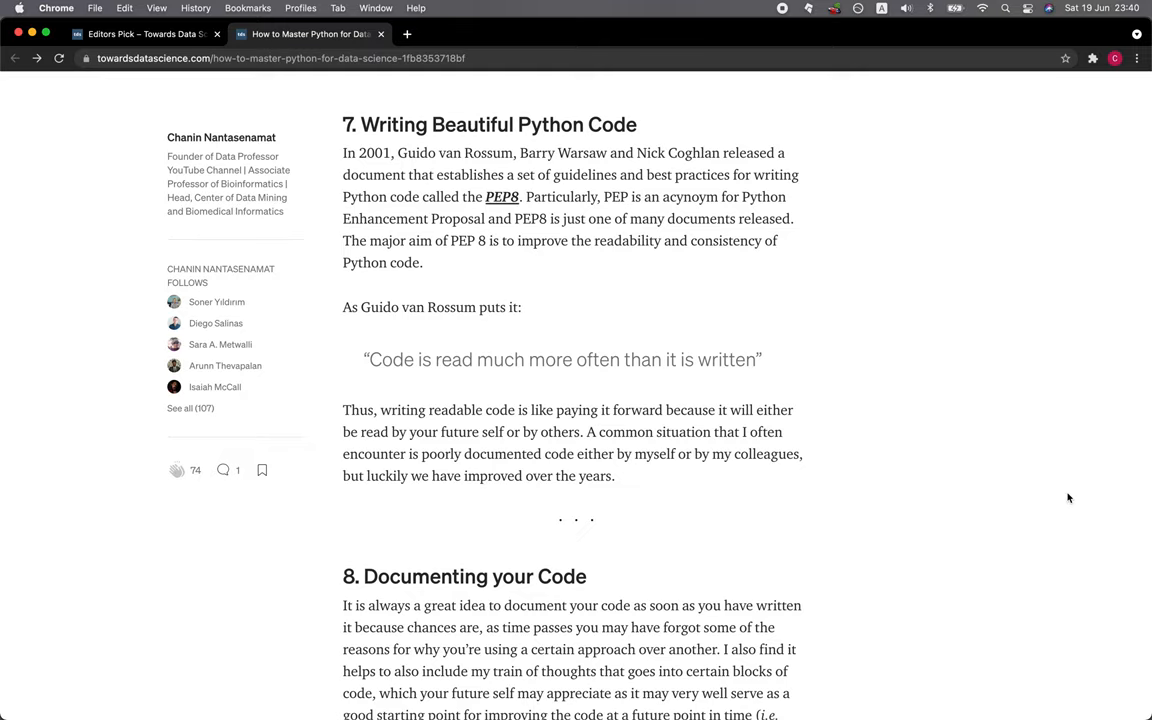
pyautogui.scroll(-3)
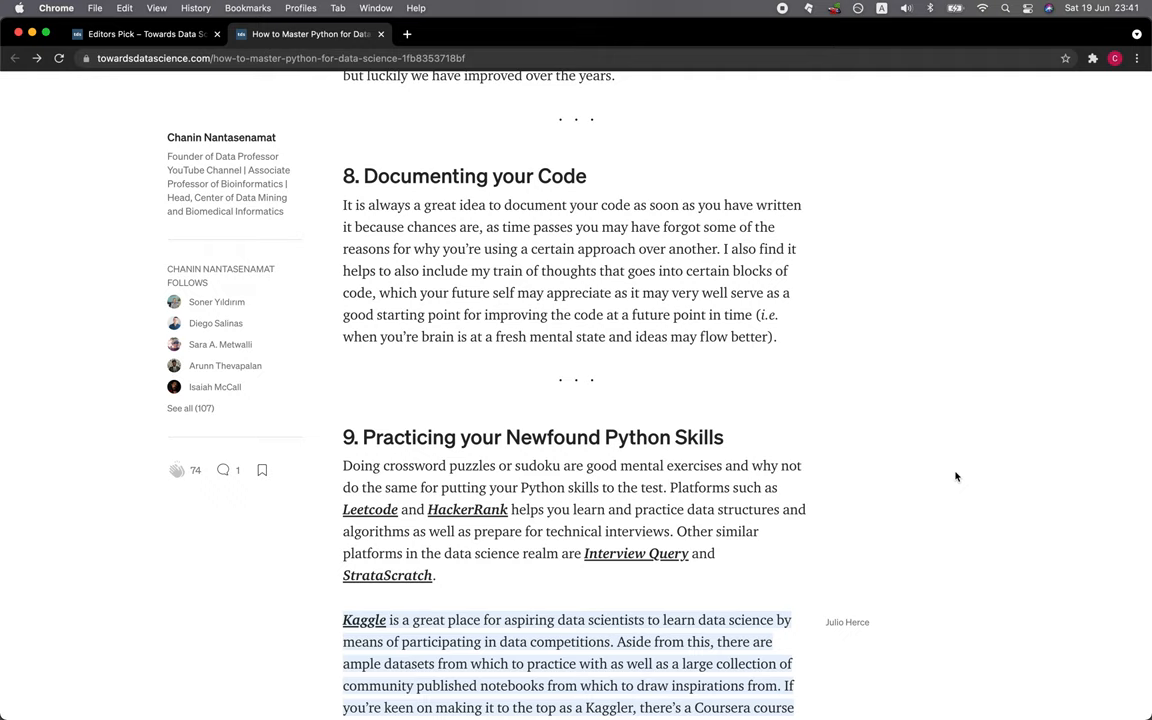
pyautogui.scroll(-3)
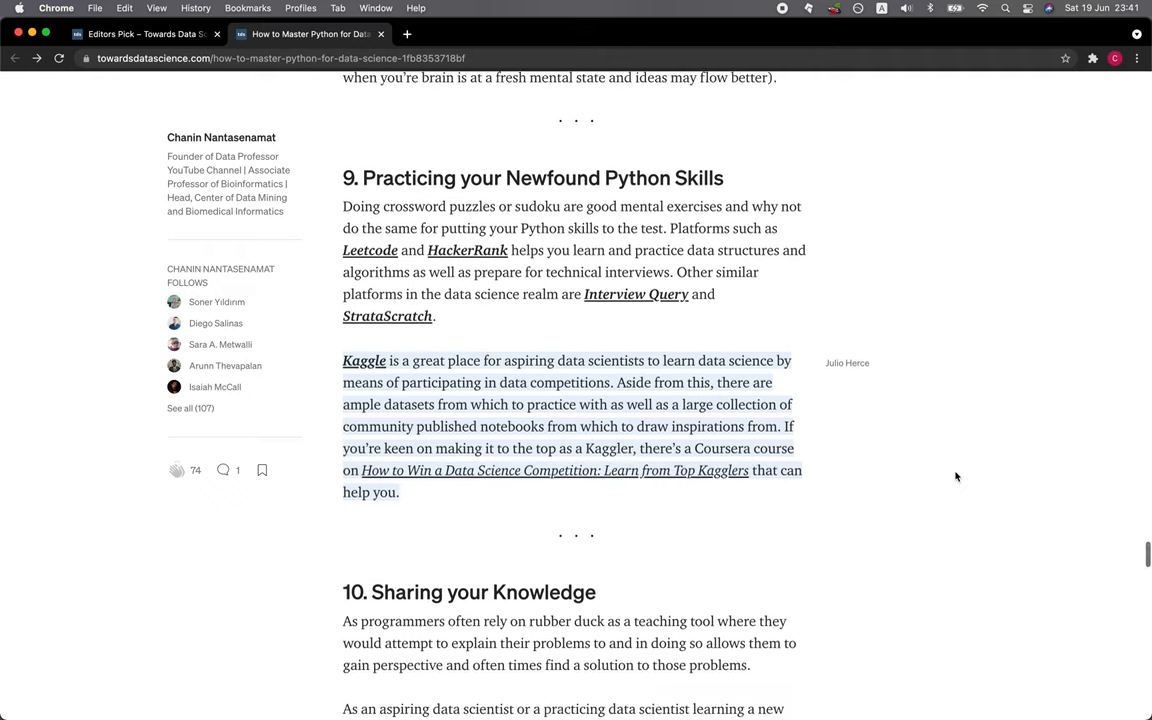
pyautogui.scroll(-3)
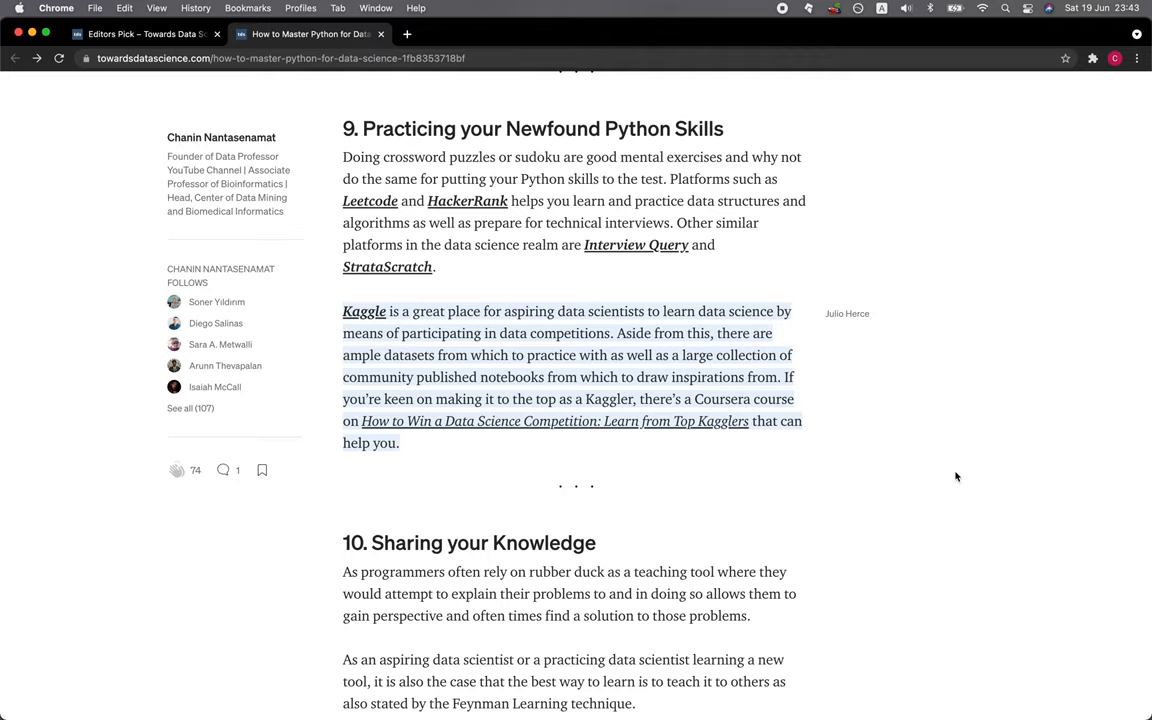
pyautogui.scroll(-3)
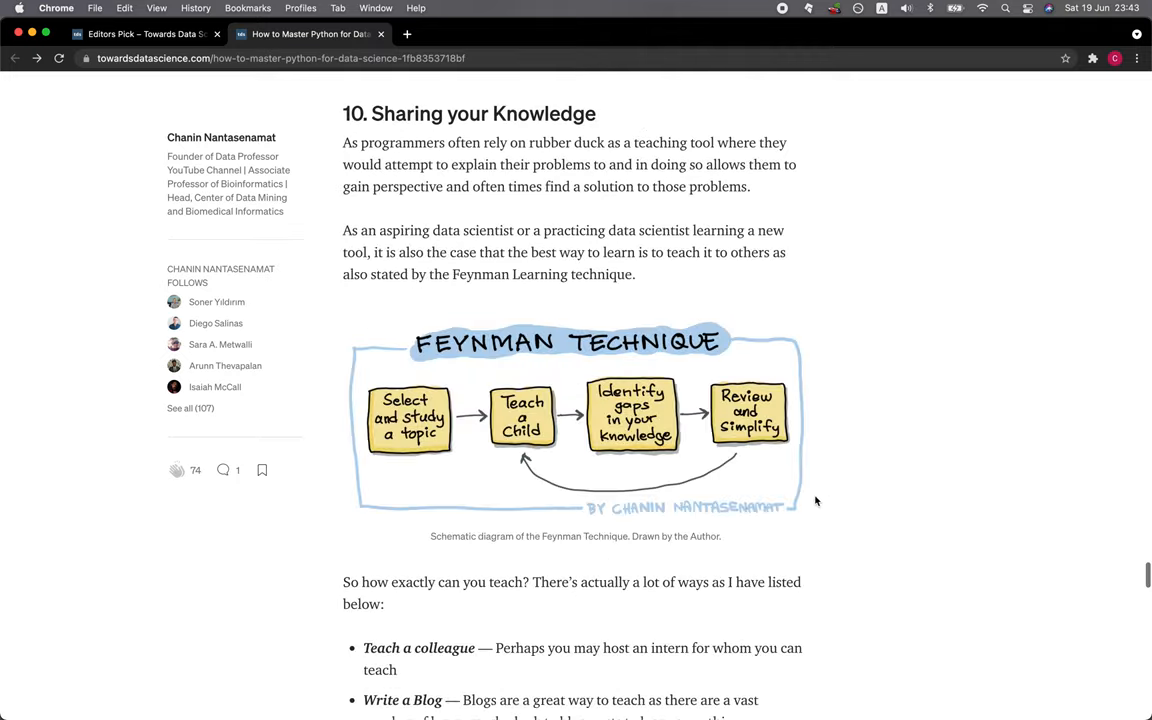
pyautogui.moveTo(924, 484)
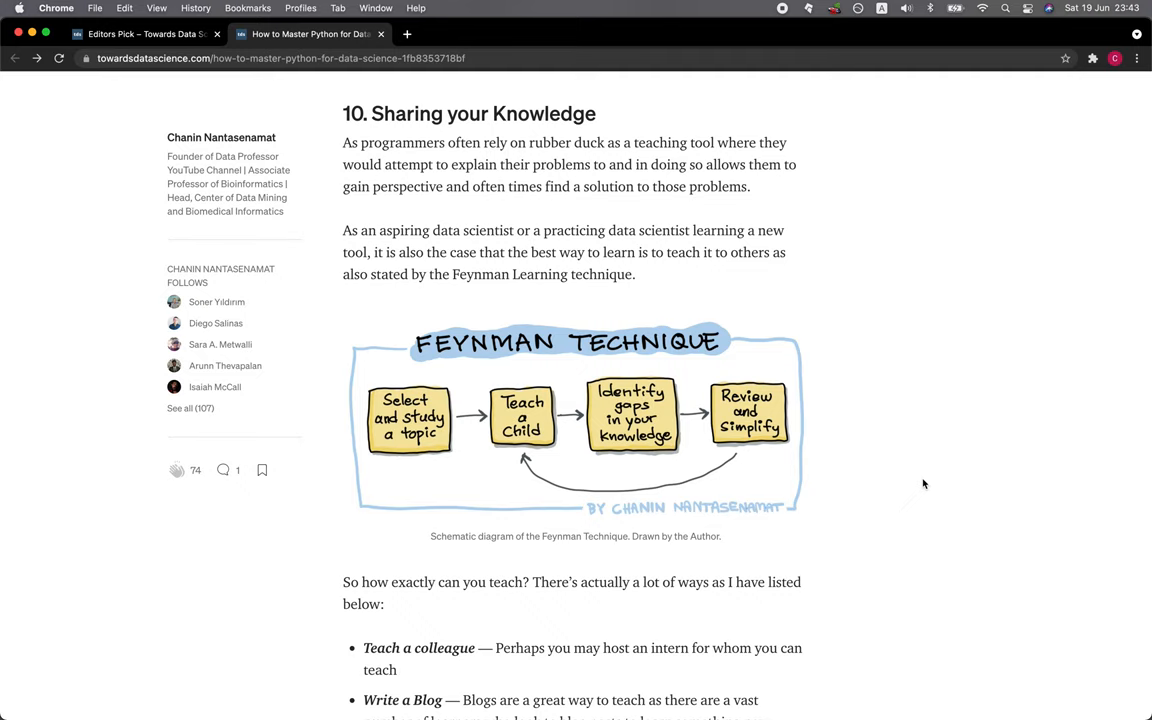
pyautogui.scroll(-3)
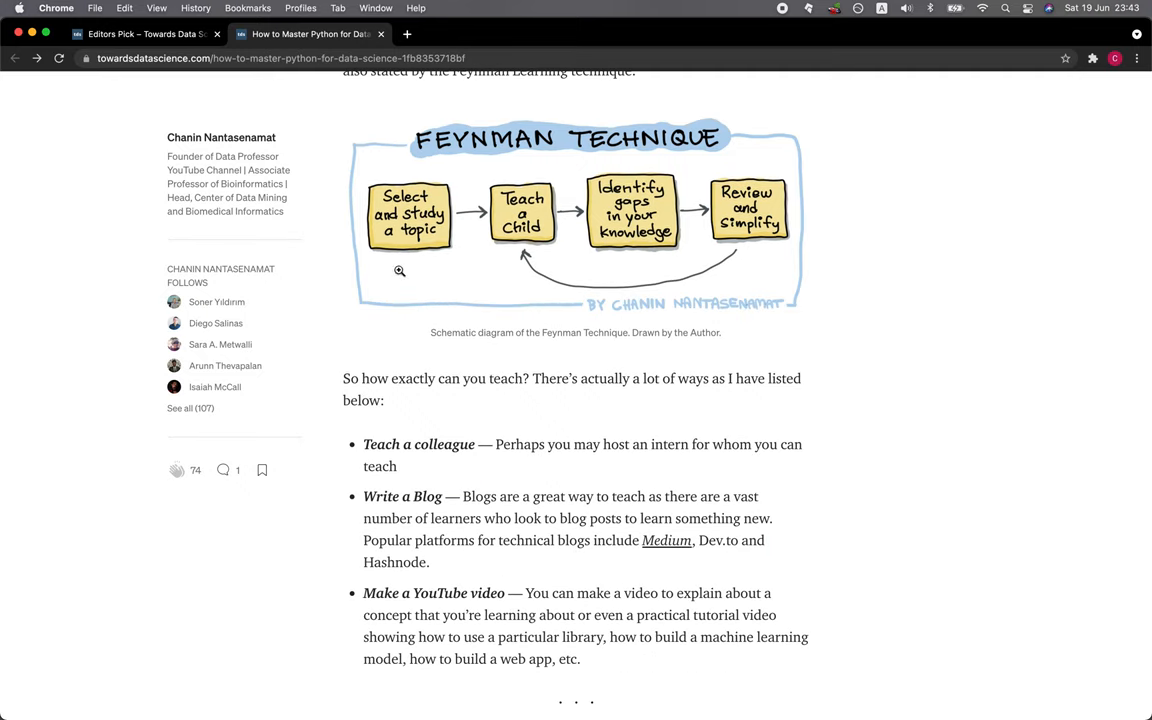
pyautogui.moveTo(412, 240)
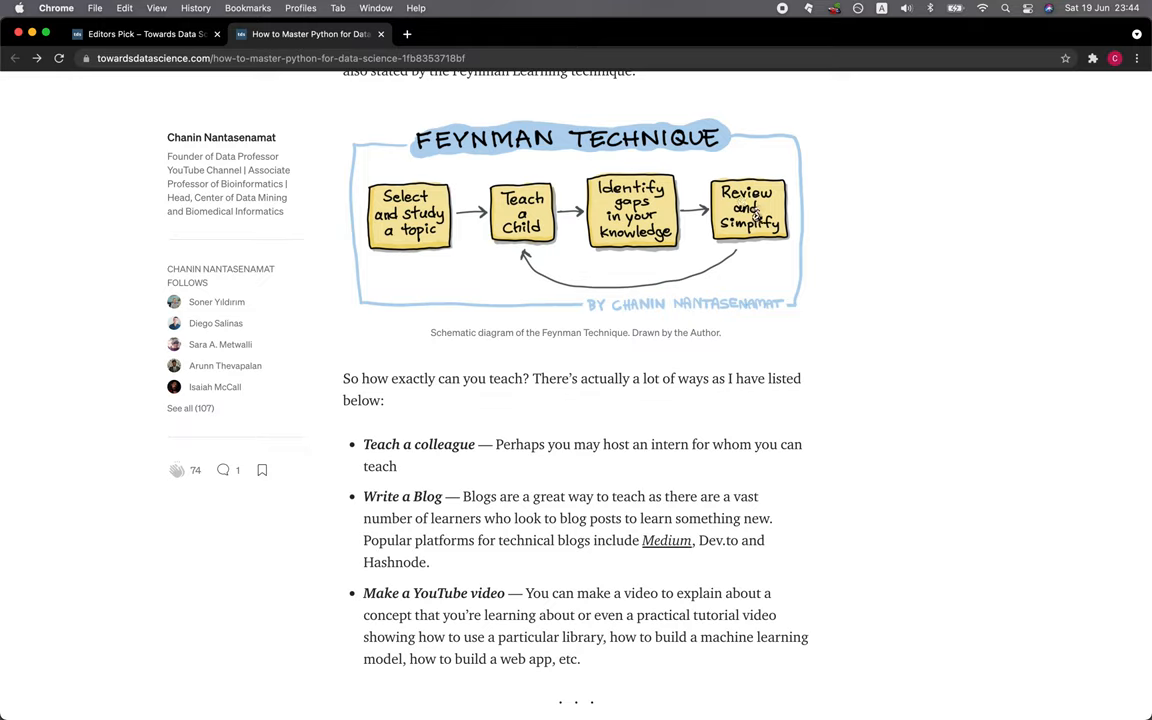
pyautogui.moveTo(528, 248)
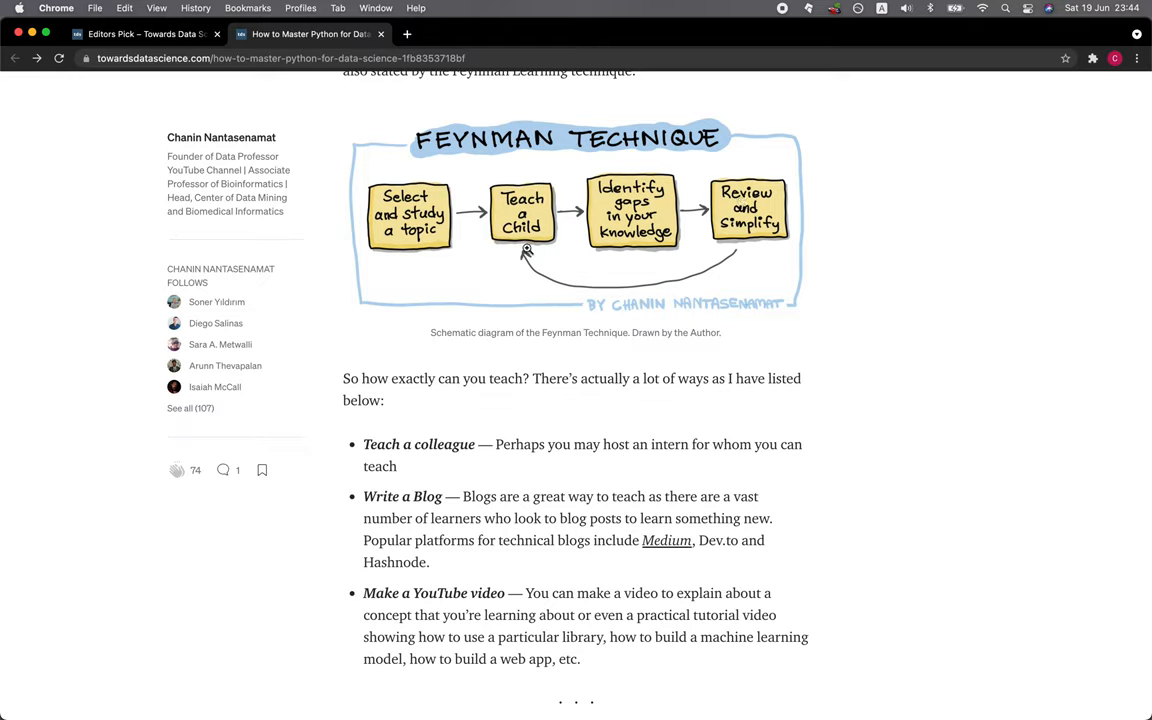
pyautogui.moveTo(440, 350)
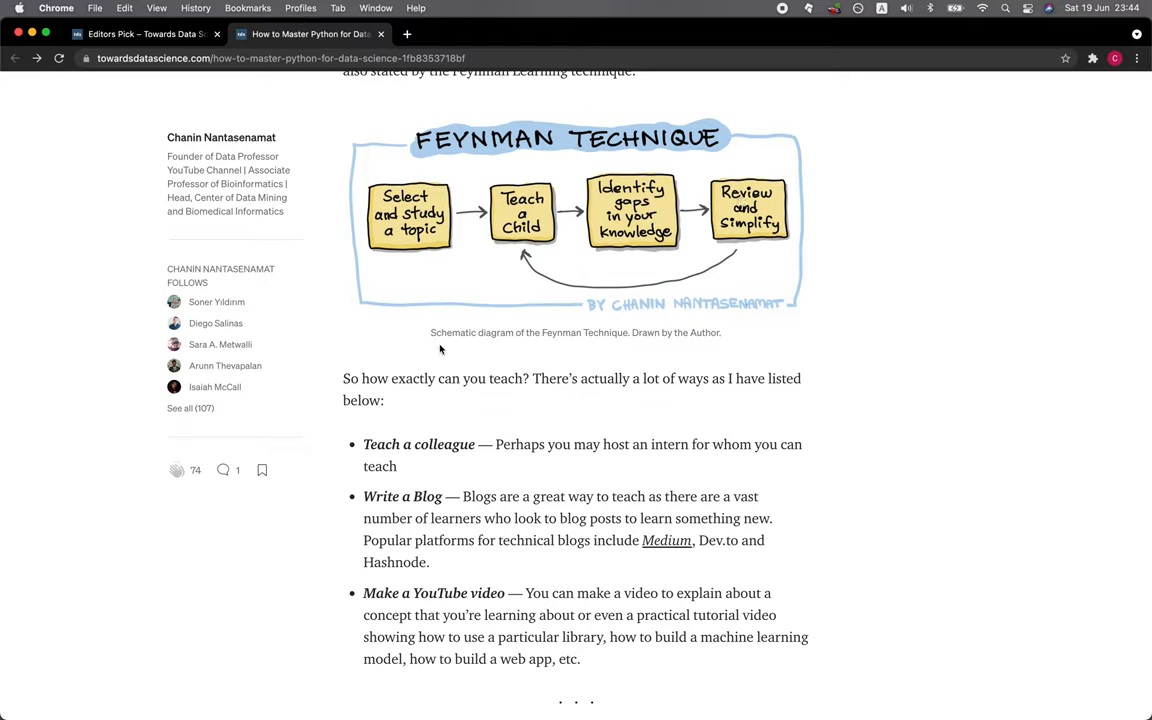
pyautogui.moveTo(588, 352)
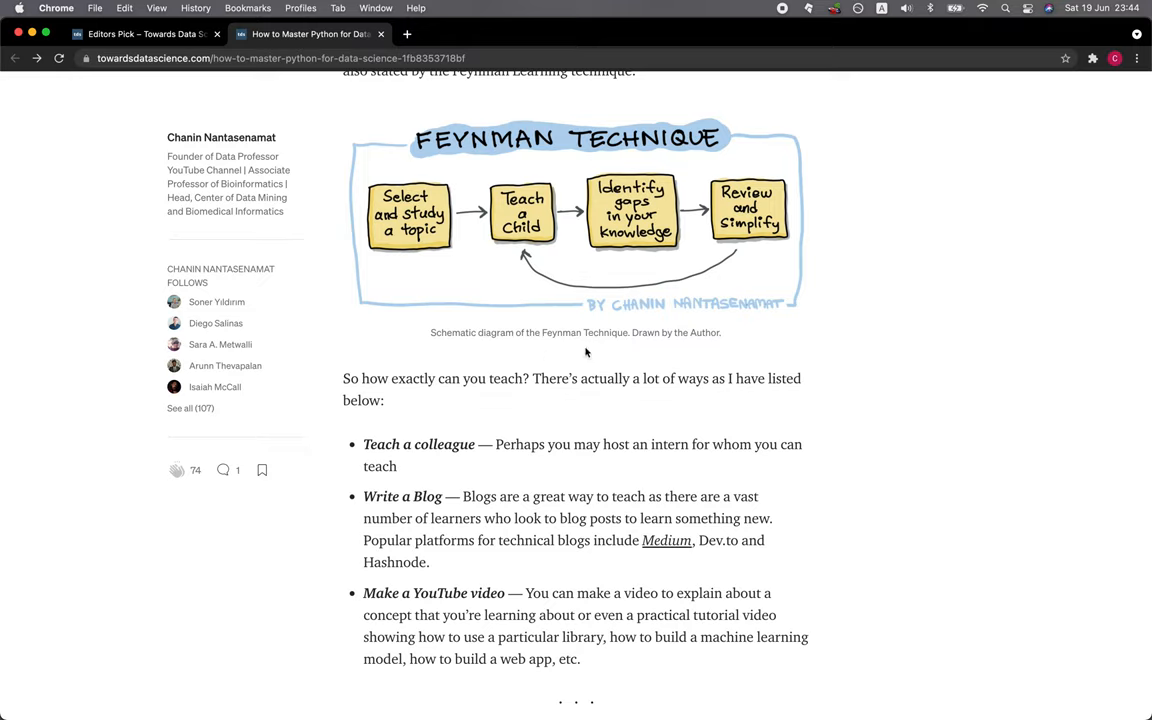
pyautogui.moveTo(448, 408)
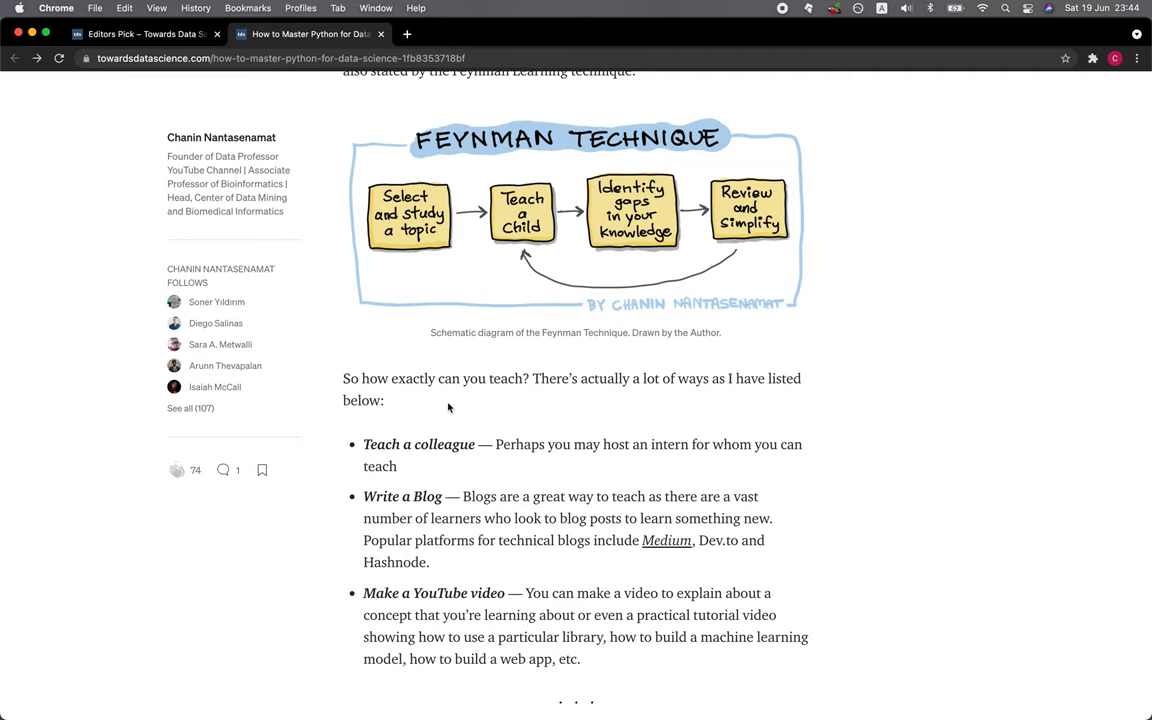
pyautogui.scroll(-3)
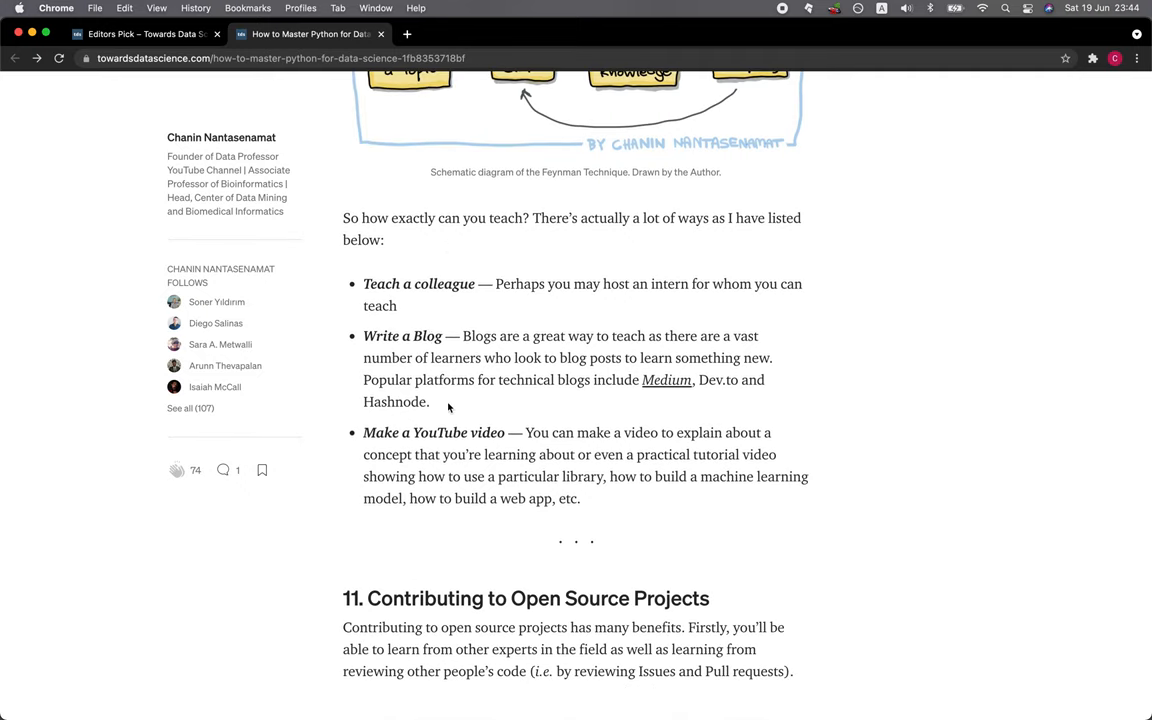
pyautogui.moveTo(548, 312)
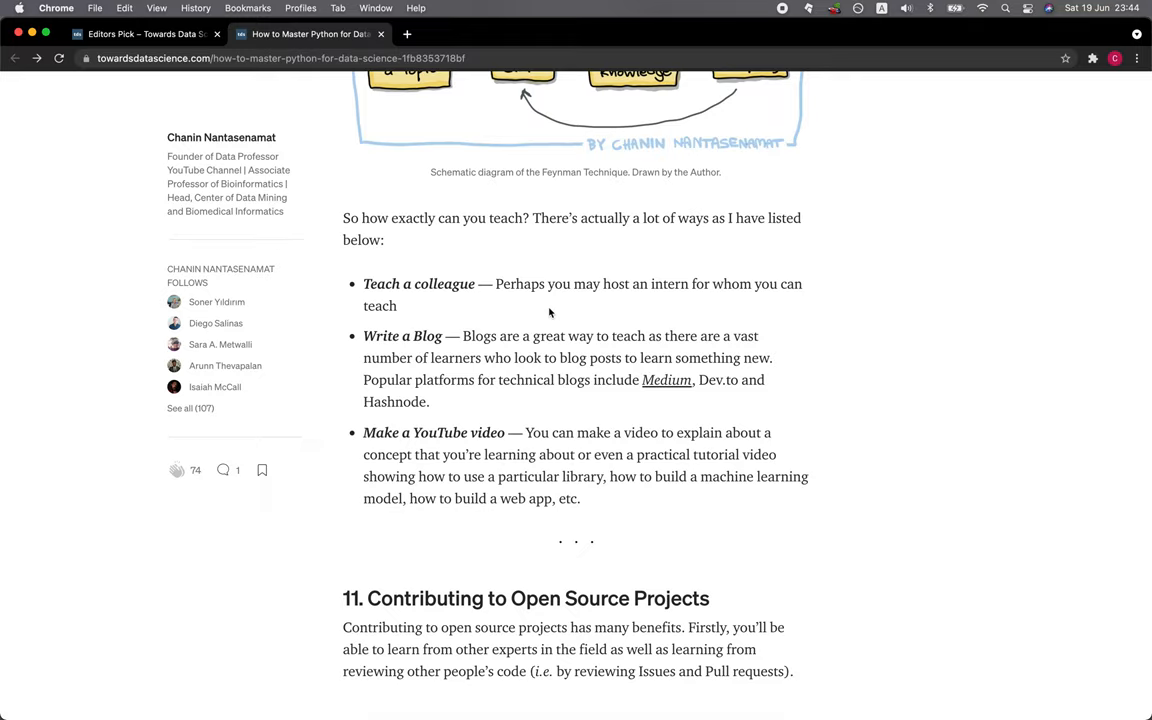
pyautogui.moveTo(538, 362)
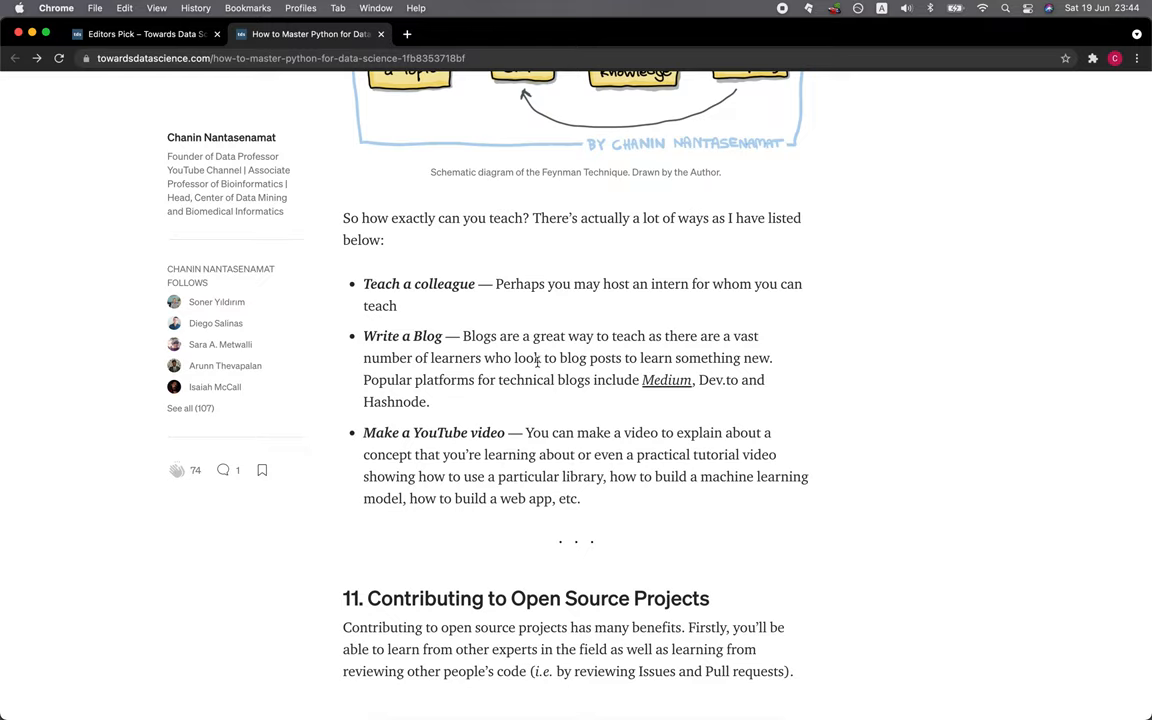
pyautogui.moveTo(508, 406)
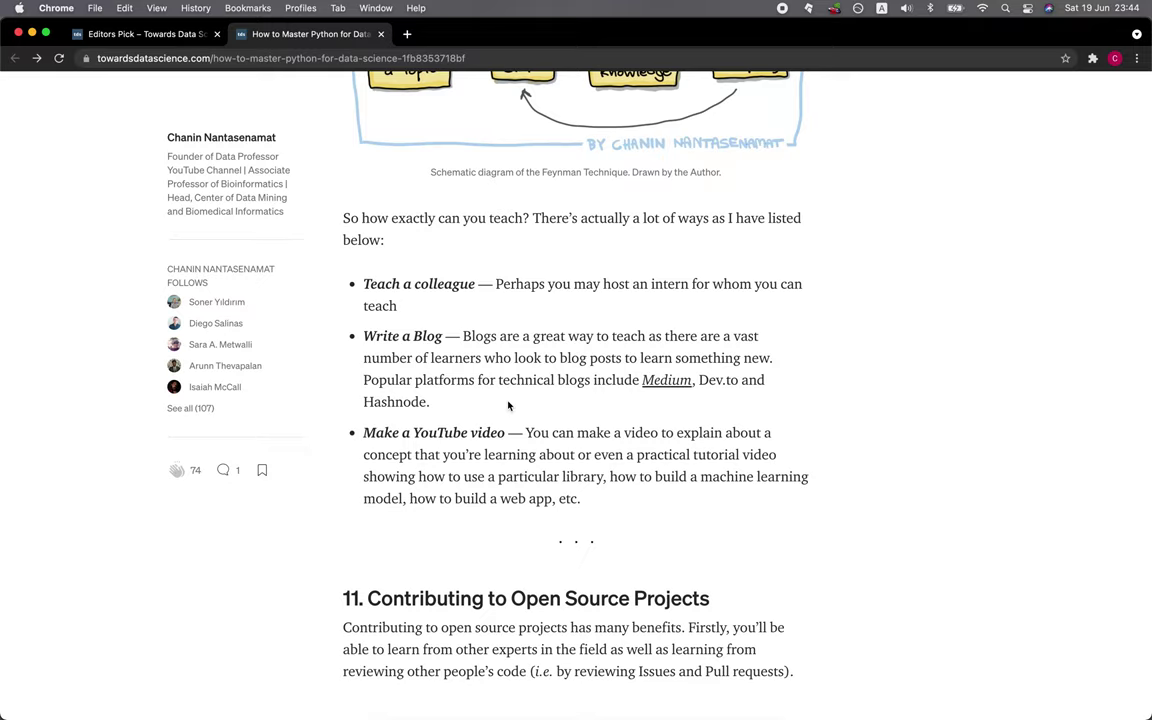
pyautogui.moveTo(570, 400)
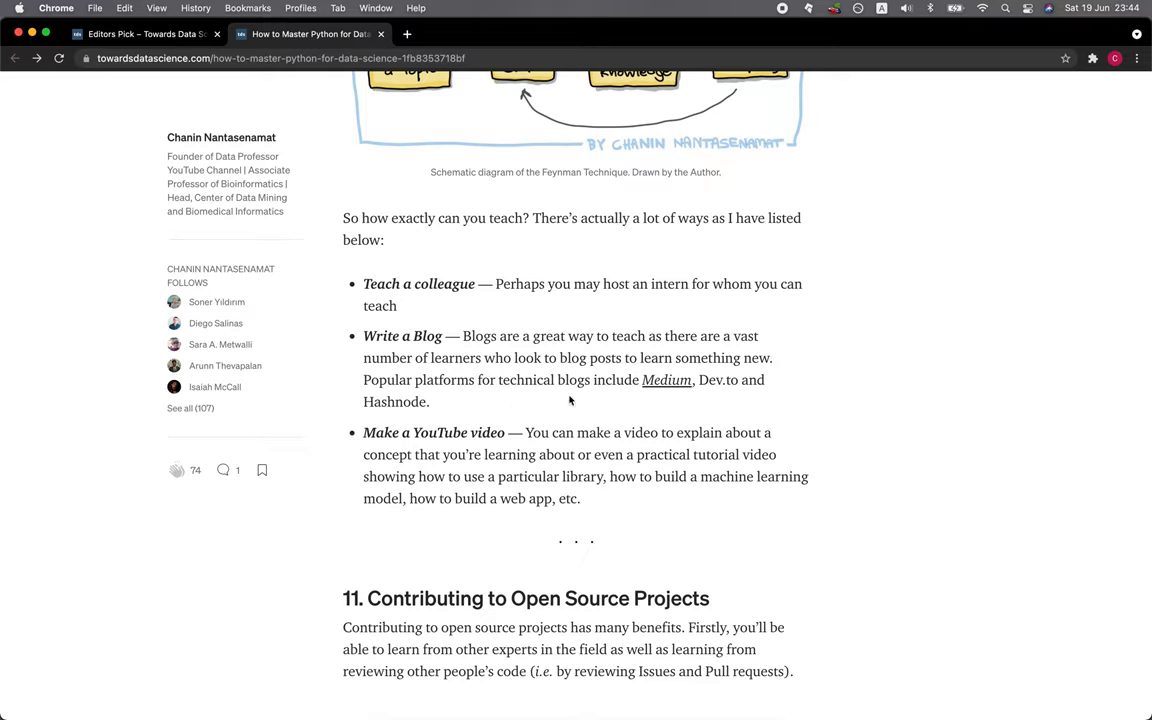
pyautogui.moveTo(362, 424)
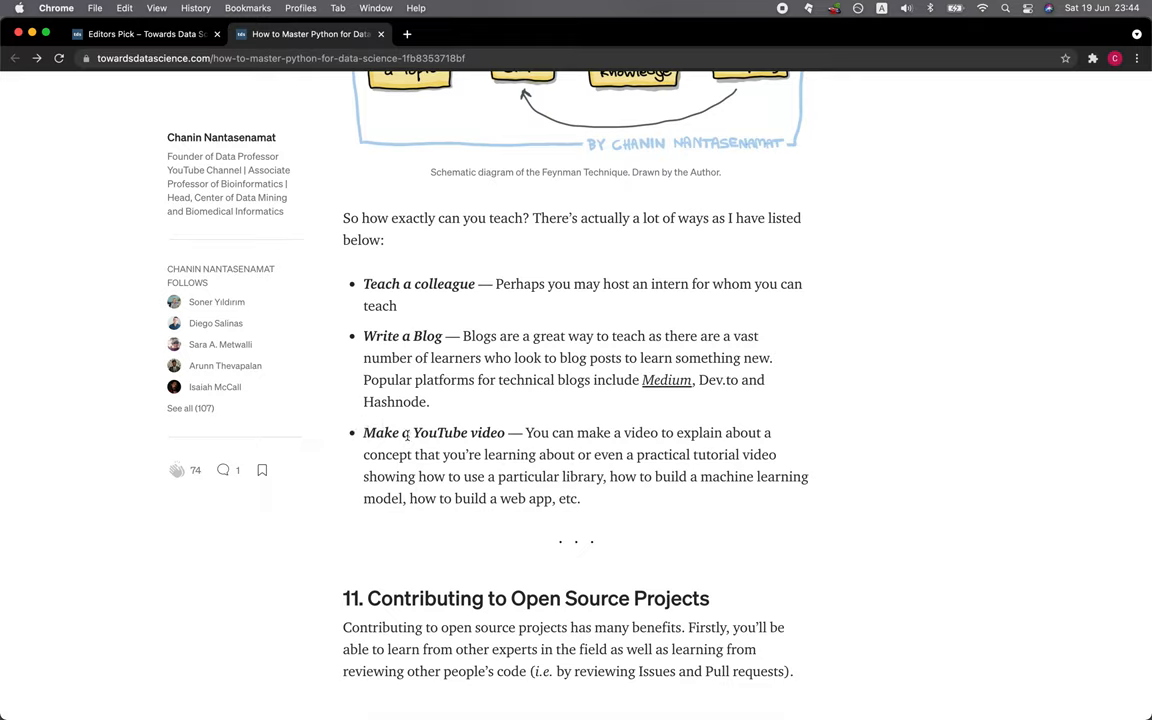
pyautogui.moveTo(664, 450)
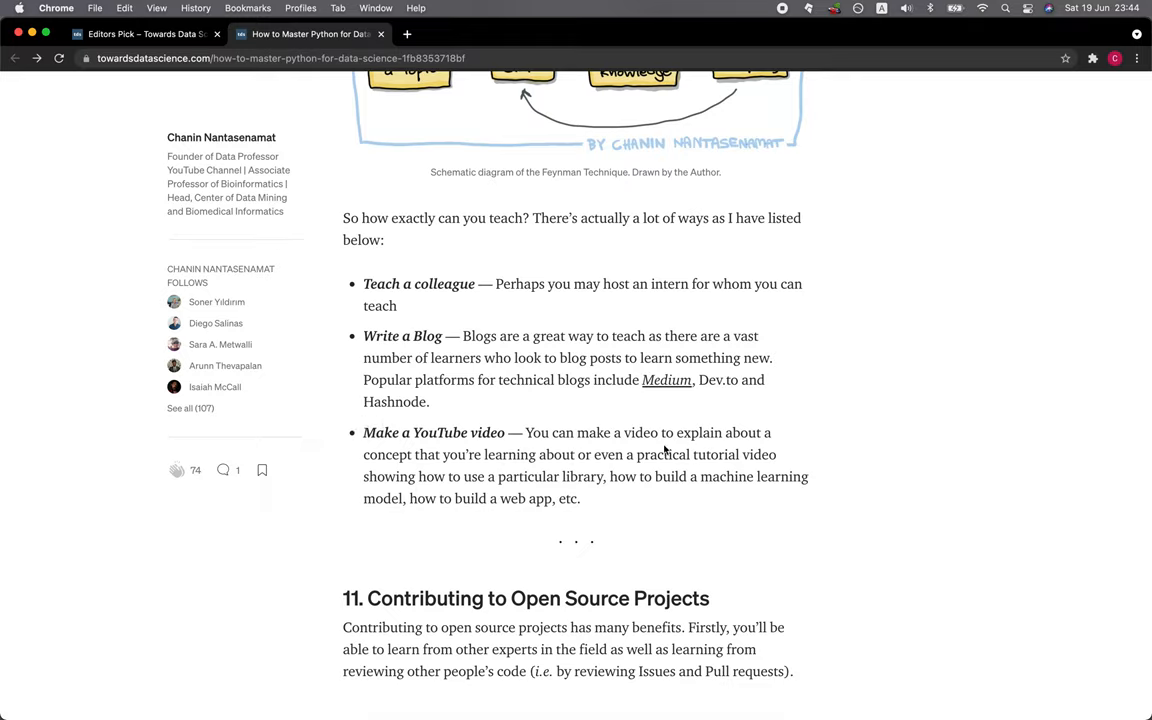
pyautogui.moveTo(476, 464)
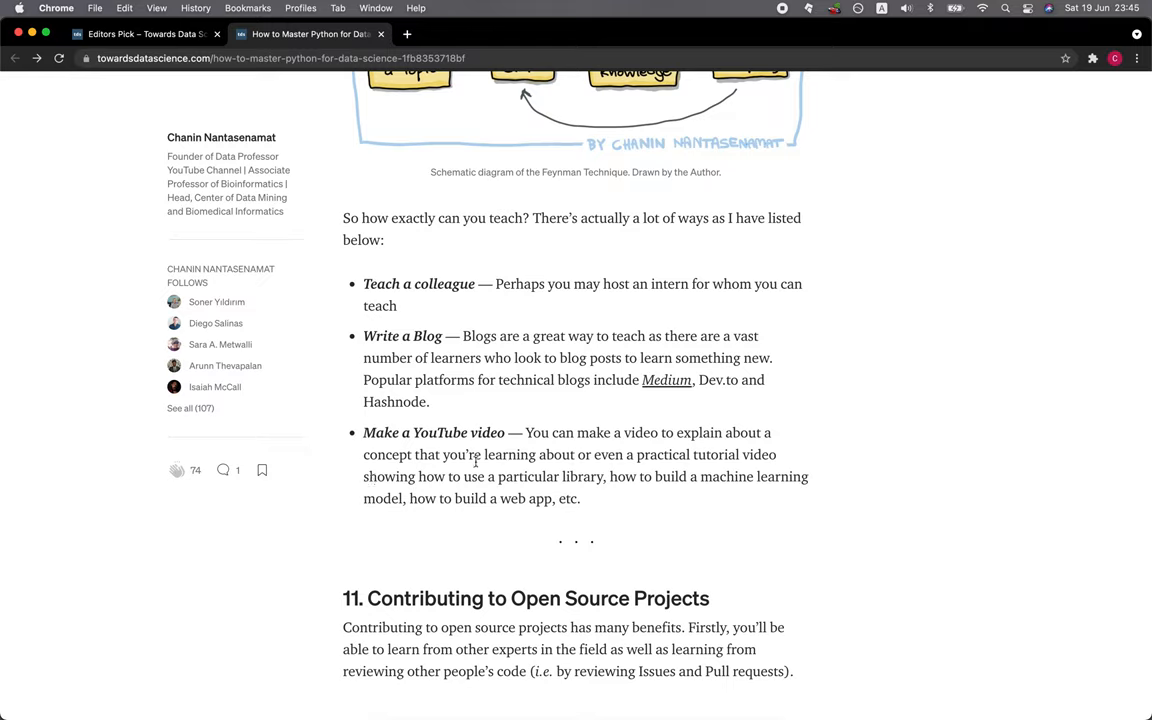
pyautogui.moveTo(610, 508)
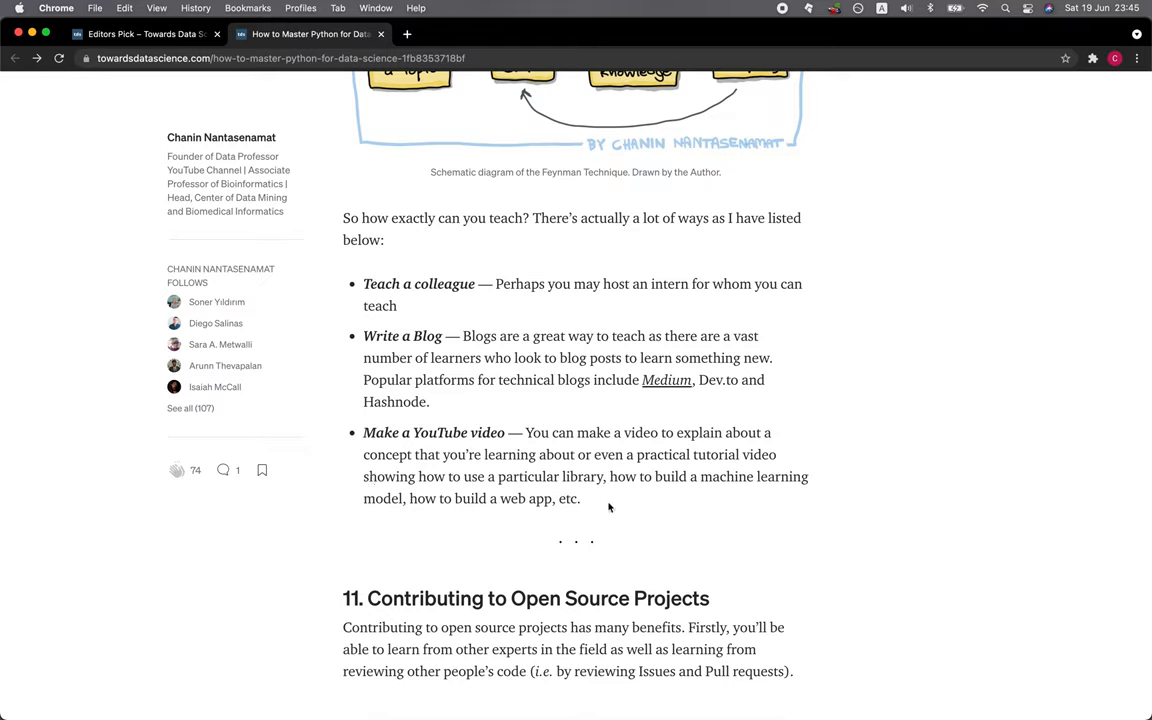
pyautogui.moveTo(572, 532)
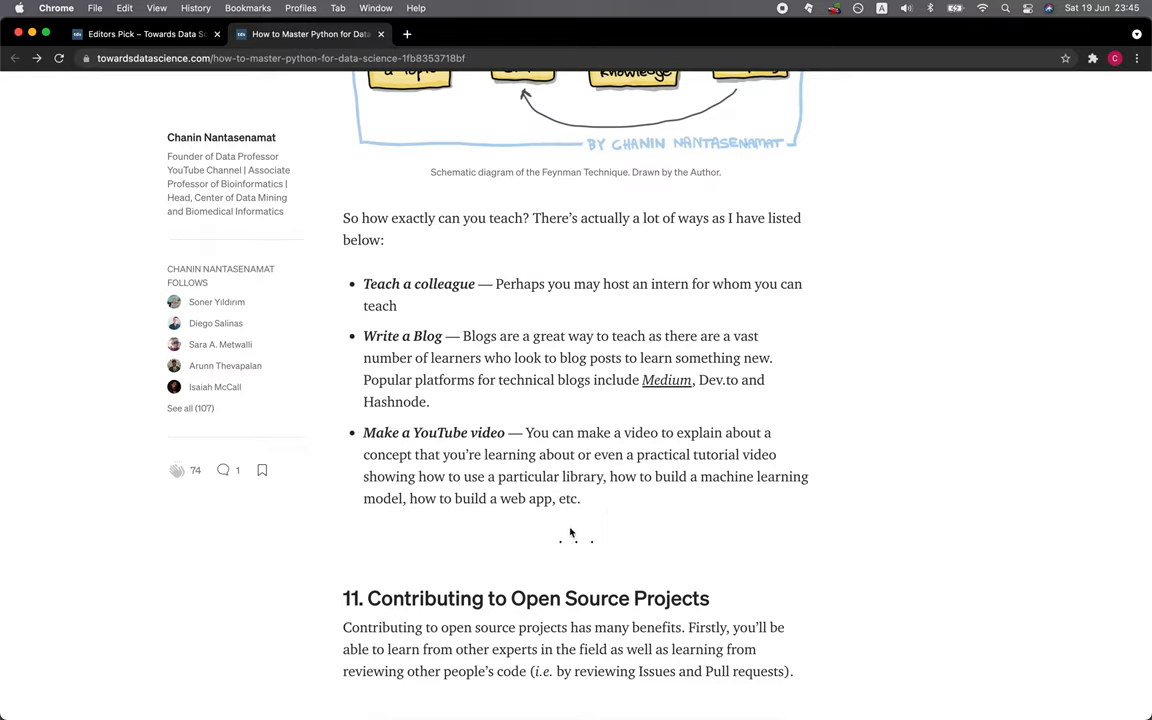
pyautogui.moveTo(476, 512)
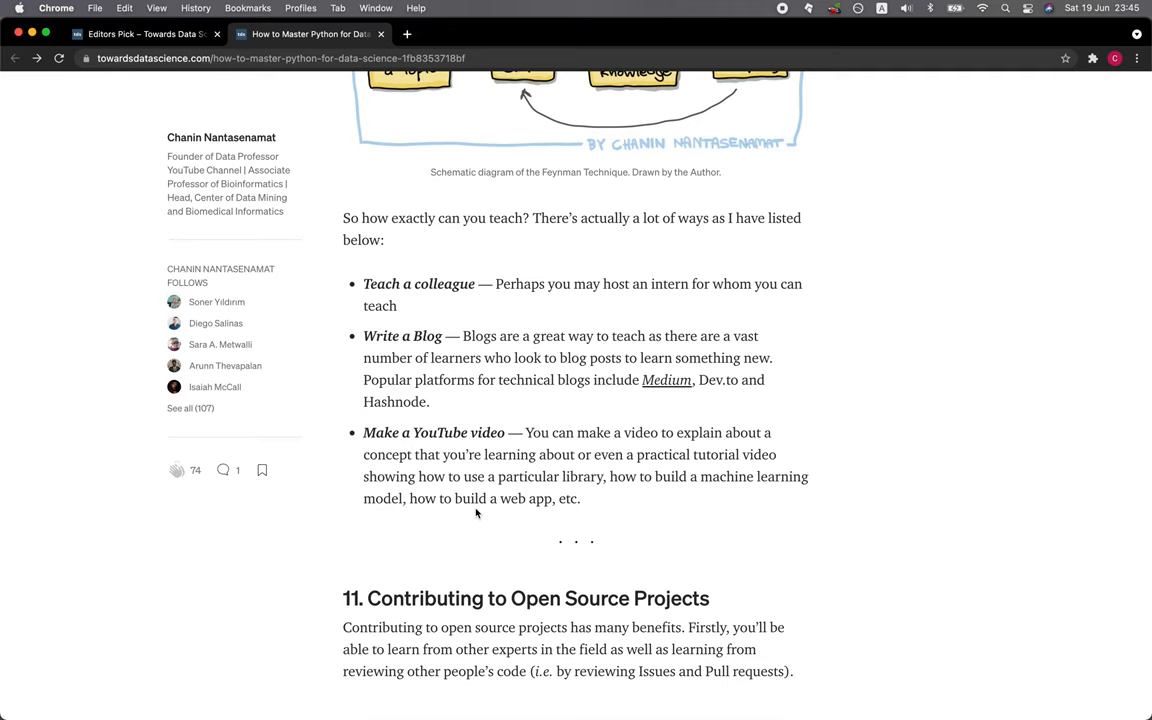
pyautogui.scroll(-3)
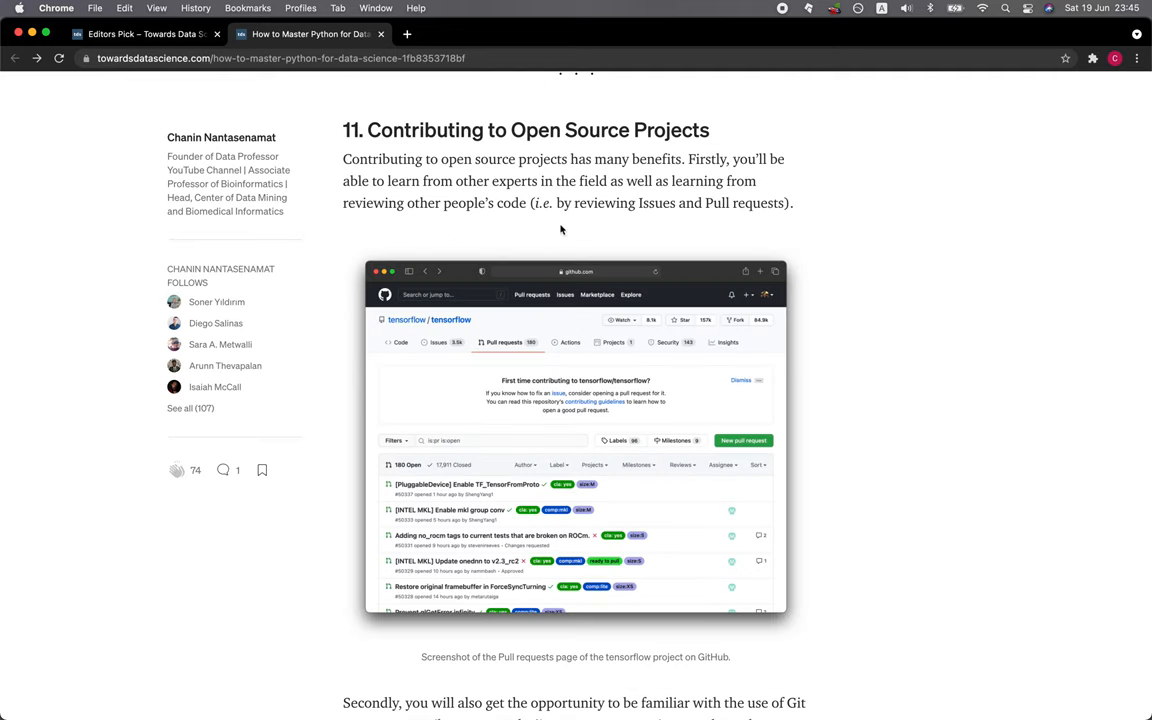
pyautogui.moveTo(552, 174)
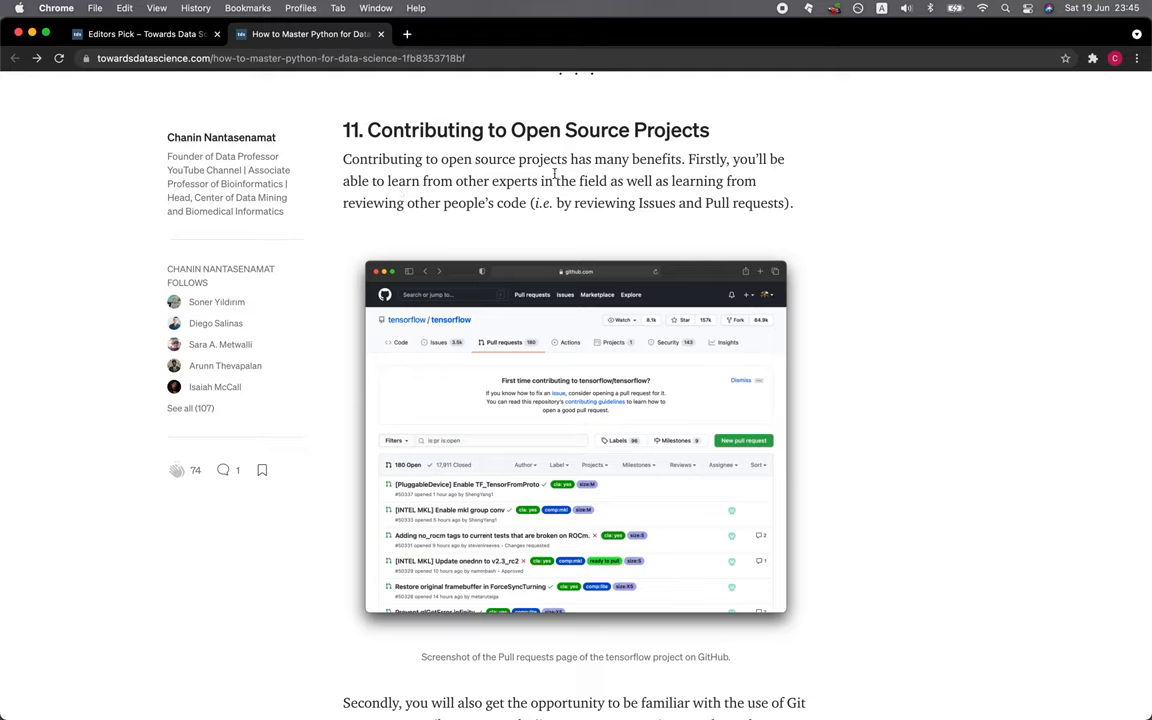
pyautogui.moveTo(352, 200)
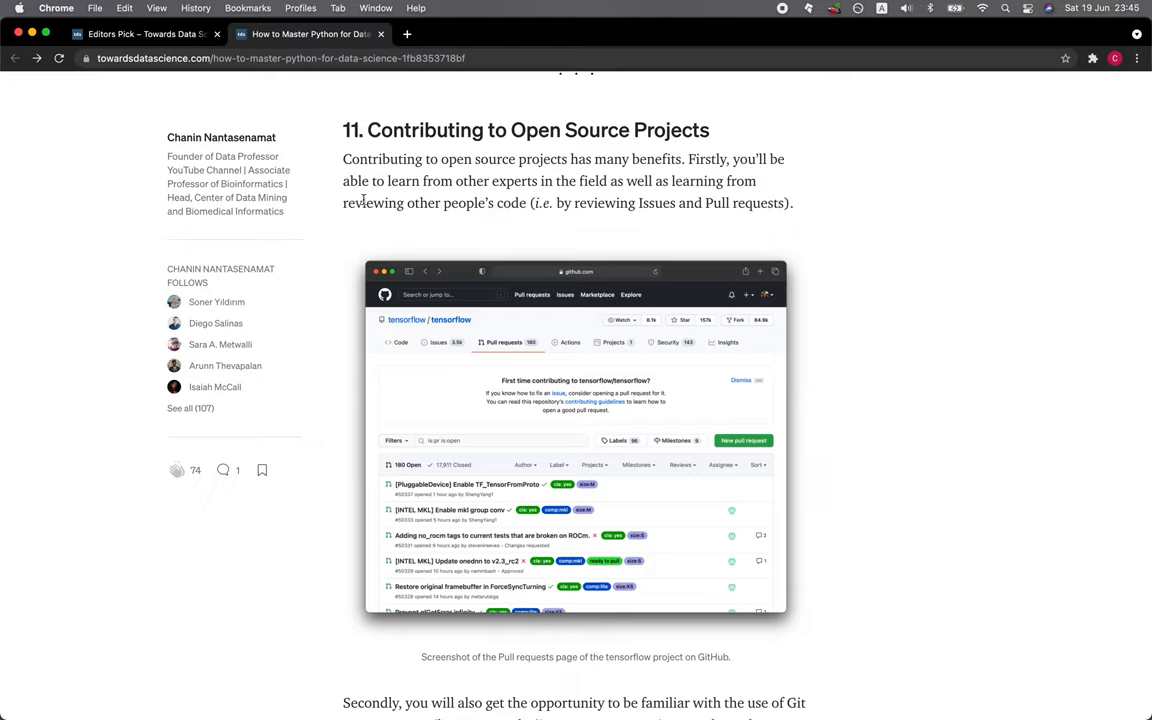
pyautogui.moveTo(584, 224)
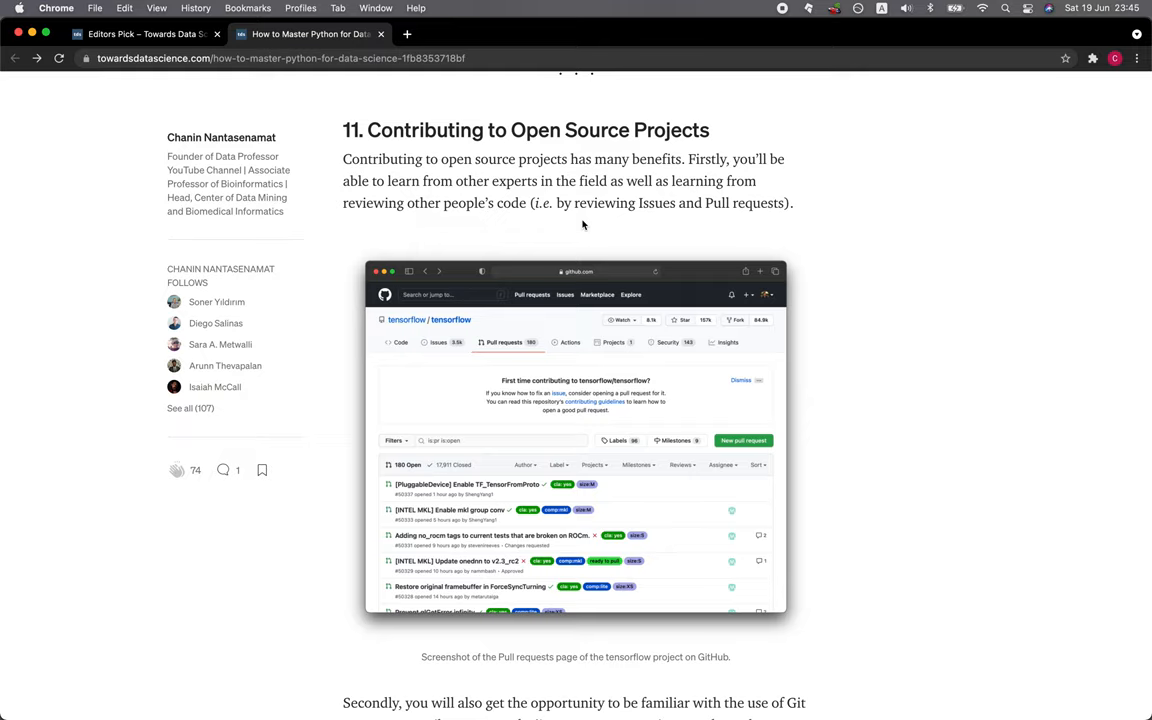
pyautogui.scroll(-3)
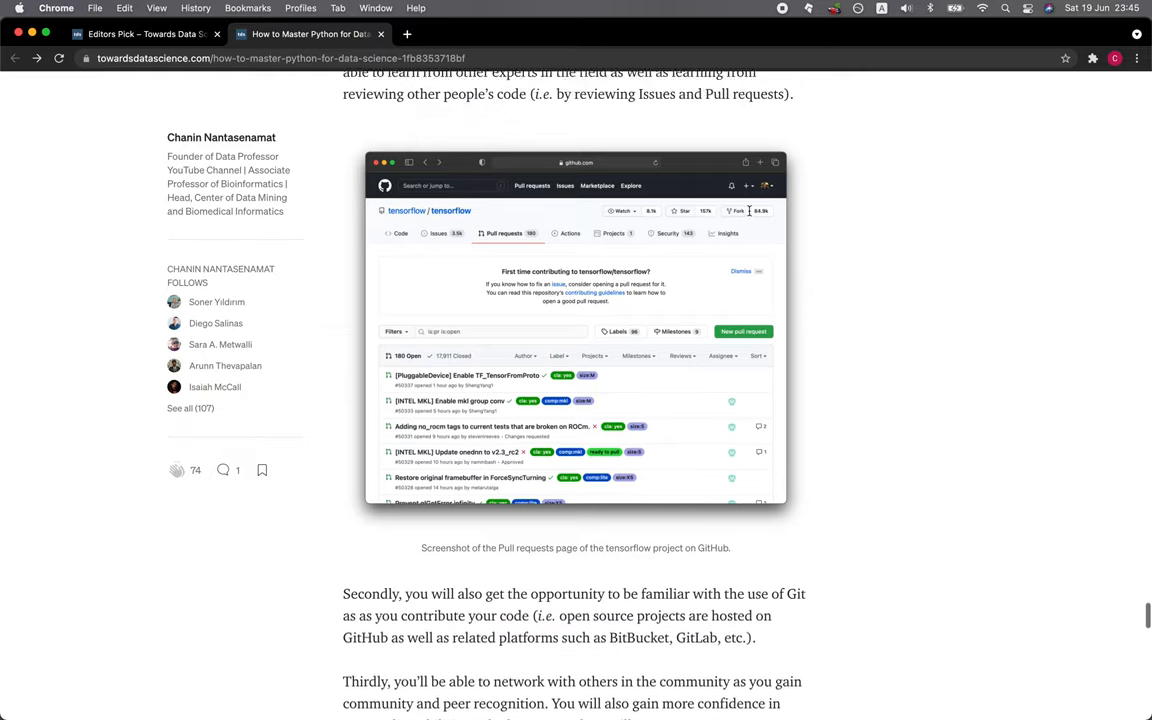
pyautogui.scroll(-3)
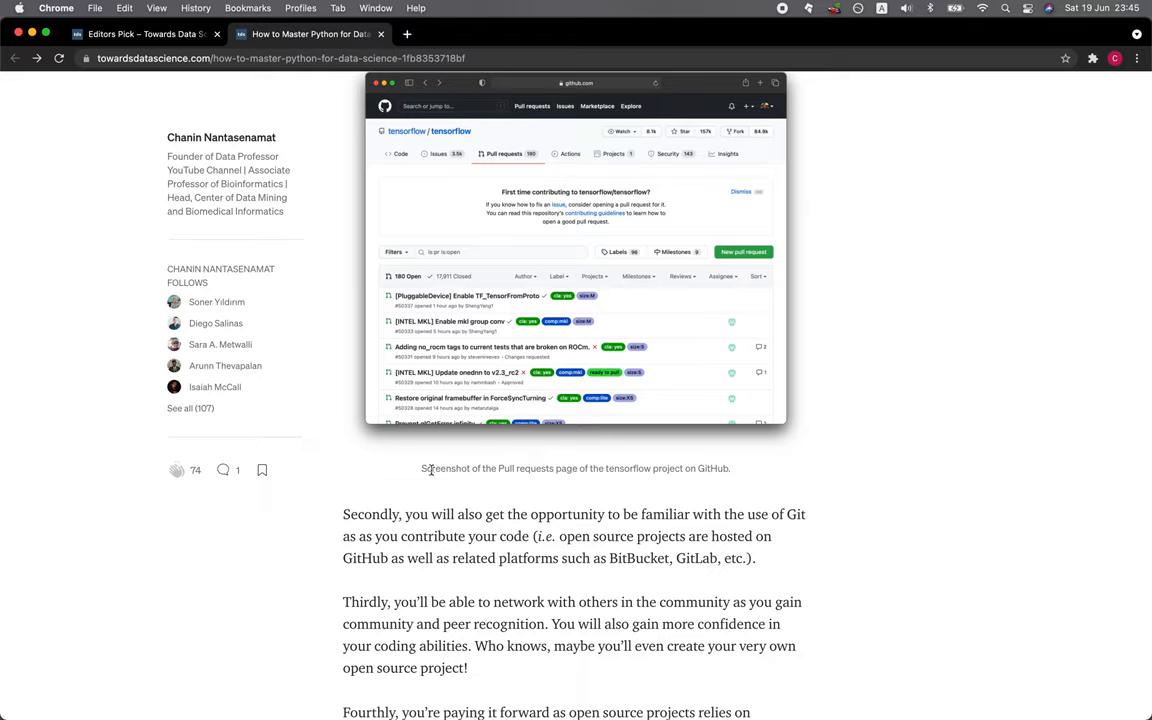
pyautogui.moveTo(616, 482)
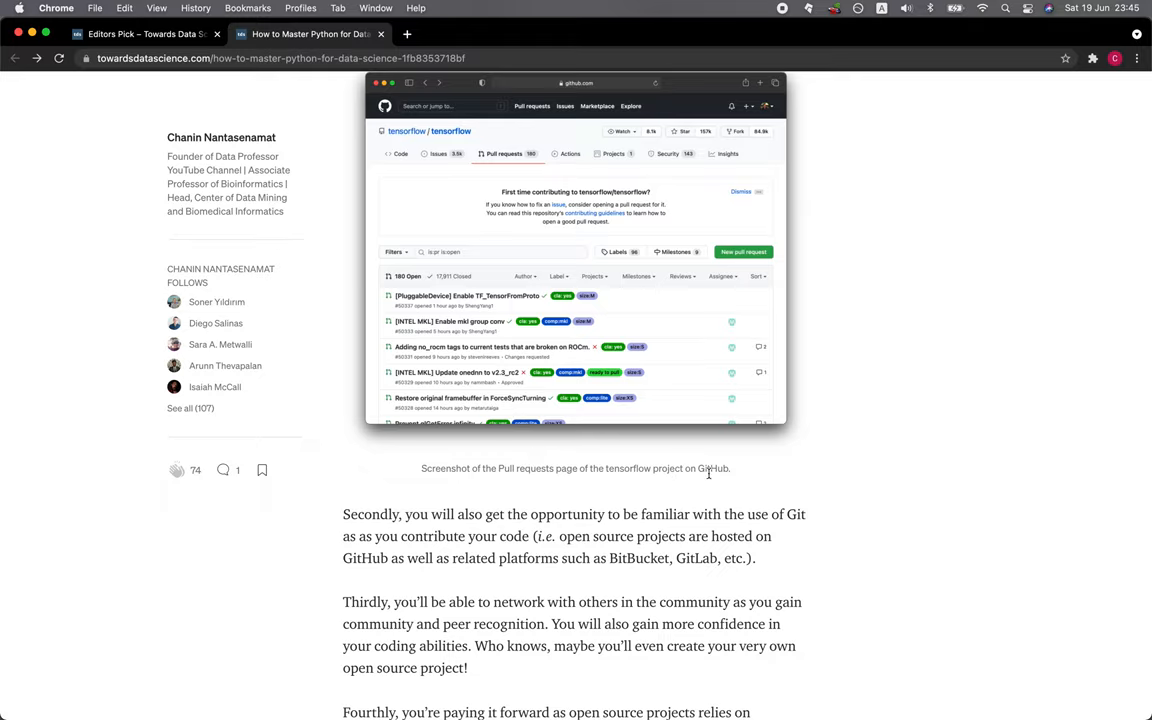
pyautogui.scroll(-3)
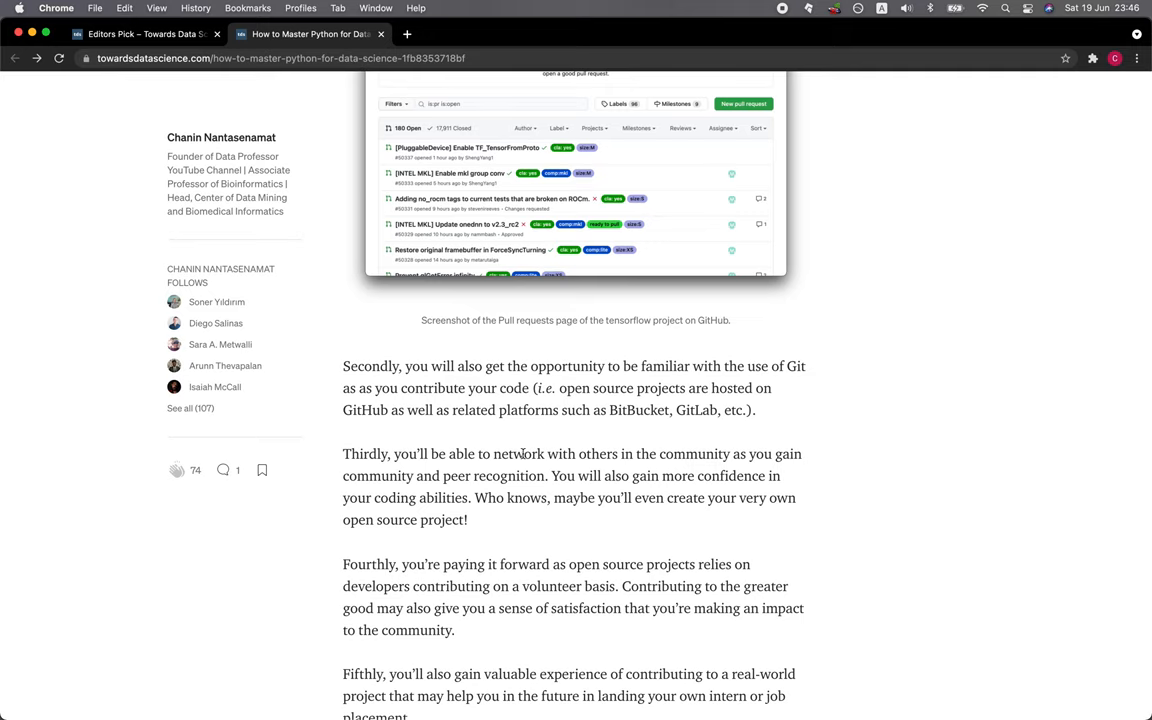
pyautogui.scroll(-3)
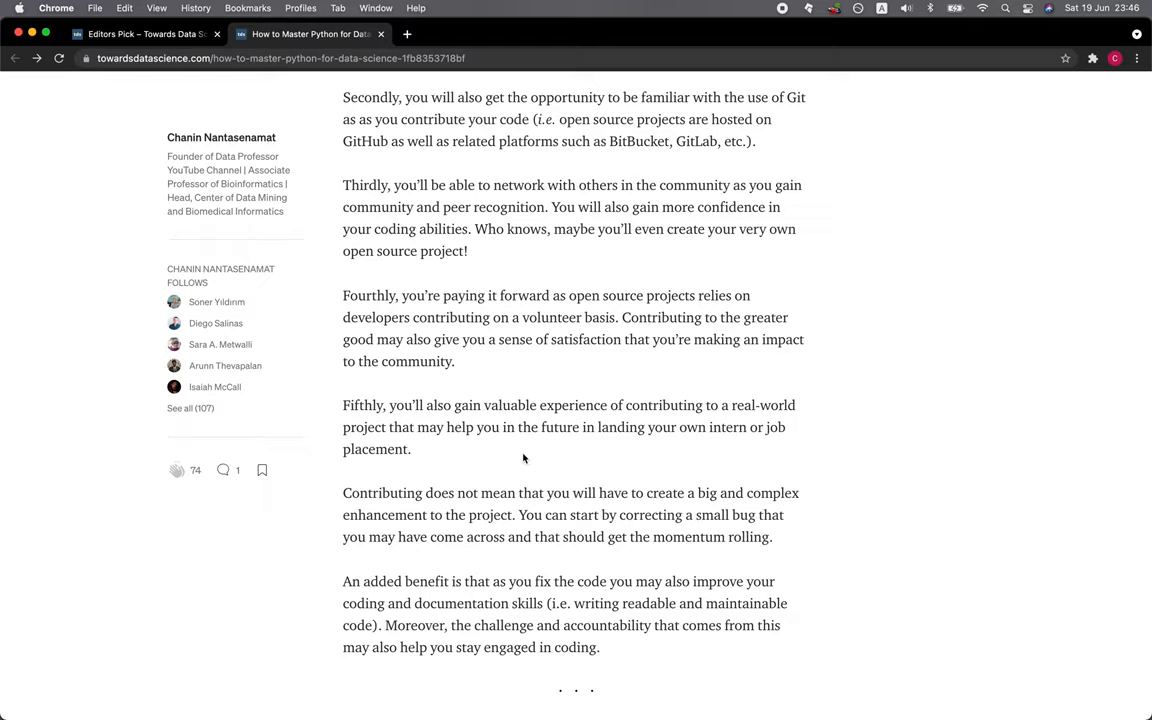
pyautogui.moveTo(606, 458)
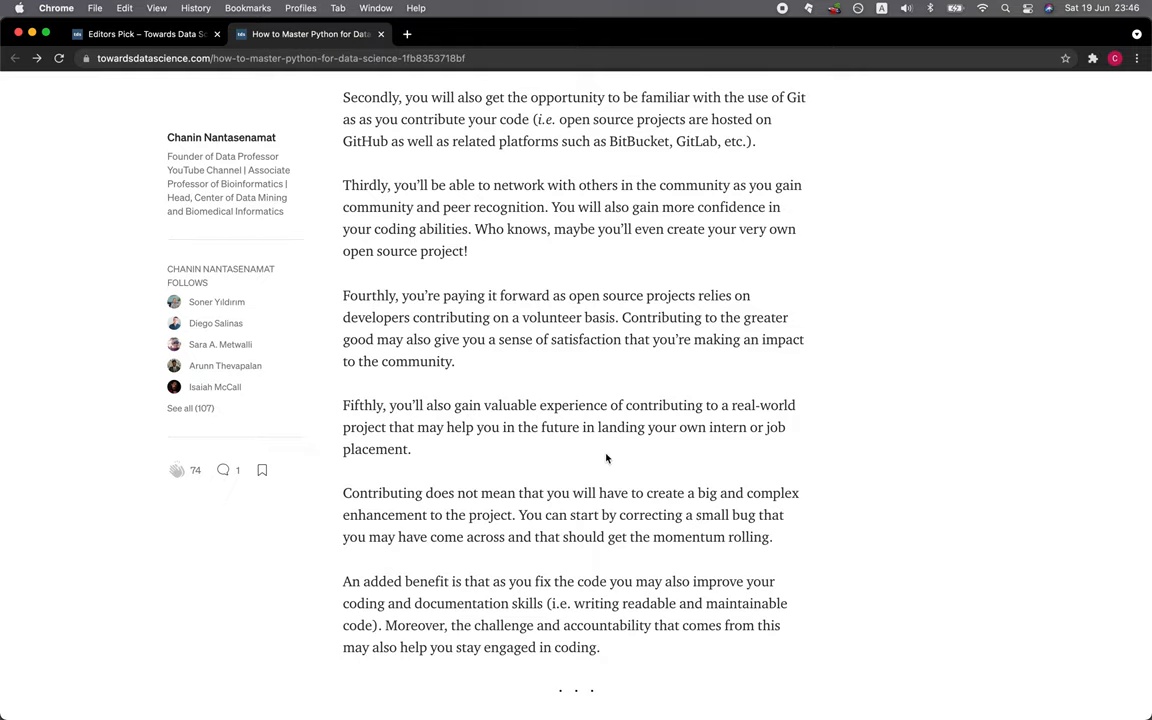
pyautogui.scroll(-3)
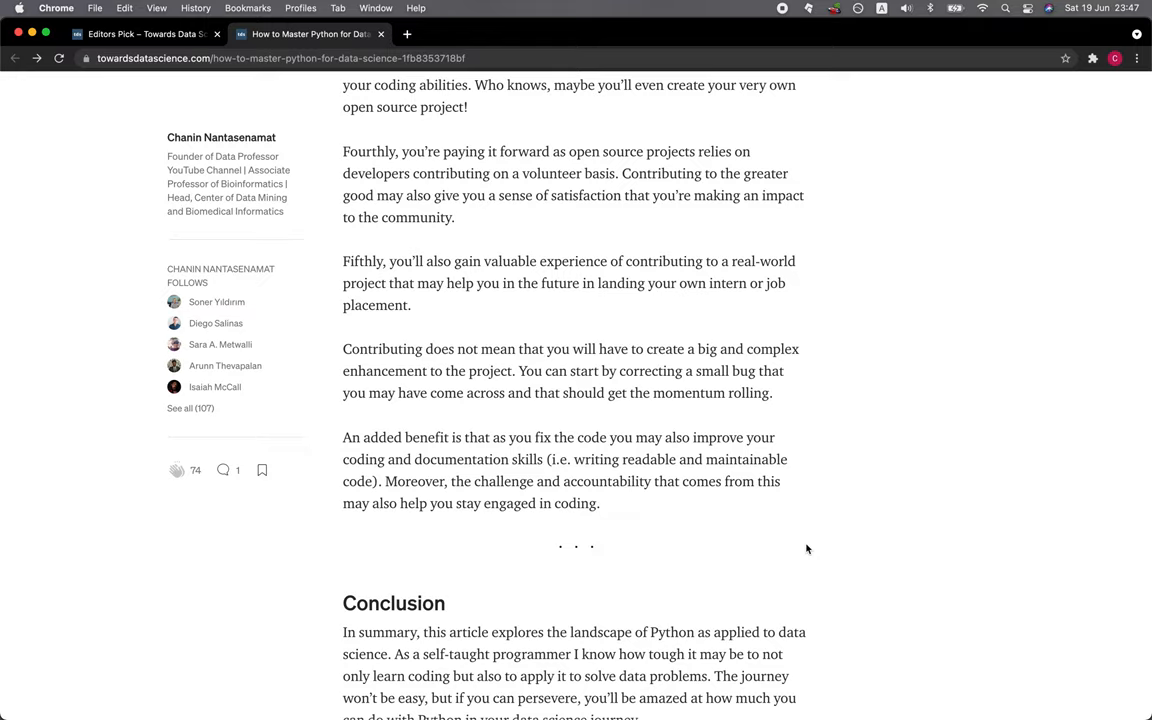
pyautogui.scroll(-3)
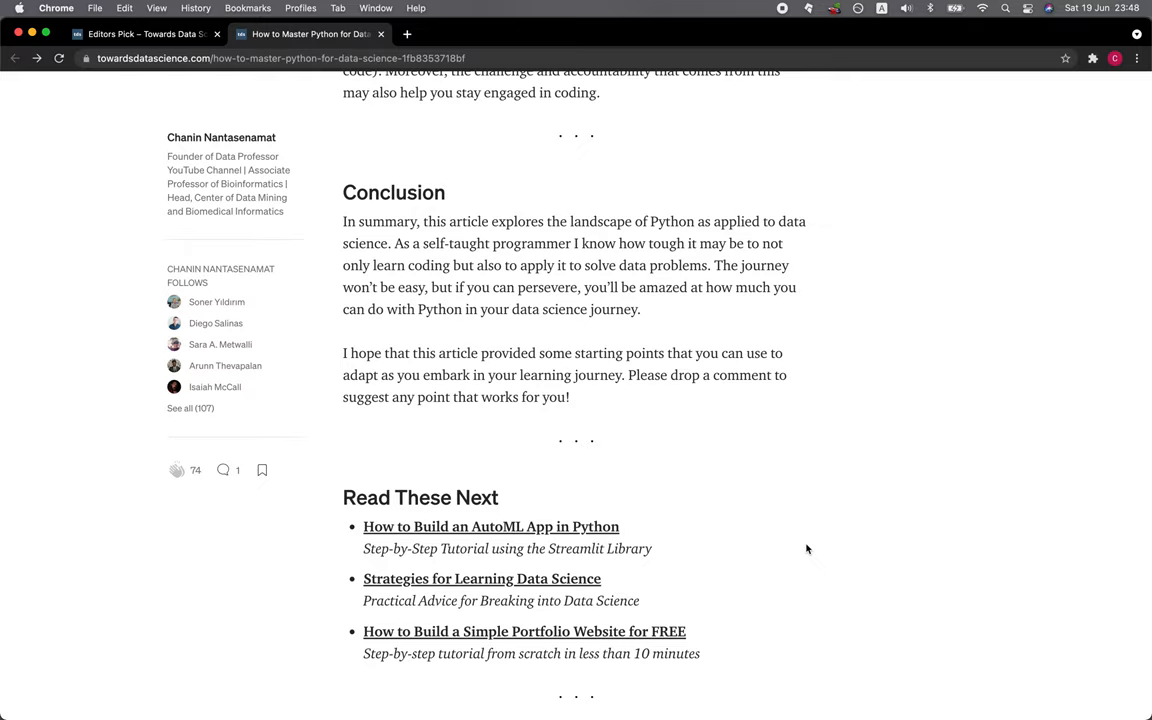
pyautogui.moveTo(410, 504)
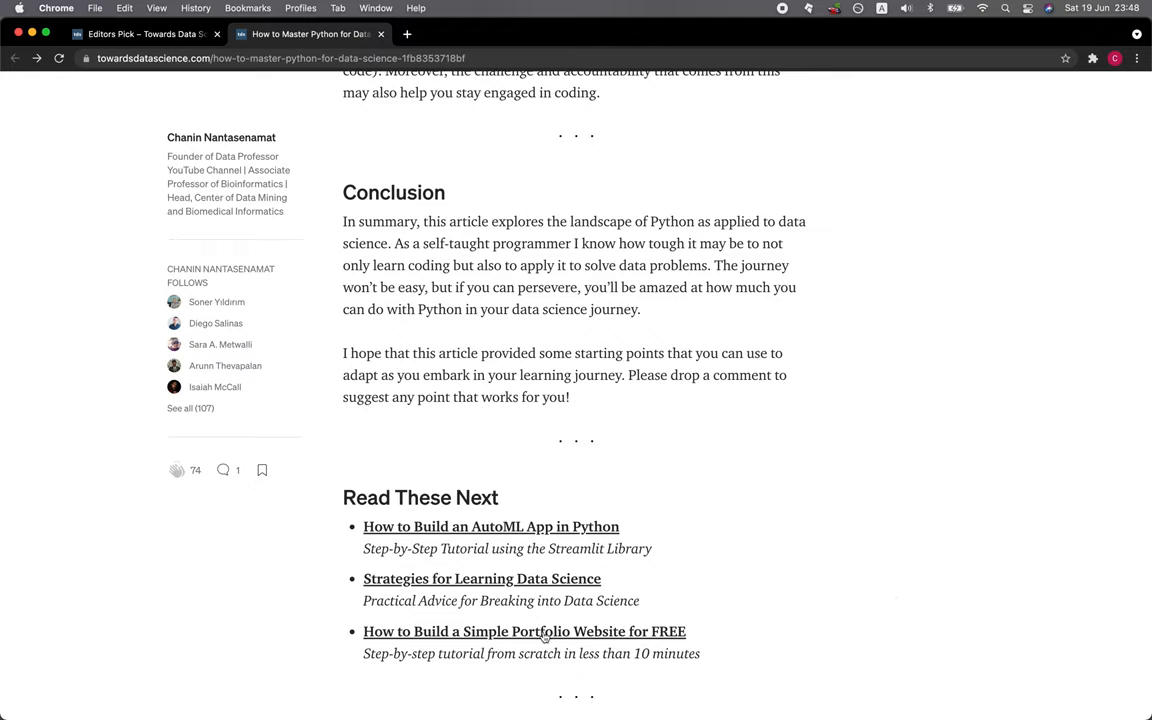
pyautogui.scroll(-3)
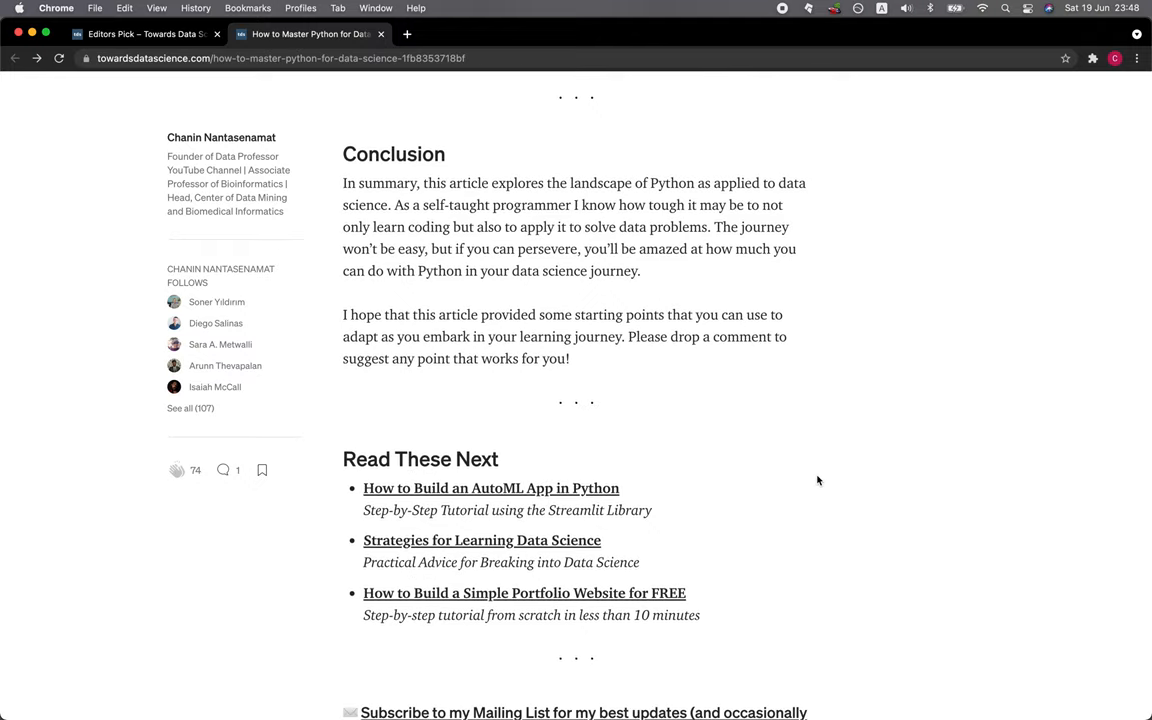
pyautogui.moveTo(728, 464)
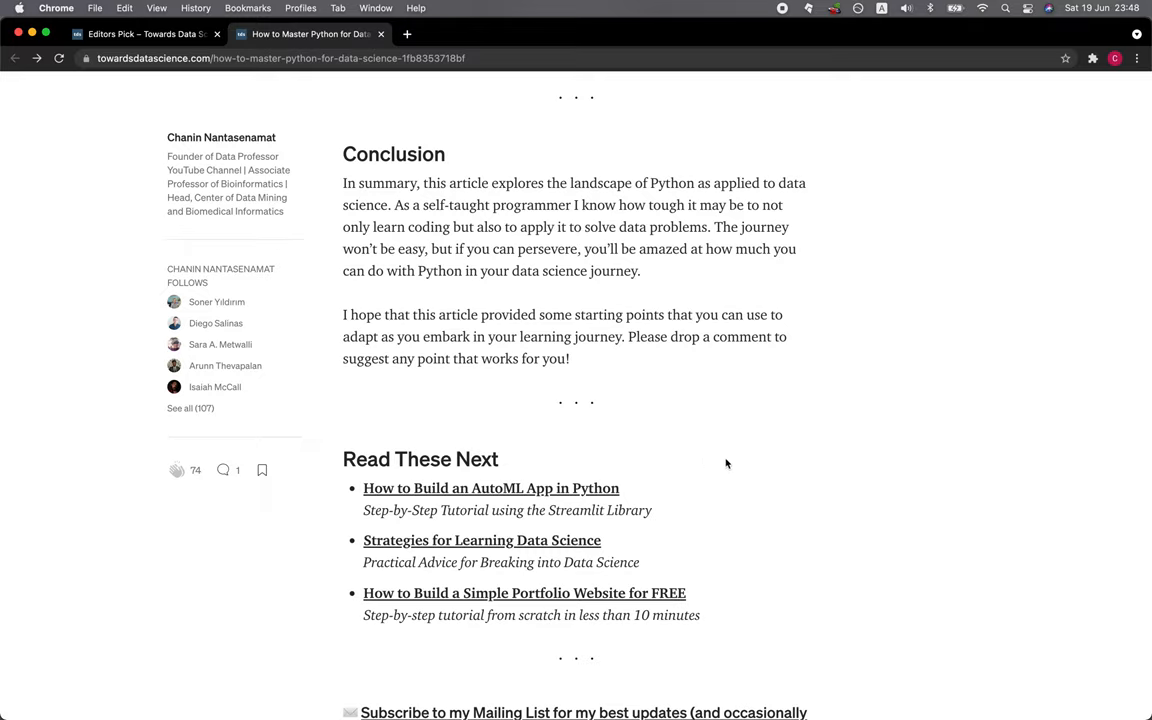
pyautogui.moveTo(740, 466)
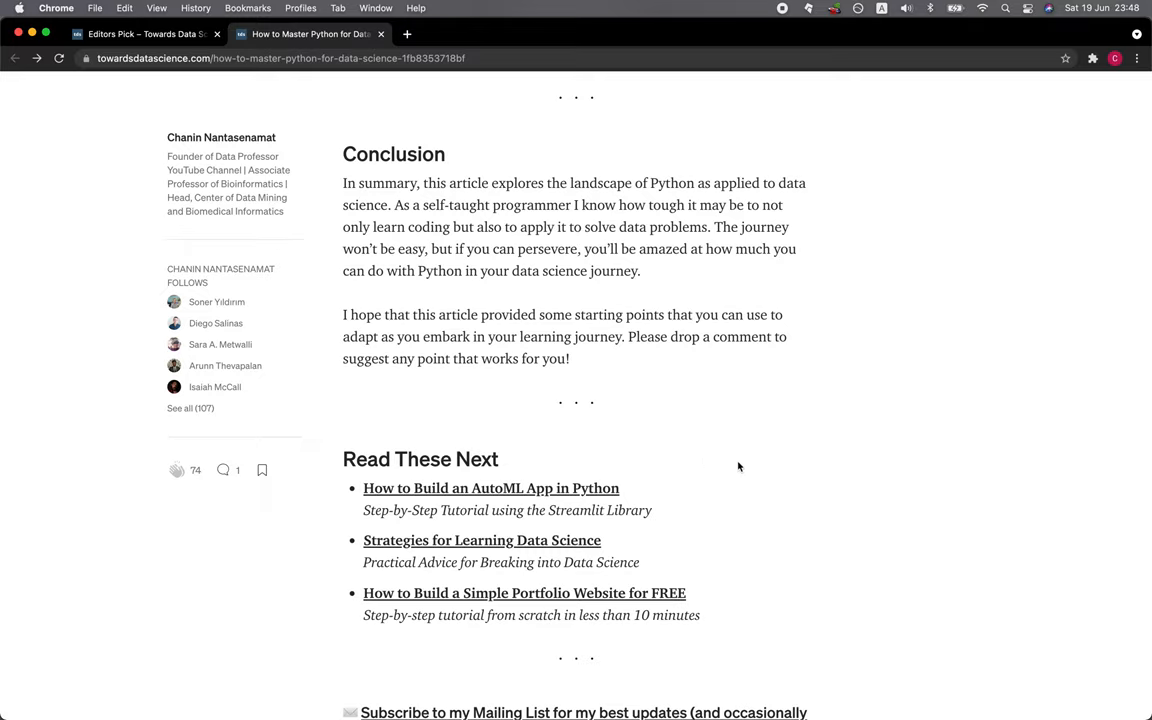